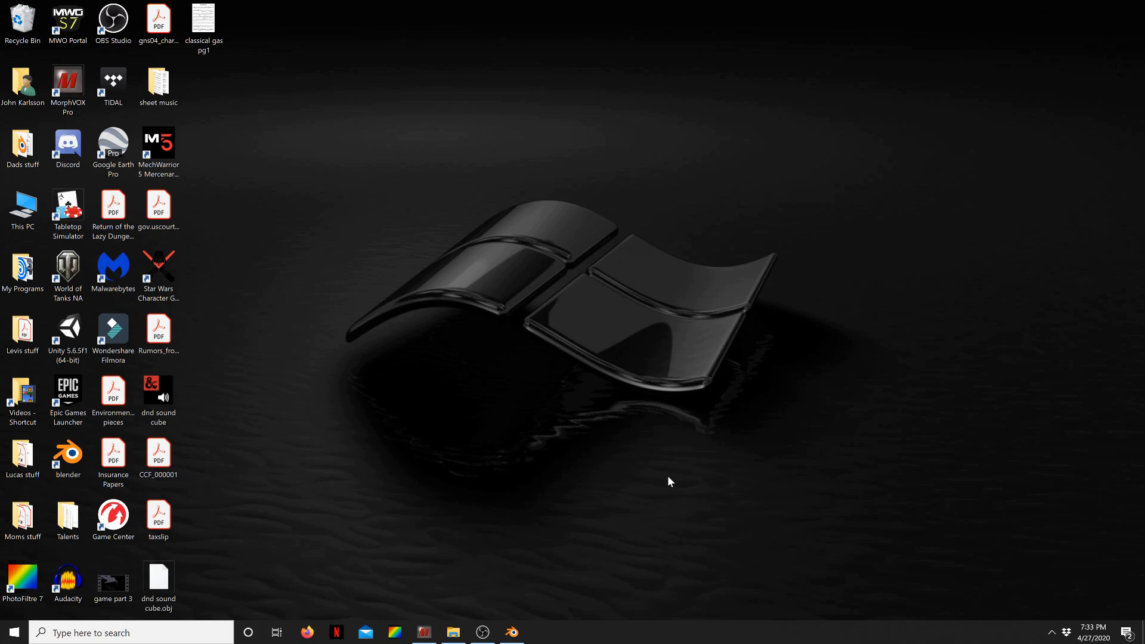
mouse_move(618, 545)
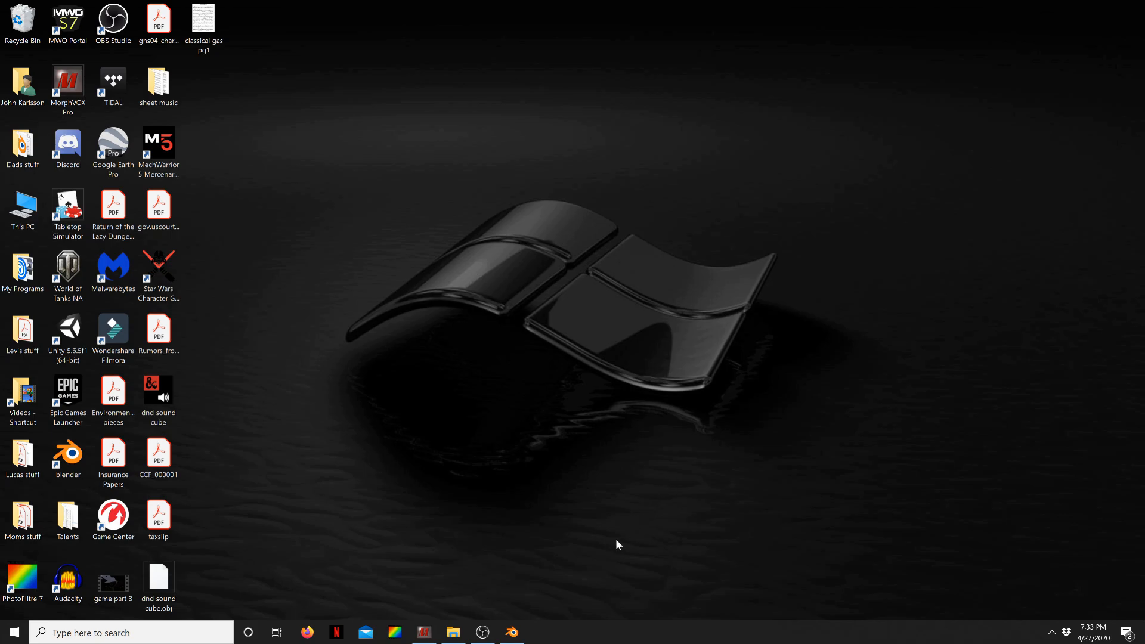
mouse_move(470, 620)
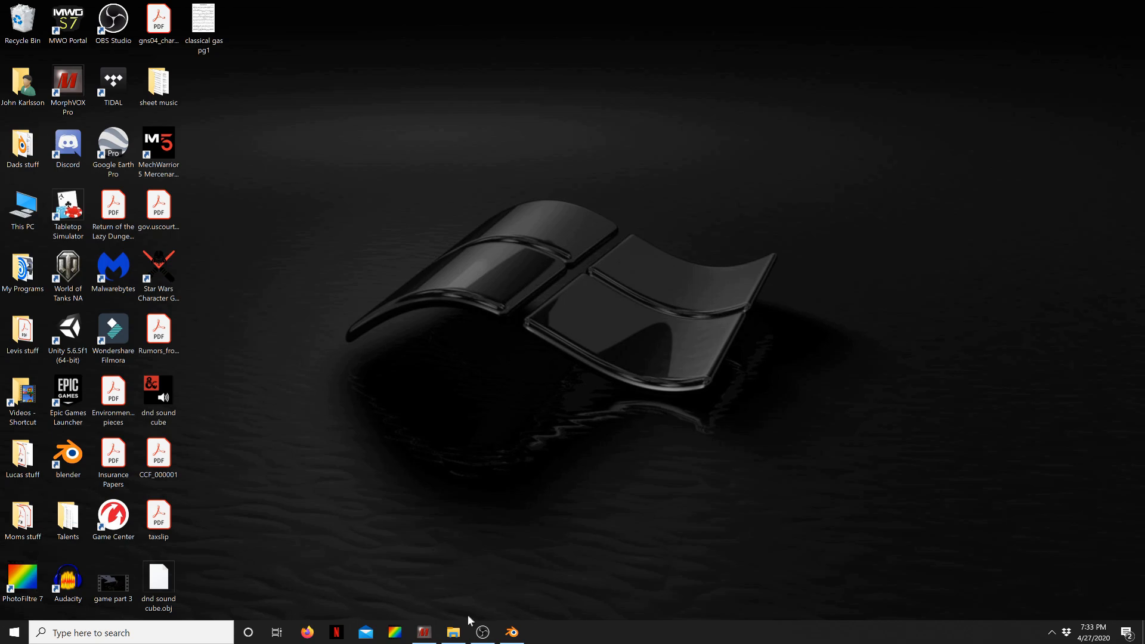
Open the Dropbox Demo folder and open the Map Demo picture inside it
click(453, 633)
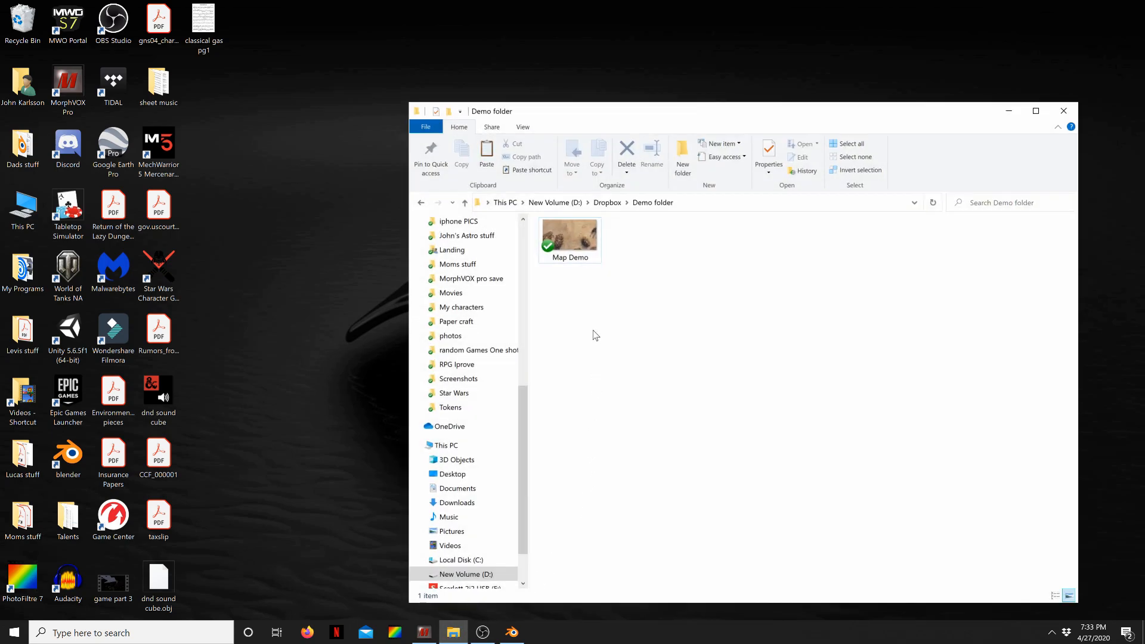
mouse_move(596, 311)
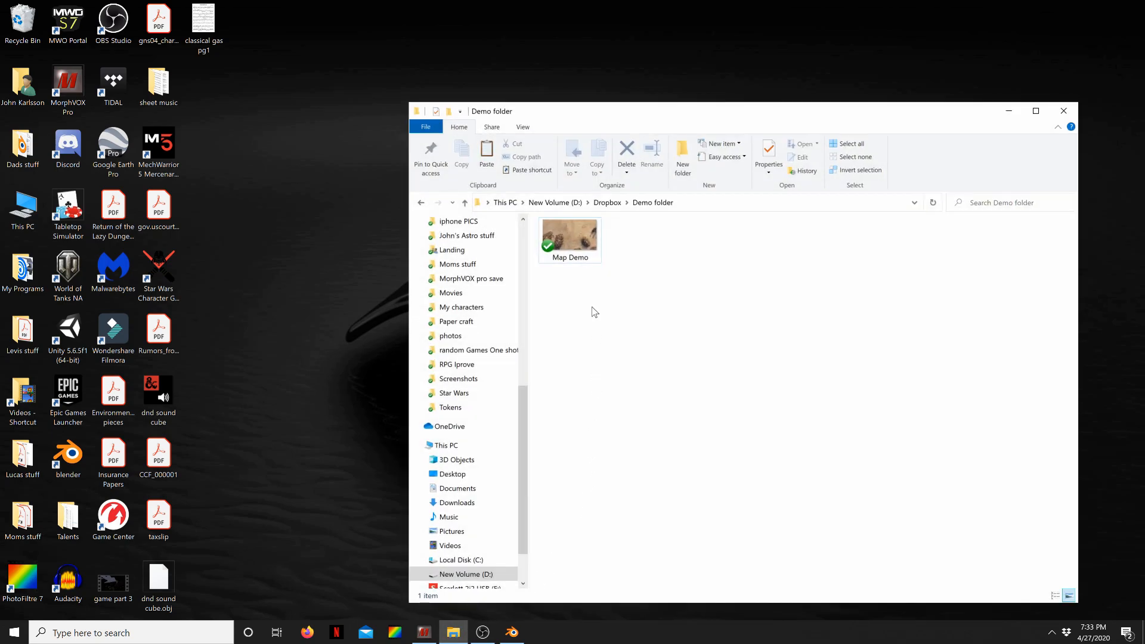
double_click(570, 236)
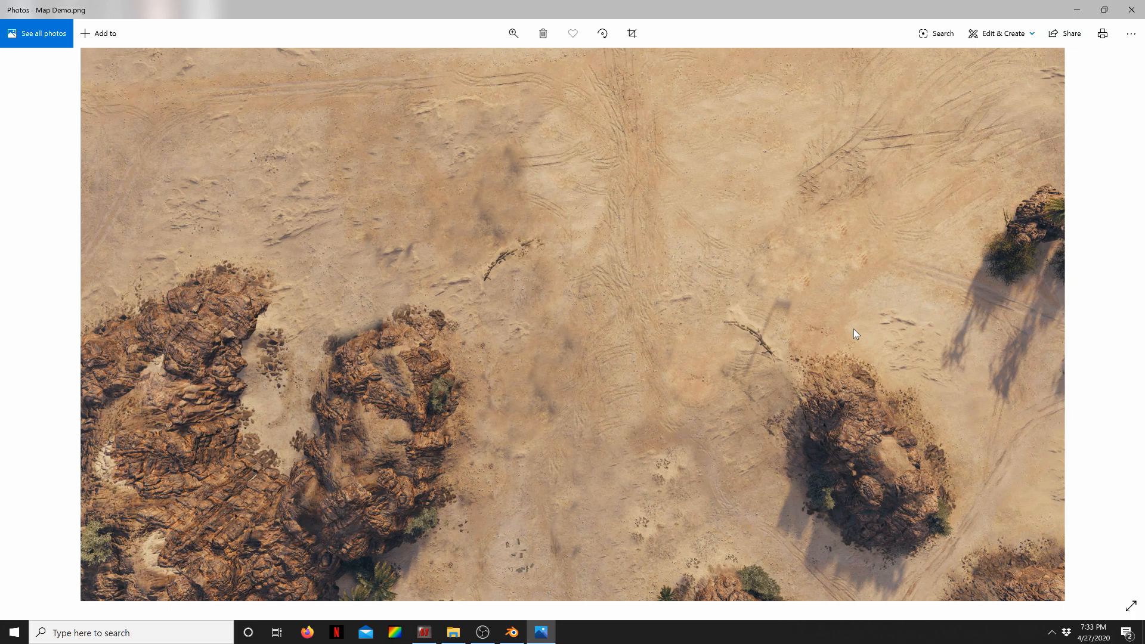
mouse_move(829, 265)
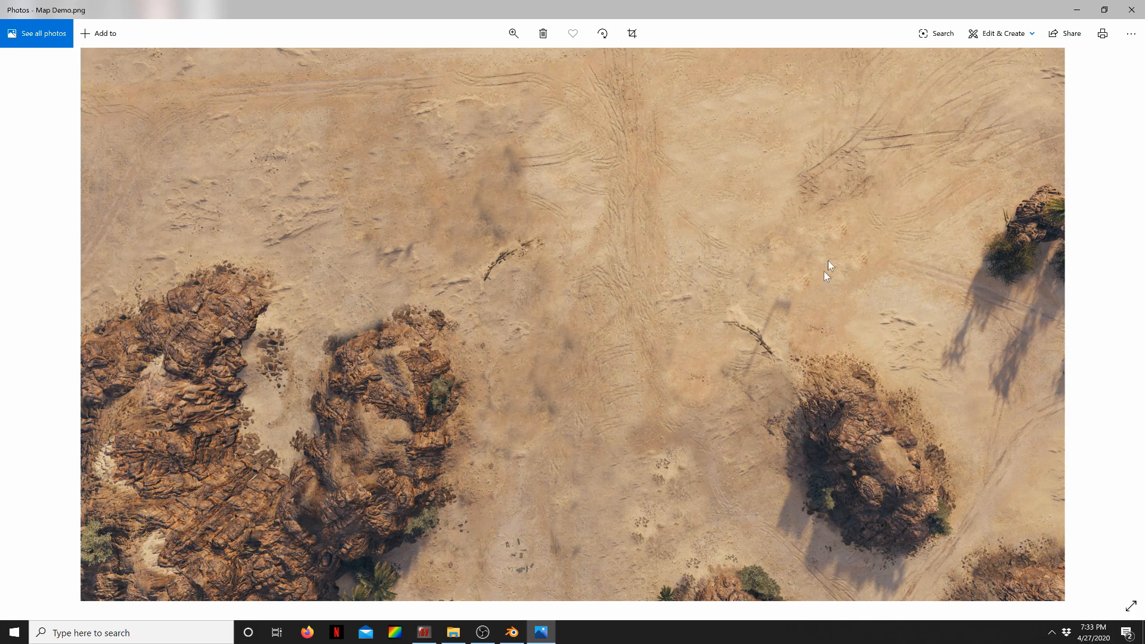
mouse_move(912, 257)
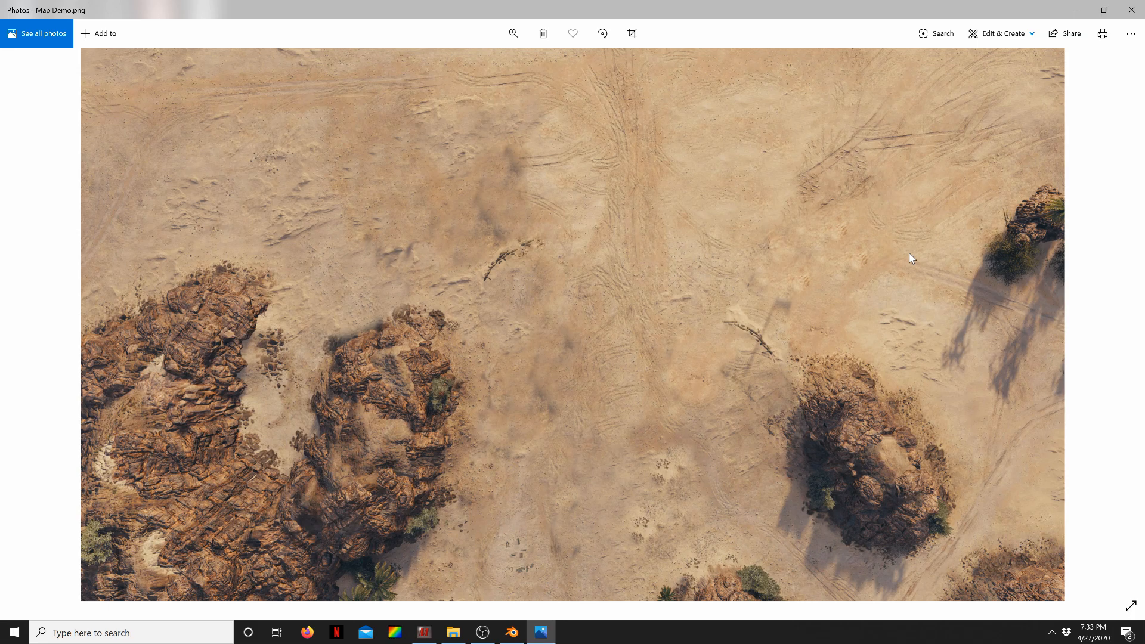
mouse_move(798, 312)
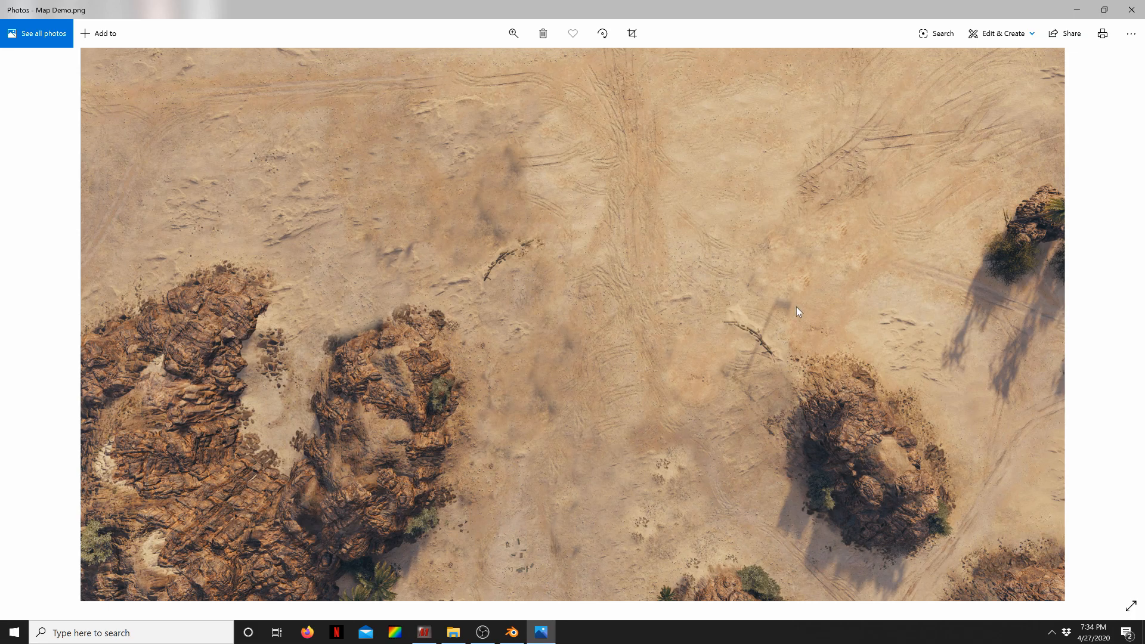
Leave the Photos view of Map Demo.png and switch back to the taskbar apps
click(512, 633)
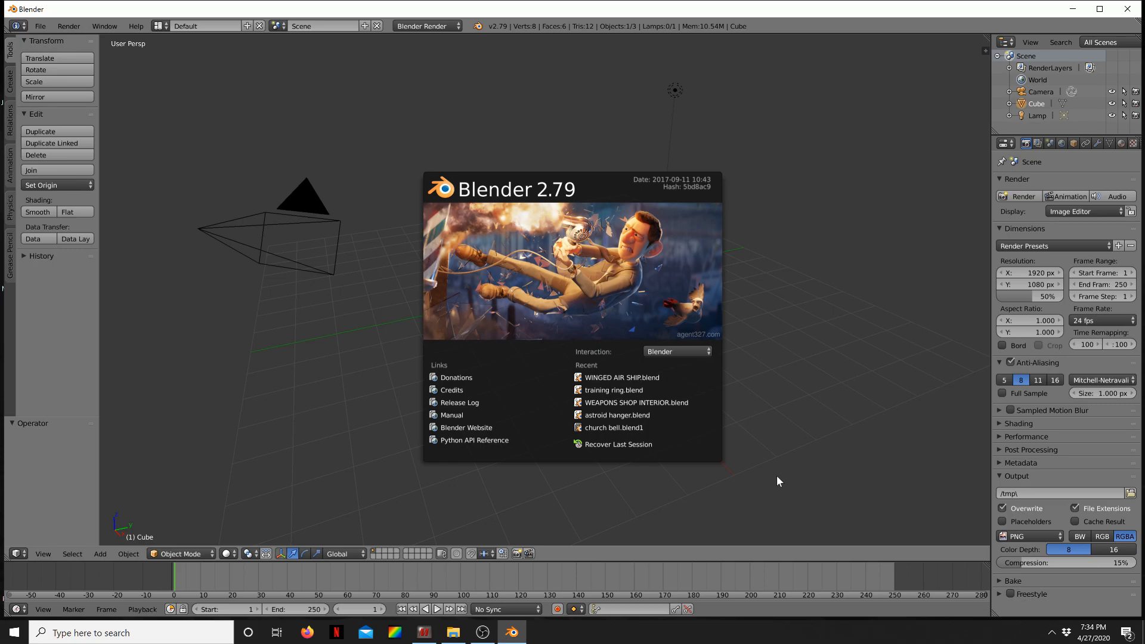
mouse_move(796, 396)
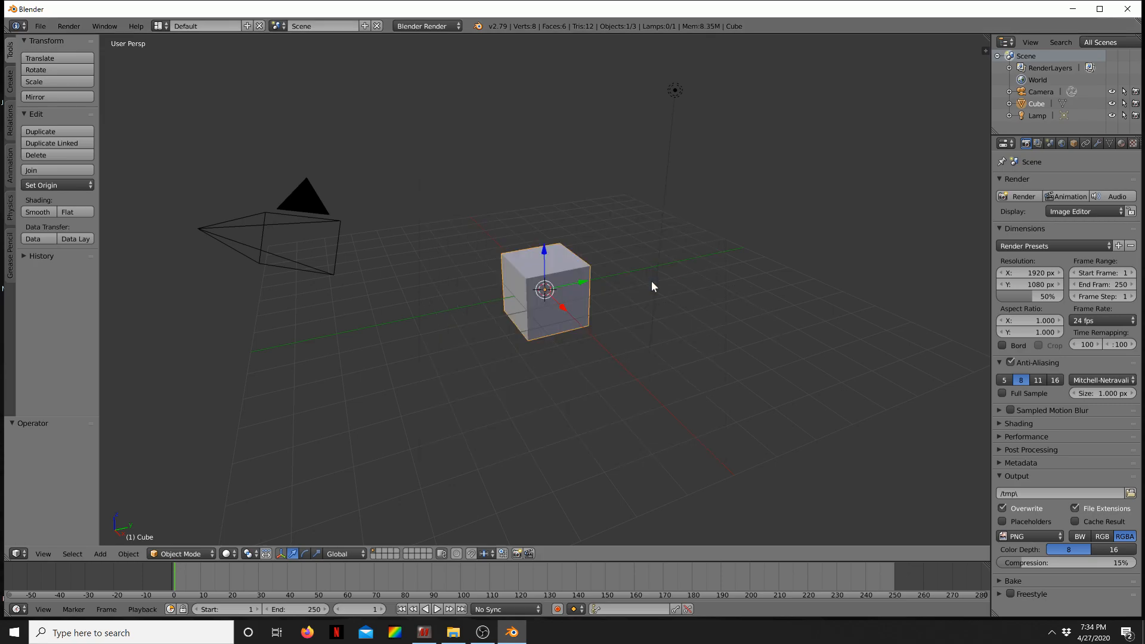
mouse_move(700, 310)
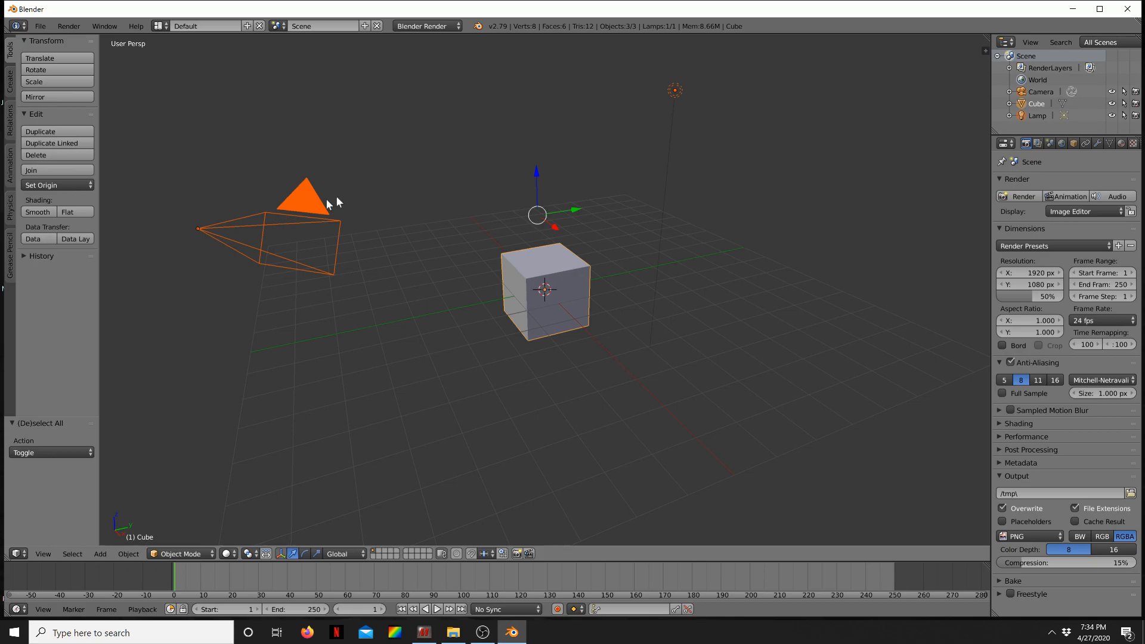
mouse_move(570, 293)
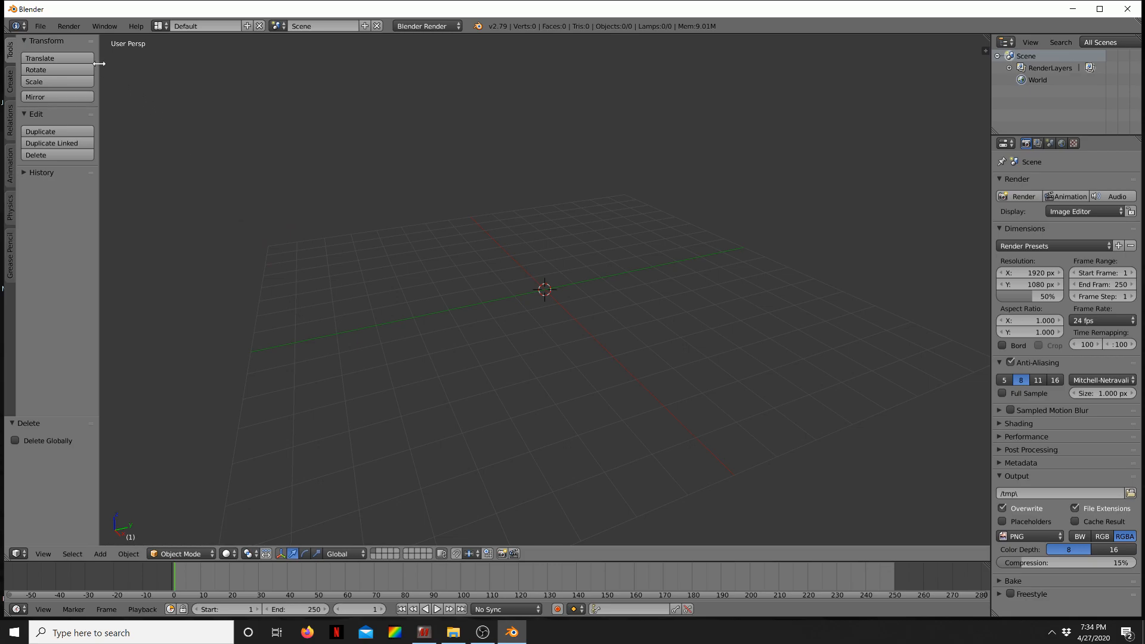
Bring up Blender's File menu after clearing the default cube, camera and lamp
click(41, 25)
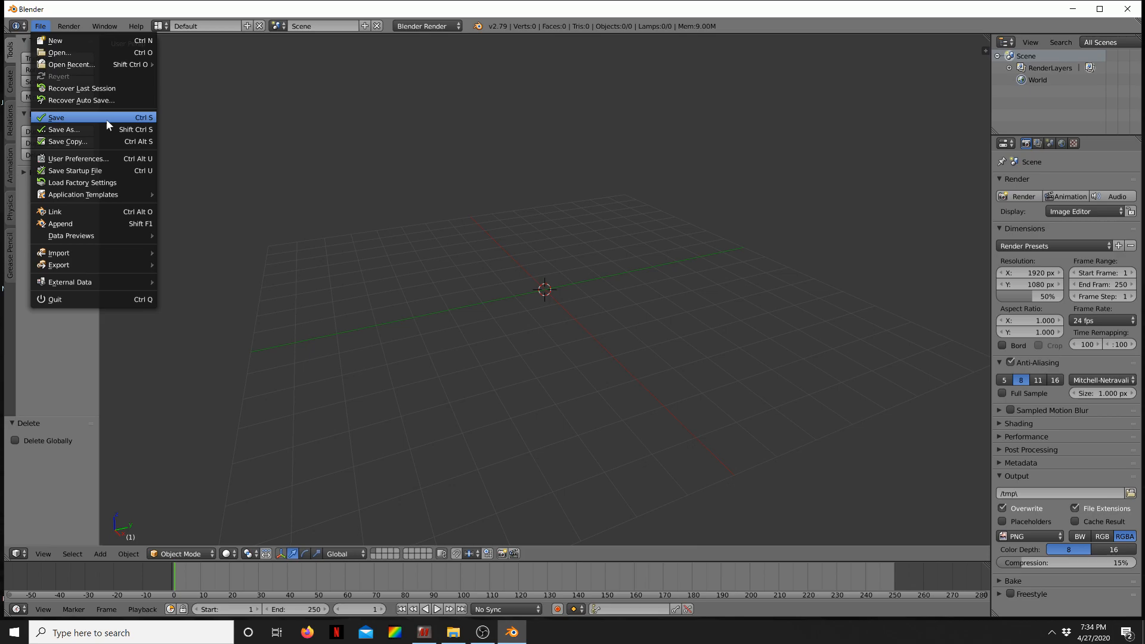
Enable the Import Images as Planes add-on in User Preferences and close the window
click(78, 159)
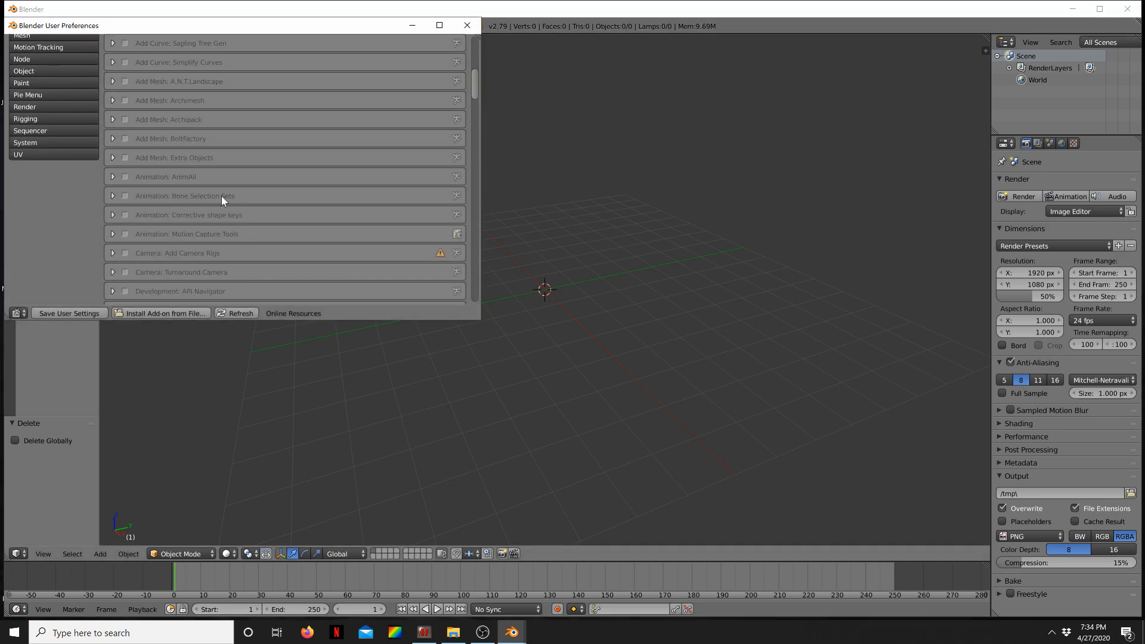
scroll(down, 3)
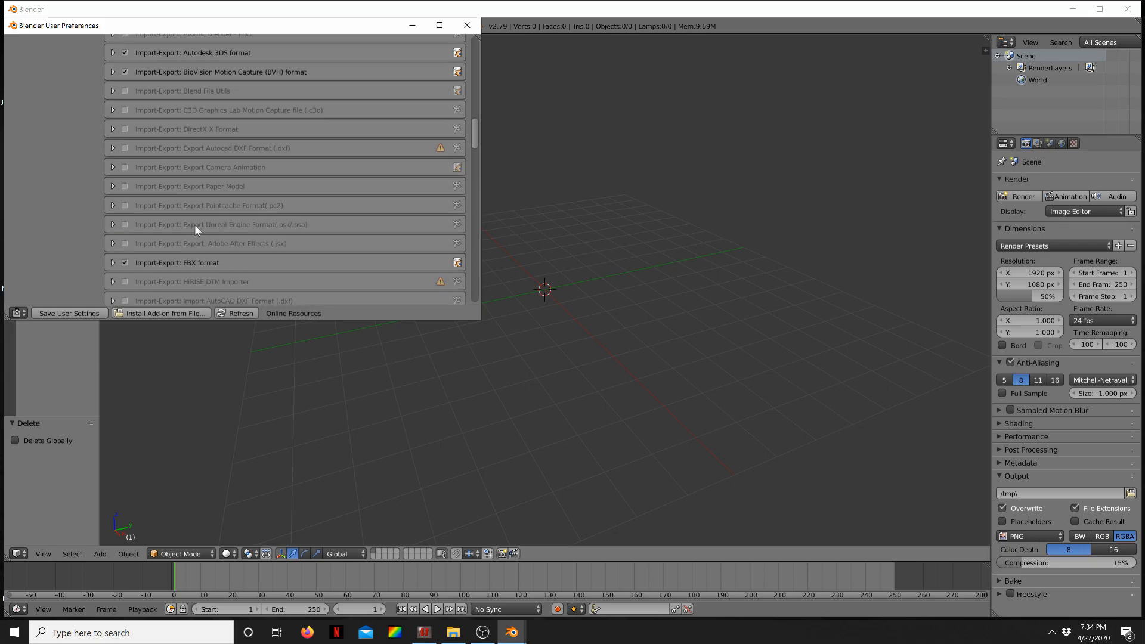
scroll(down, 3)
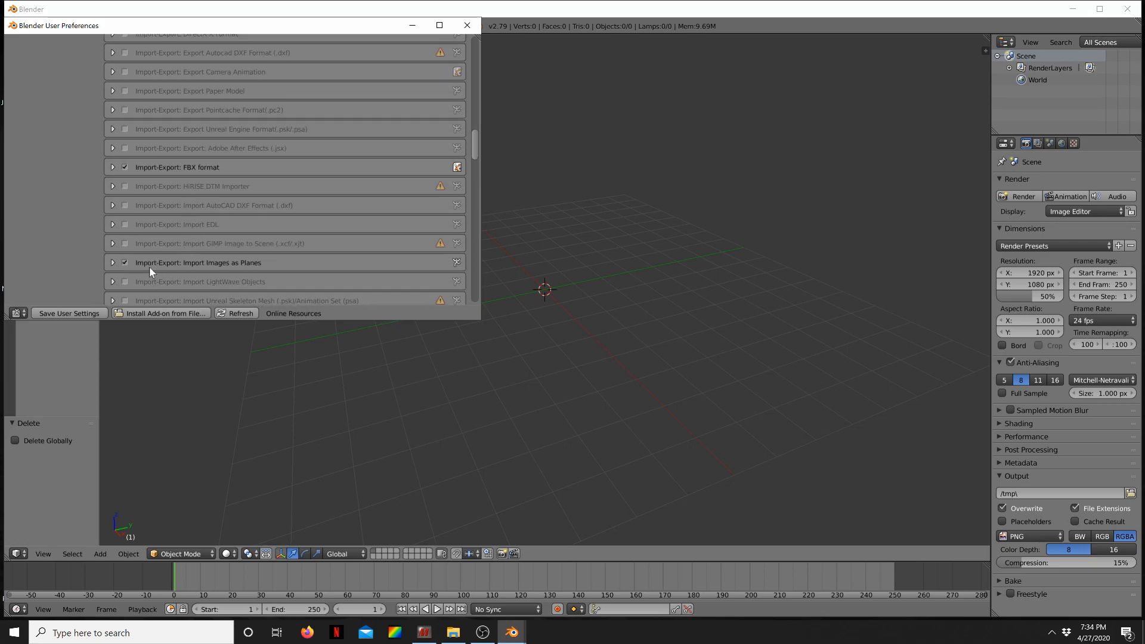
click(124, 262)
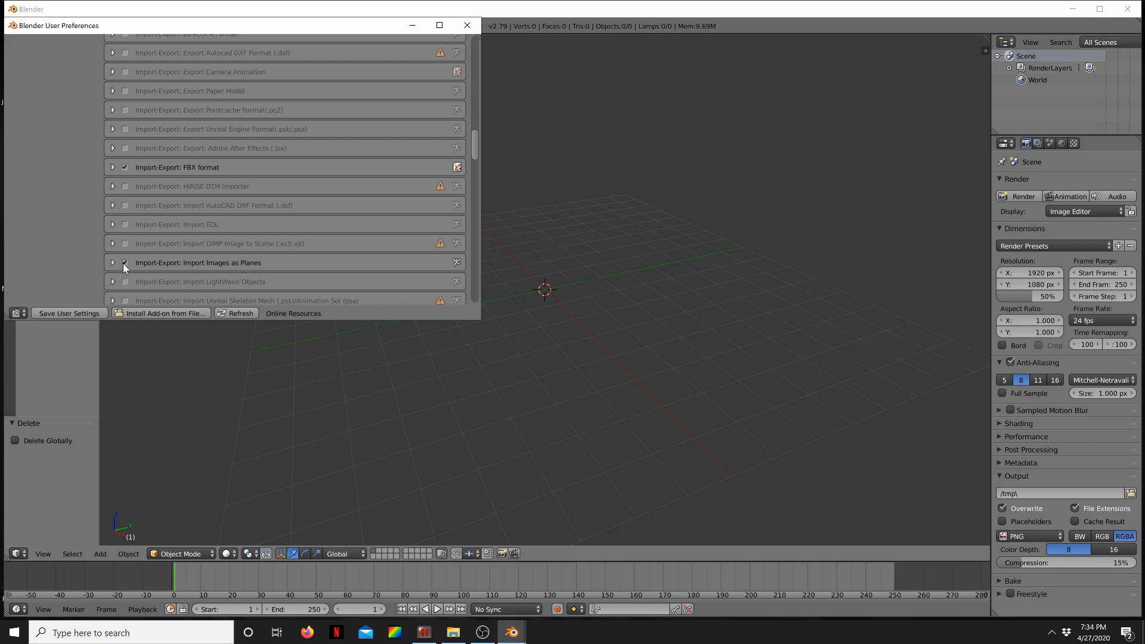
click(466, 25)
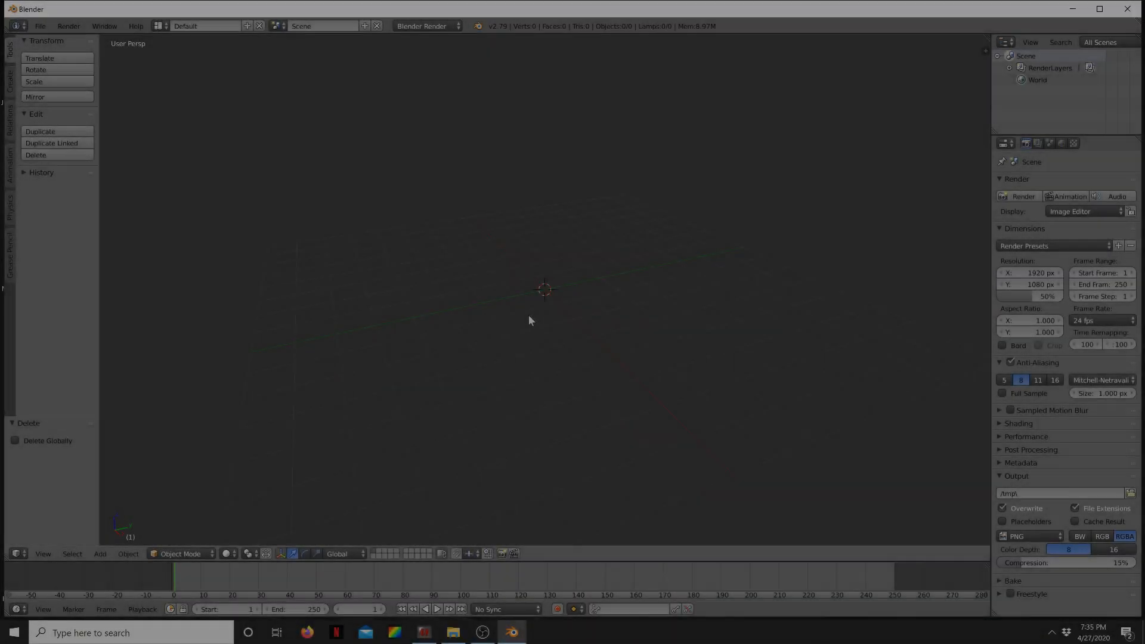
Import Map Demo.png from the Desktop into the scene as an image plane
click(99, 554)
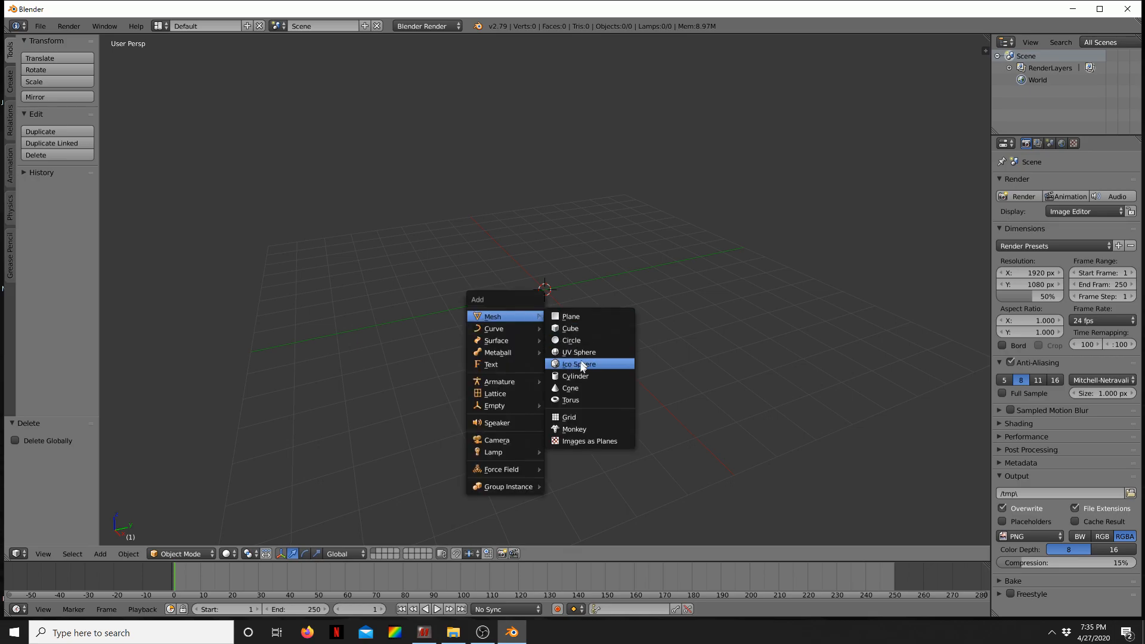
mouse_move(588, 441)
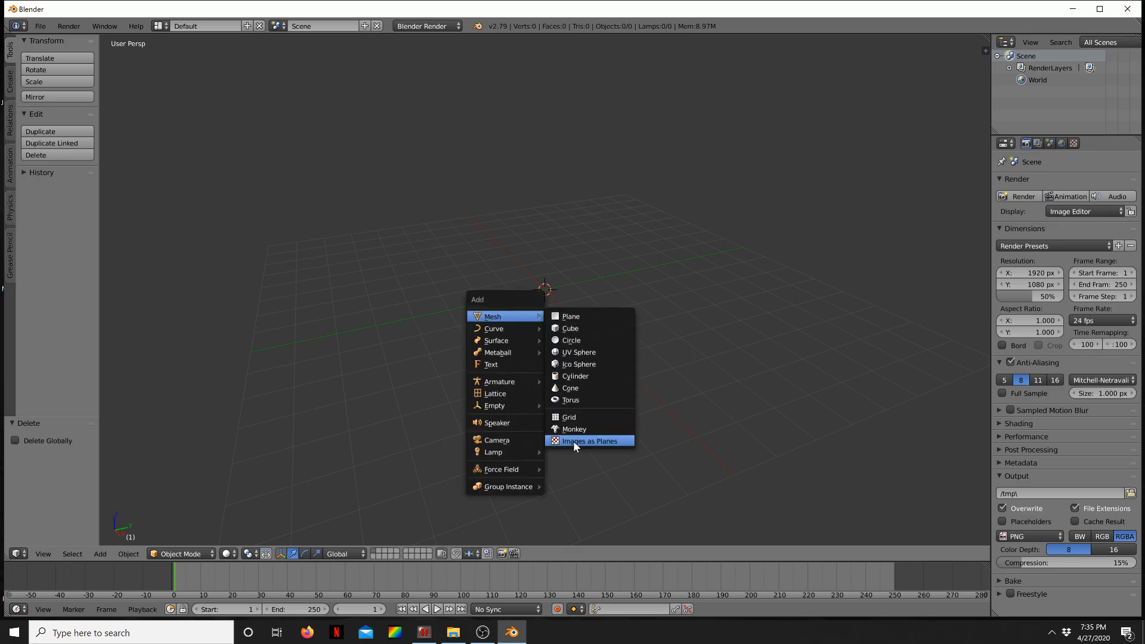
click(589, 440)
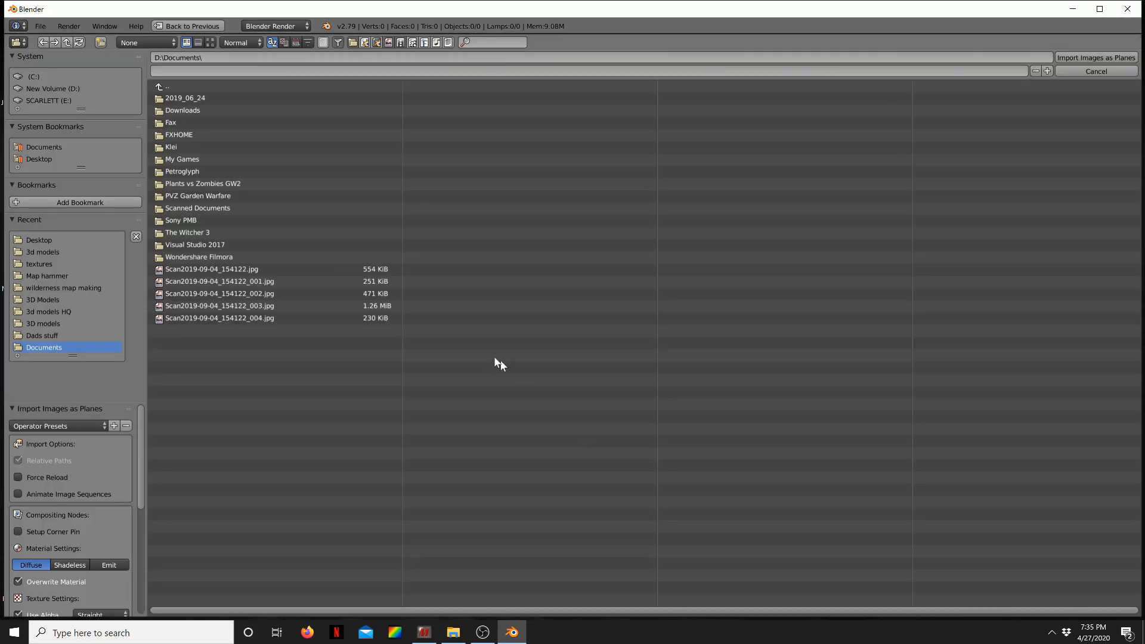
click(220, 282)
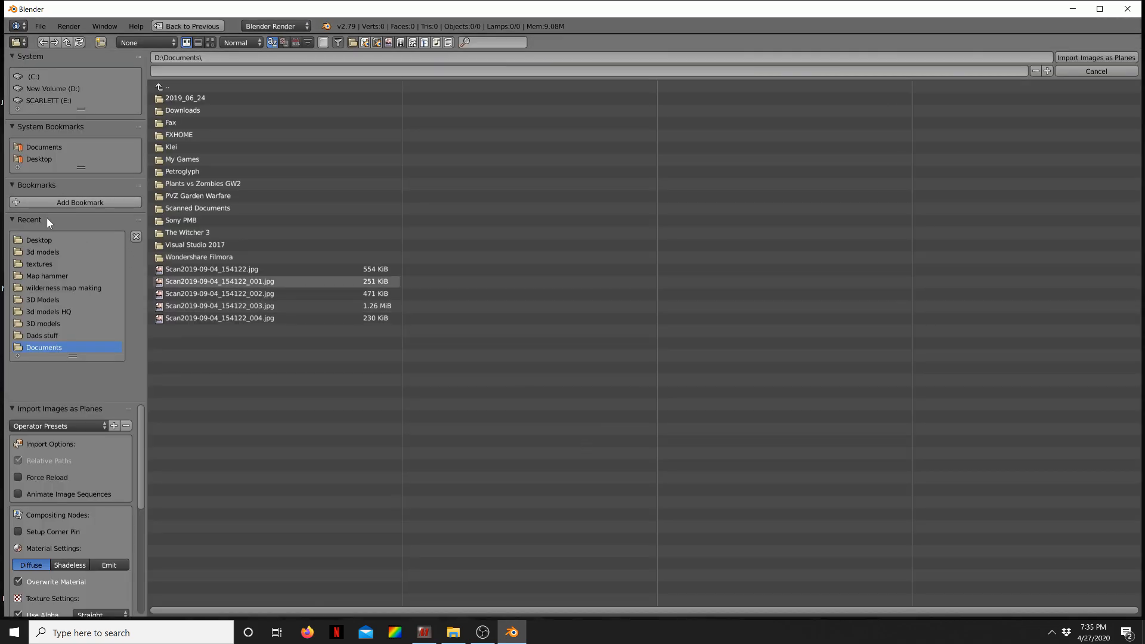
mouse_move(38, 240)
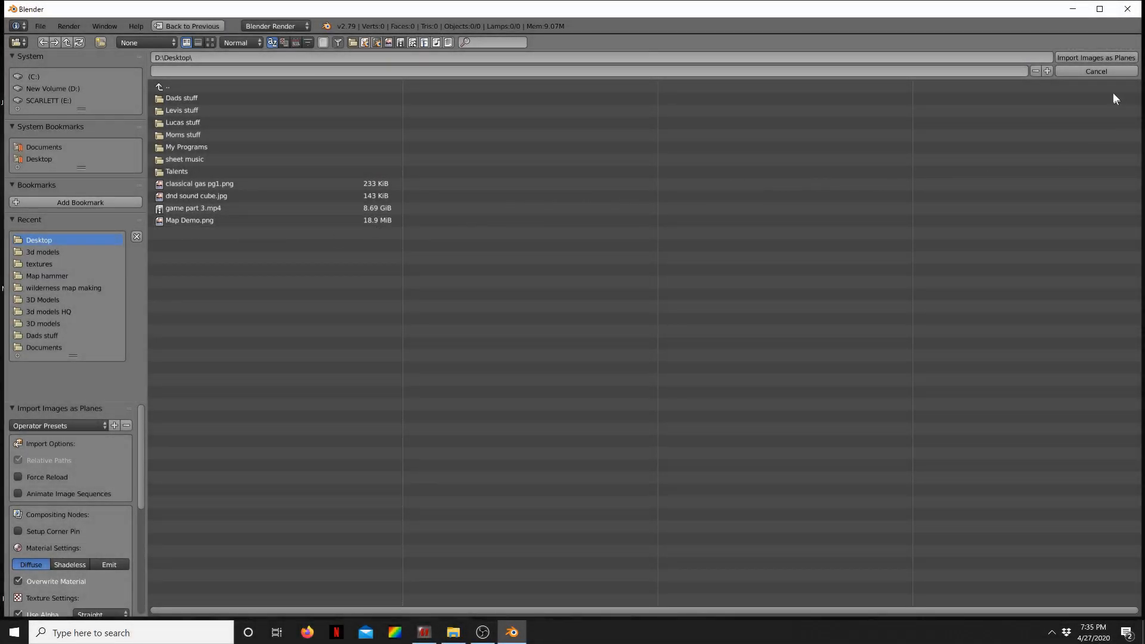
click(1095, 58)
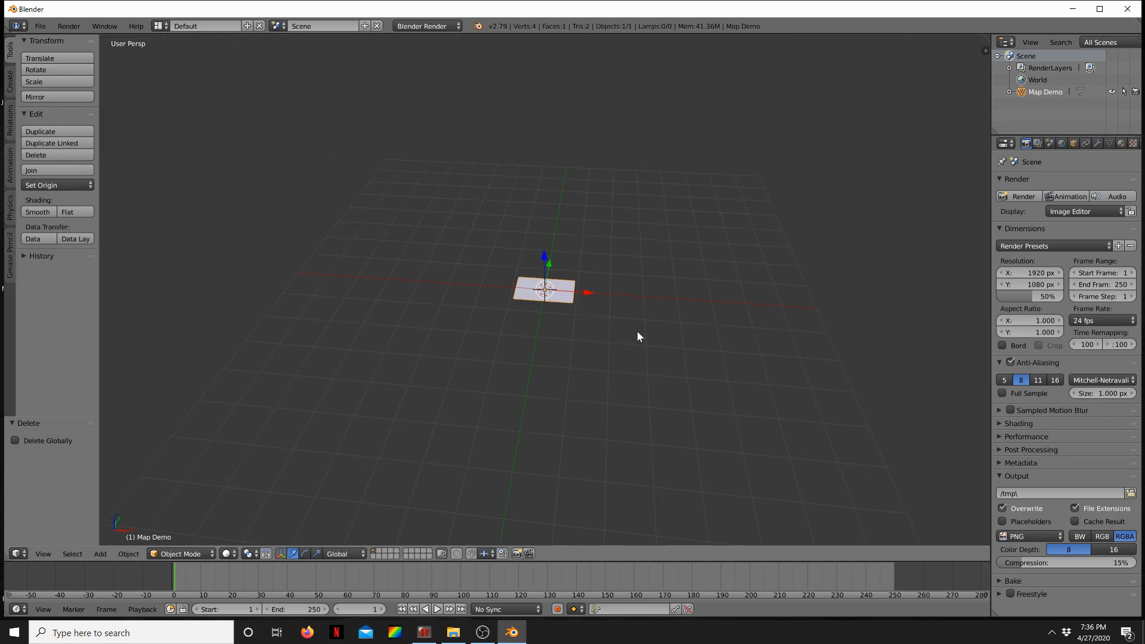
Turn on Textured Solid shading so the desert texture shows on the plane
key(n)
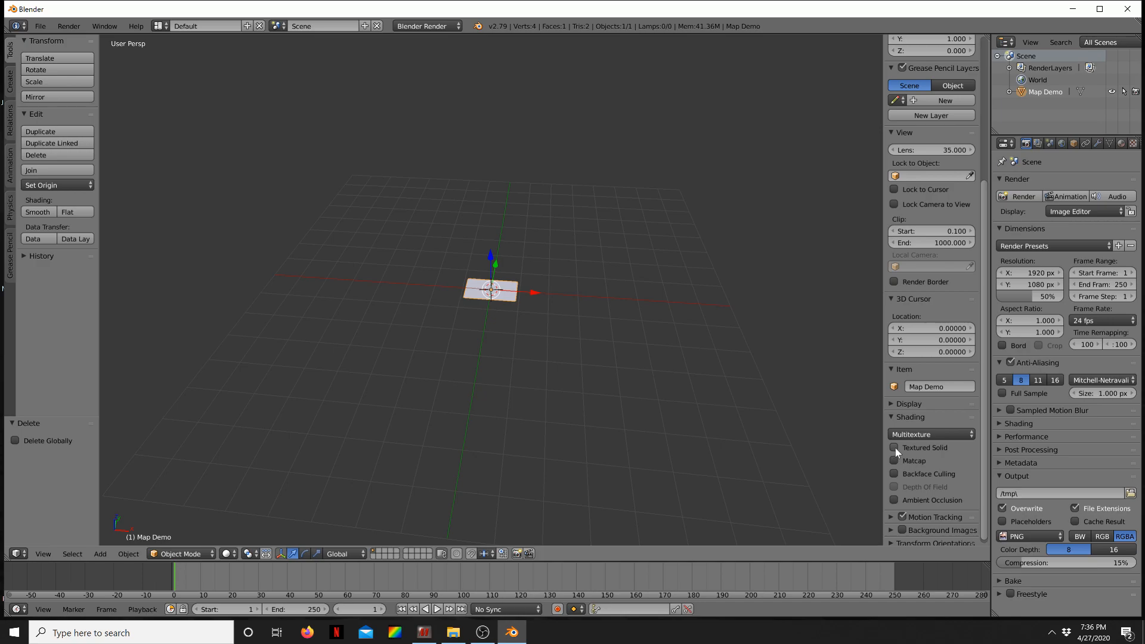
click(894, 447)
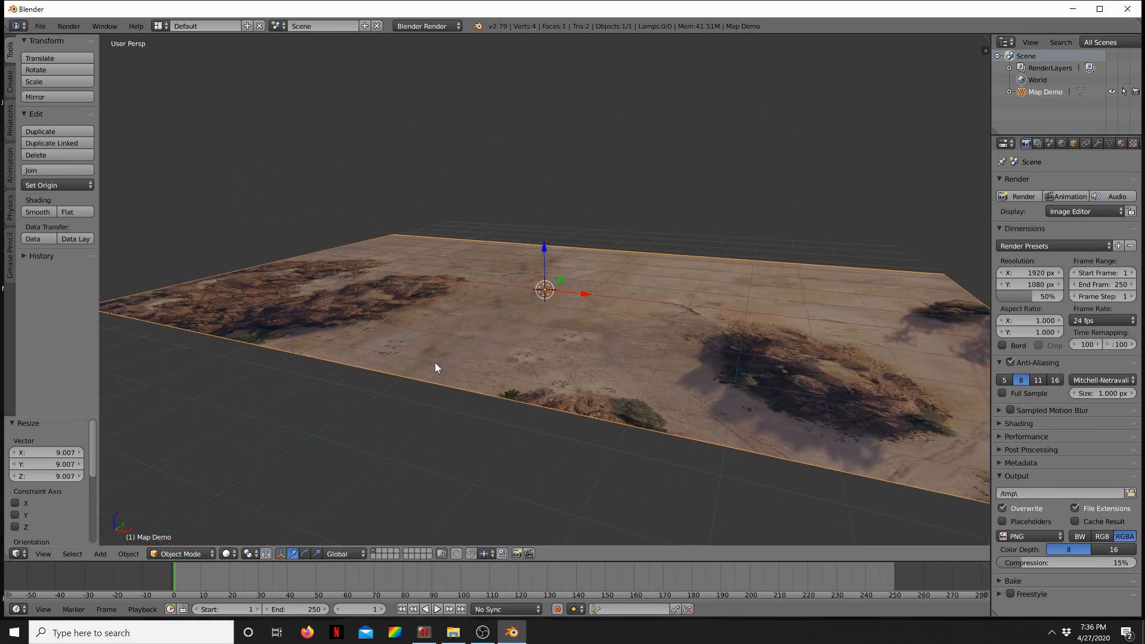
mouse_move(545, 250)
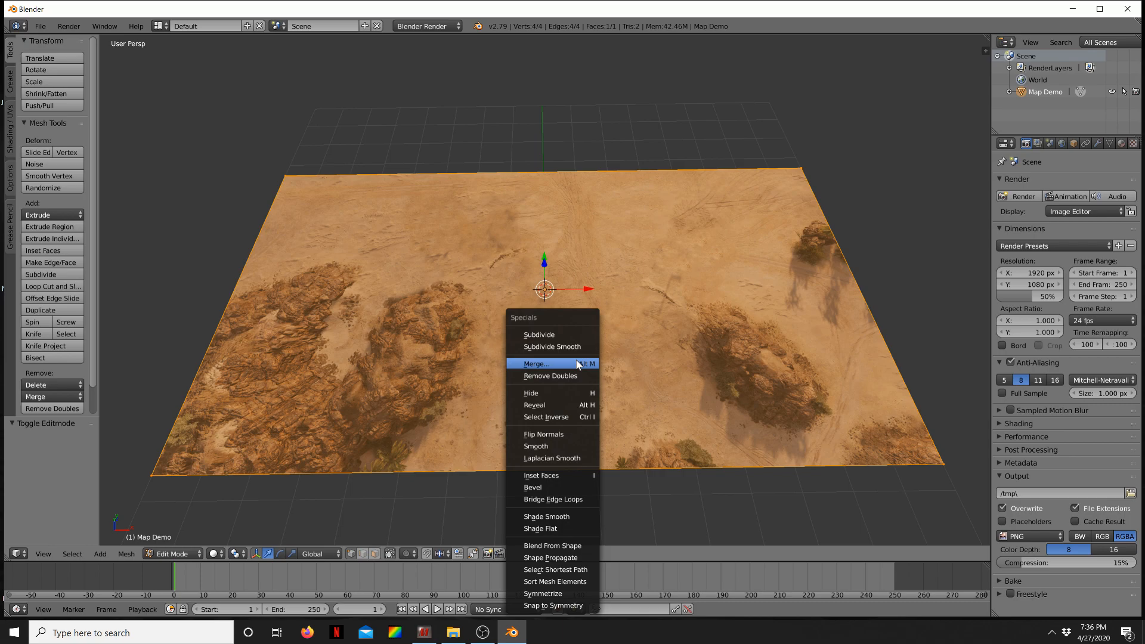
mouse_move(544, 334)
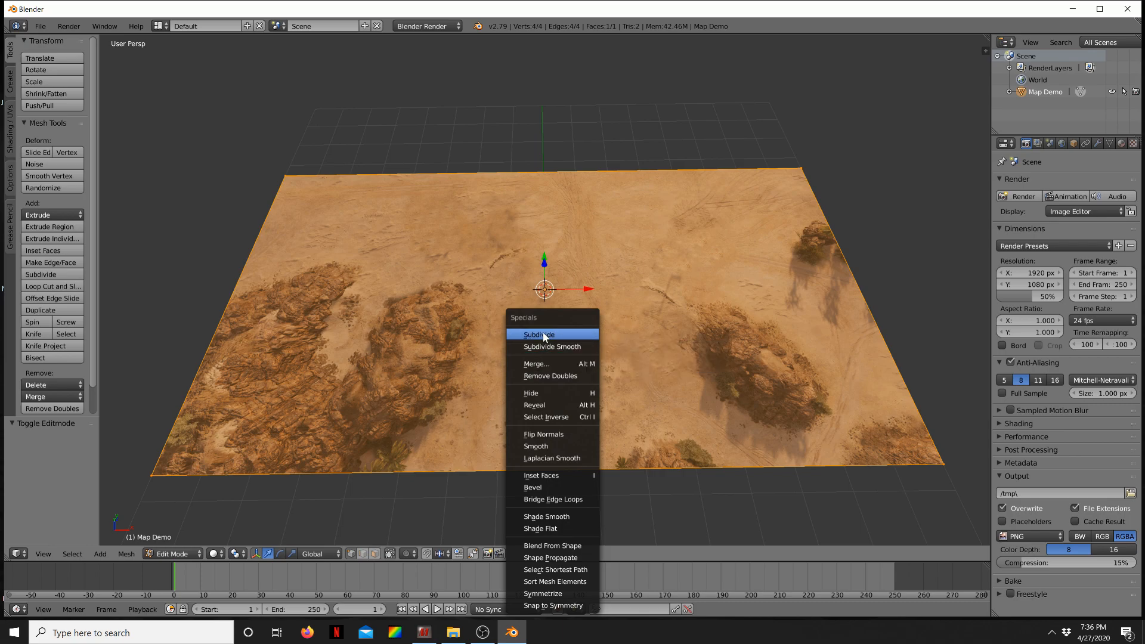
Subdivide the Map Demo plane three times into a ~16,000-face grid and return to Object Mode
click(539, 334)
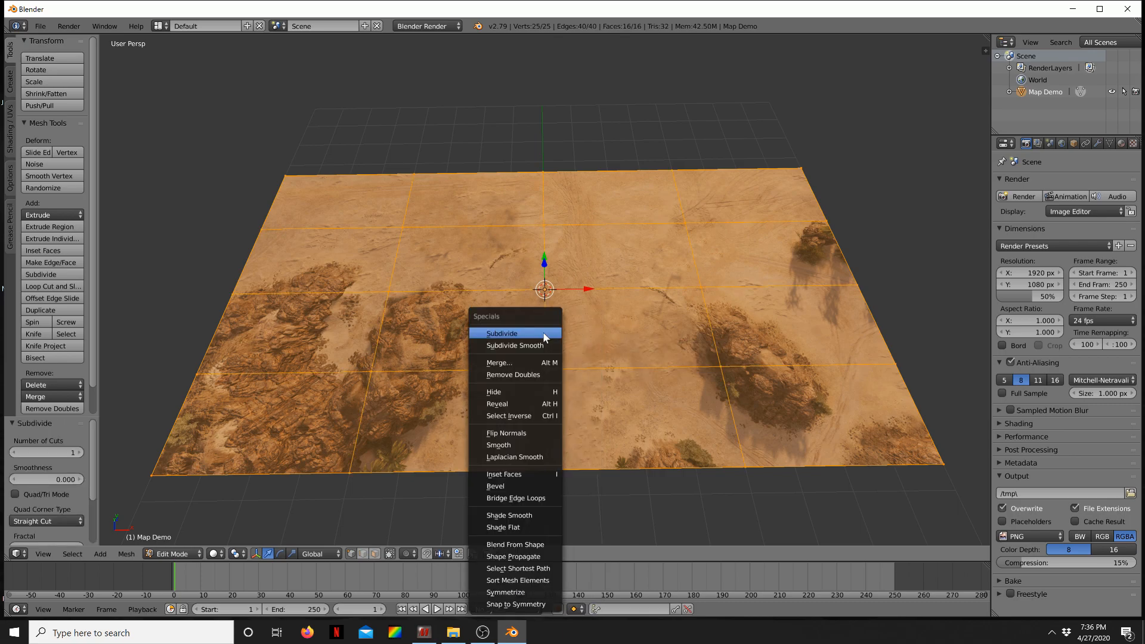
click(502, 333)
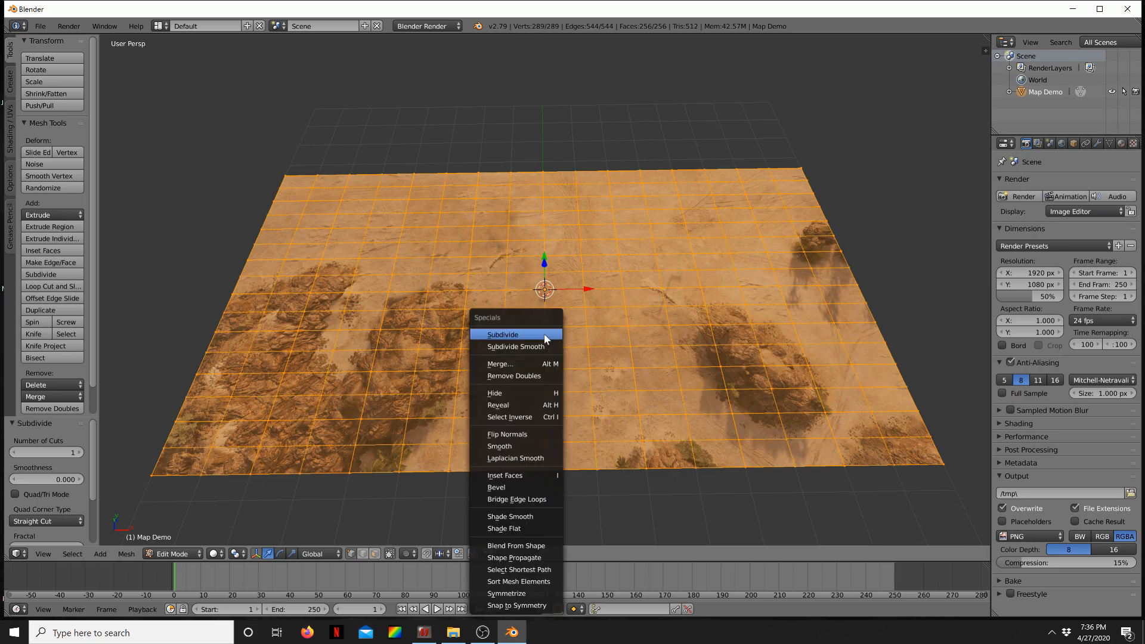
click(502, 334)
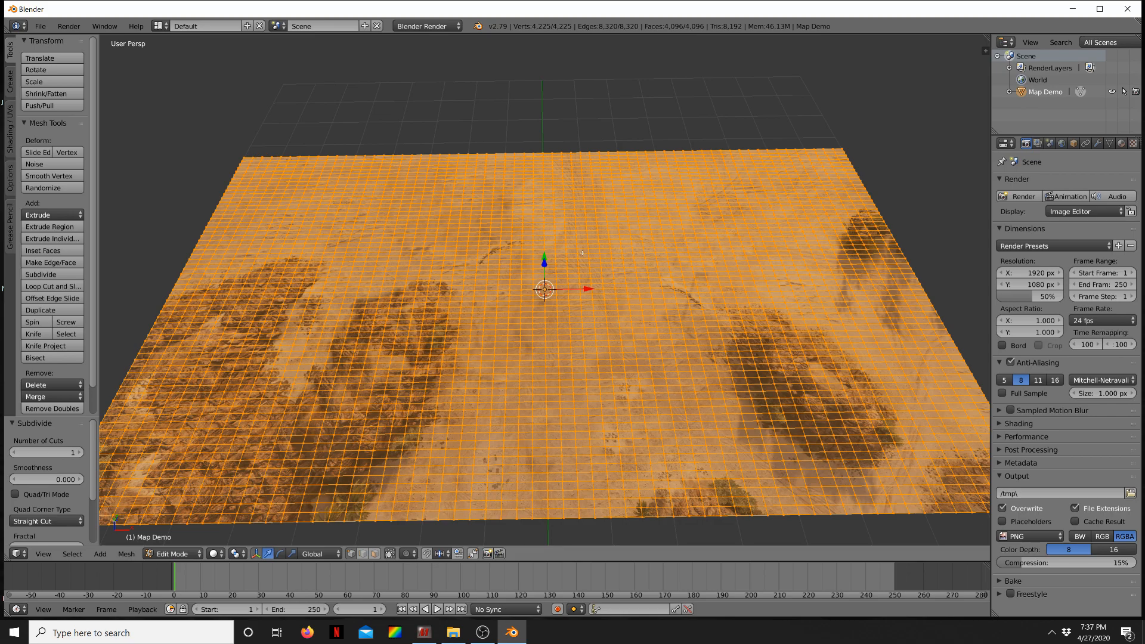
click(41, 275)
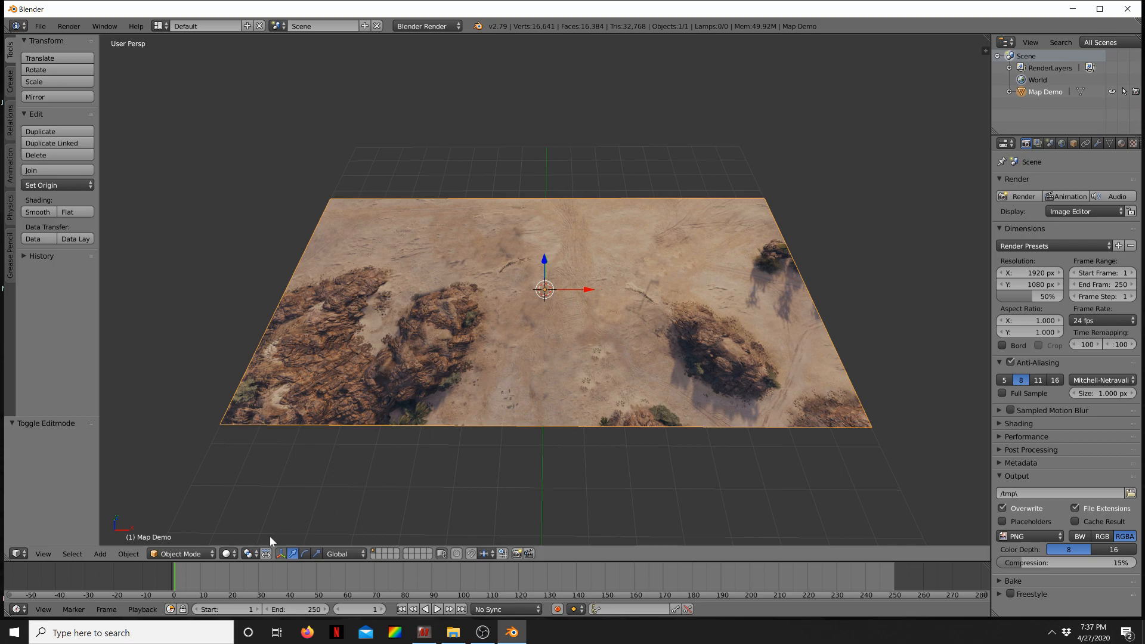
Switch the terrain plane to Sculpt Mode and expand the Symmetry/Lock panel
click(226, 553)
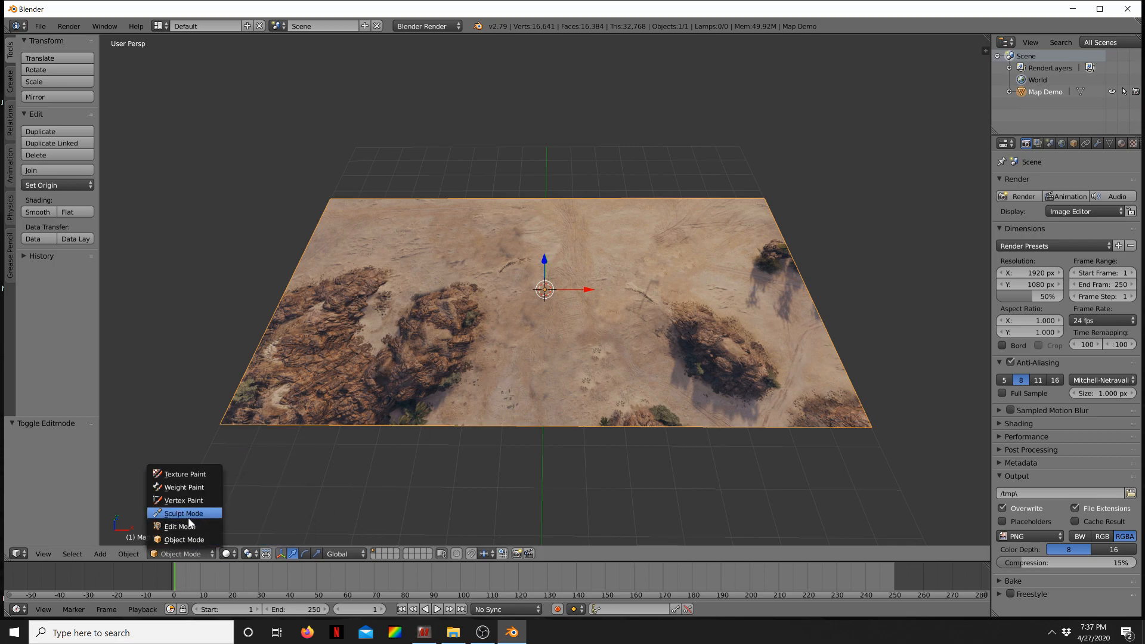
click(183, 513)
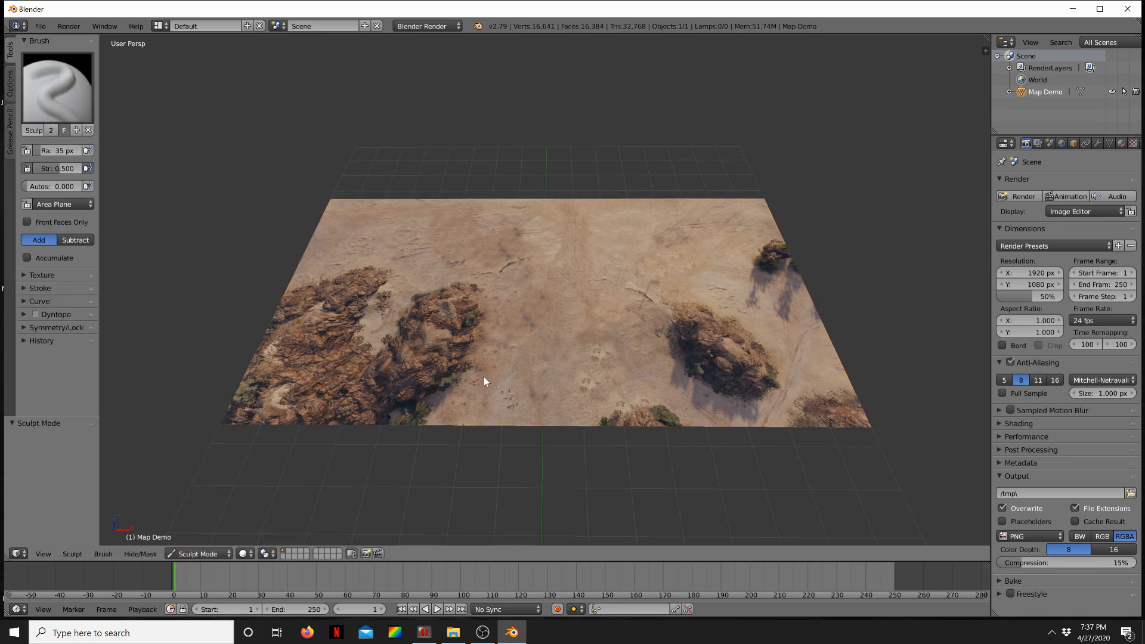
drag(482, 379, 423, 361)
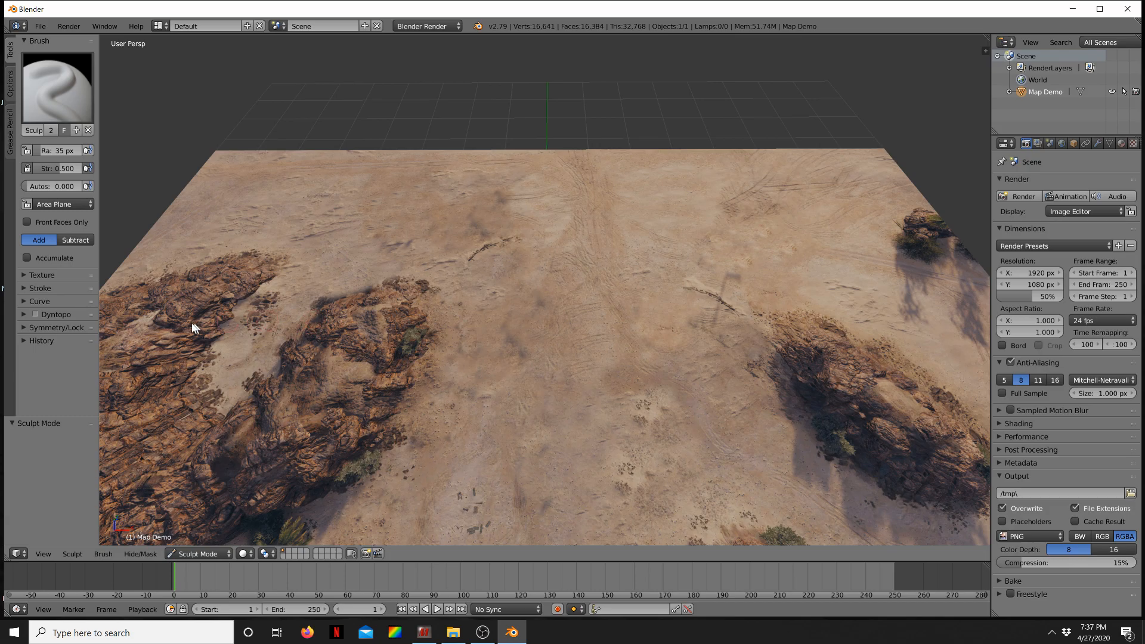
click(56, 327)
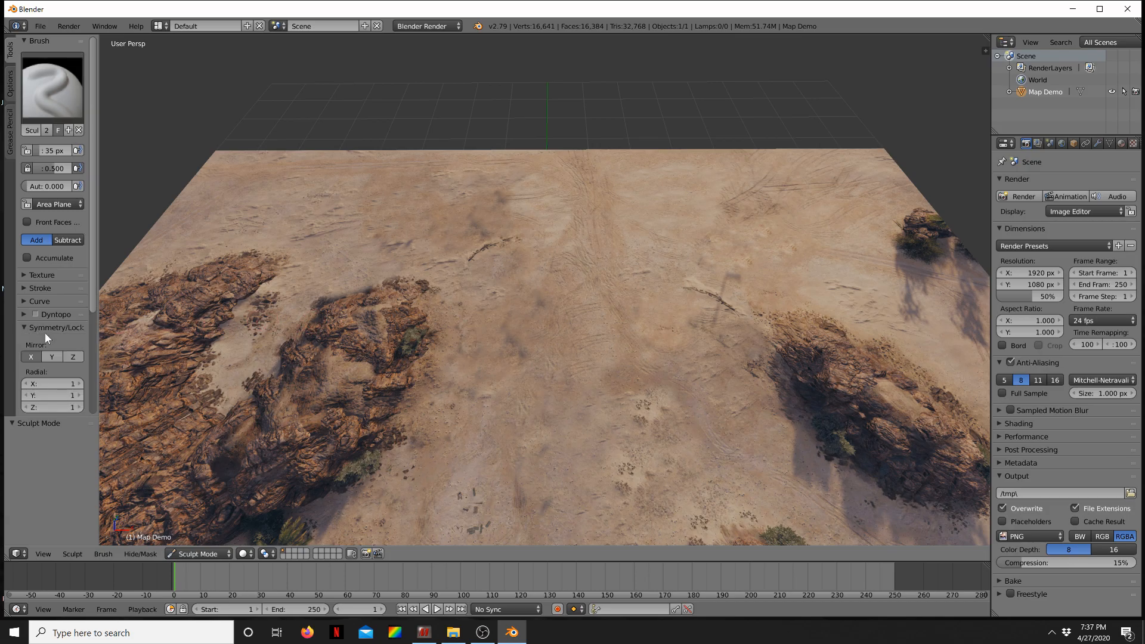
mouse_move(31, 357)
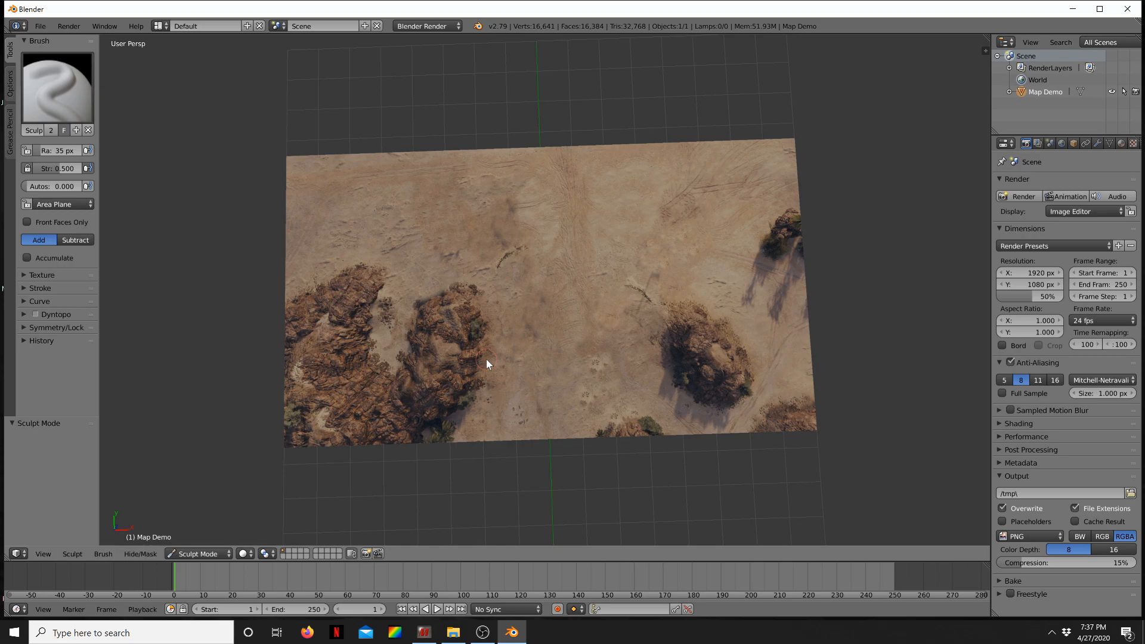
Sculpt the left rocky patch and the other rocky area up into raised ridges
drag(487, 363, 559, 362)
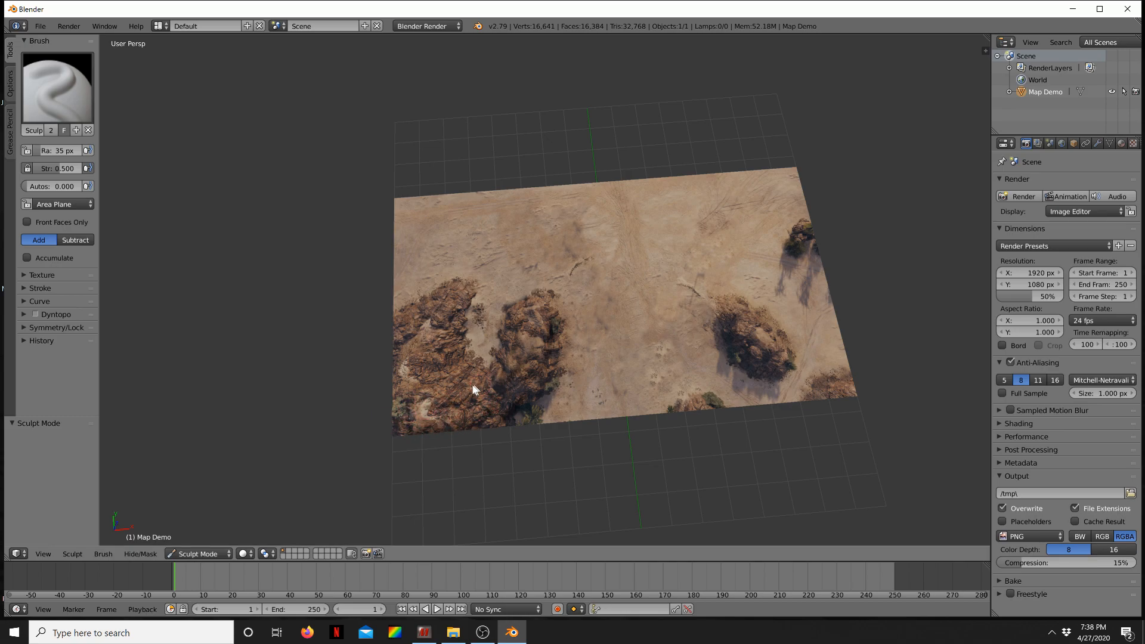
mouse_move(405, 392)
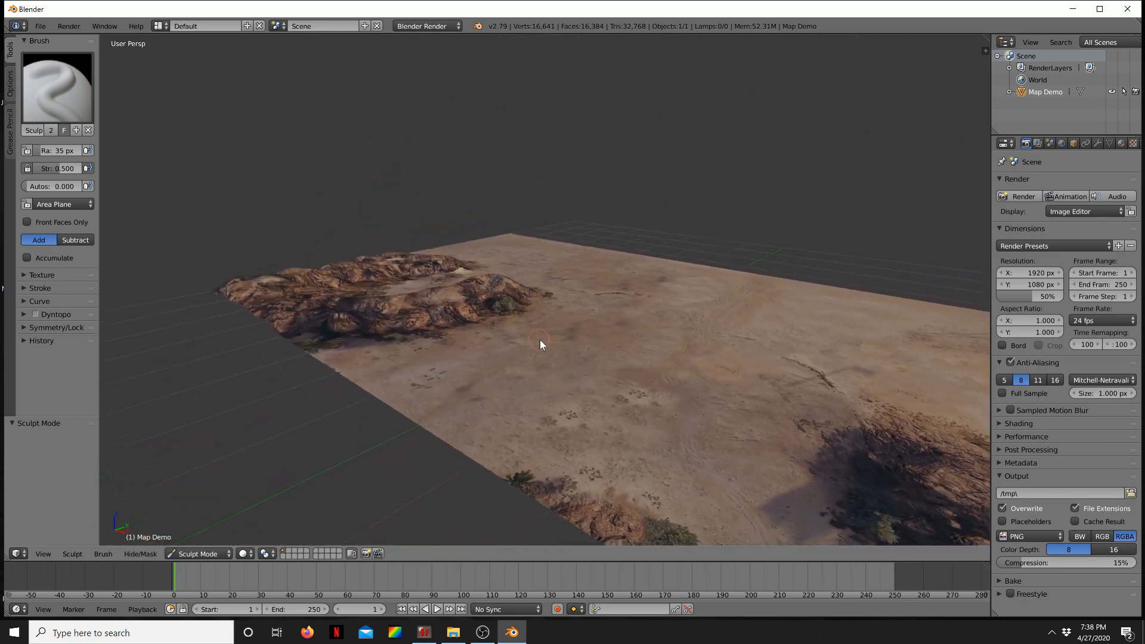
drag(540, 345, 489, 314)
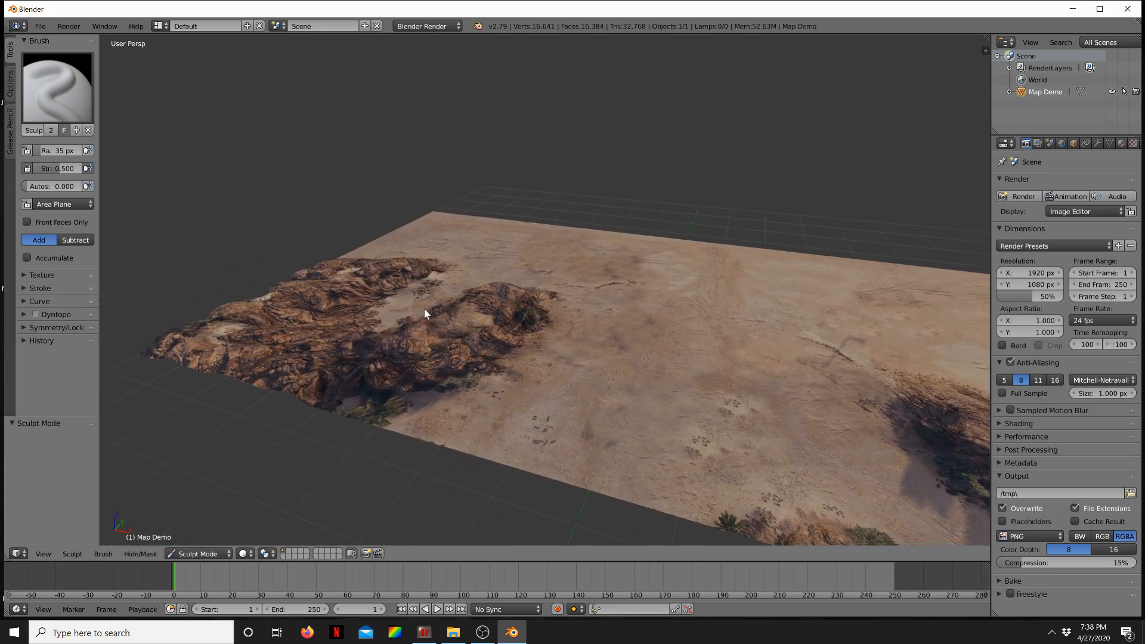
drag(426, 314, 372, 381)
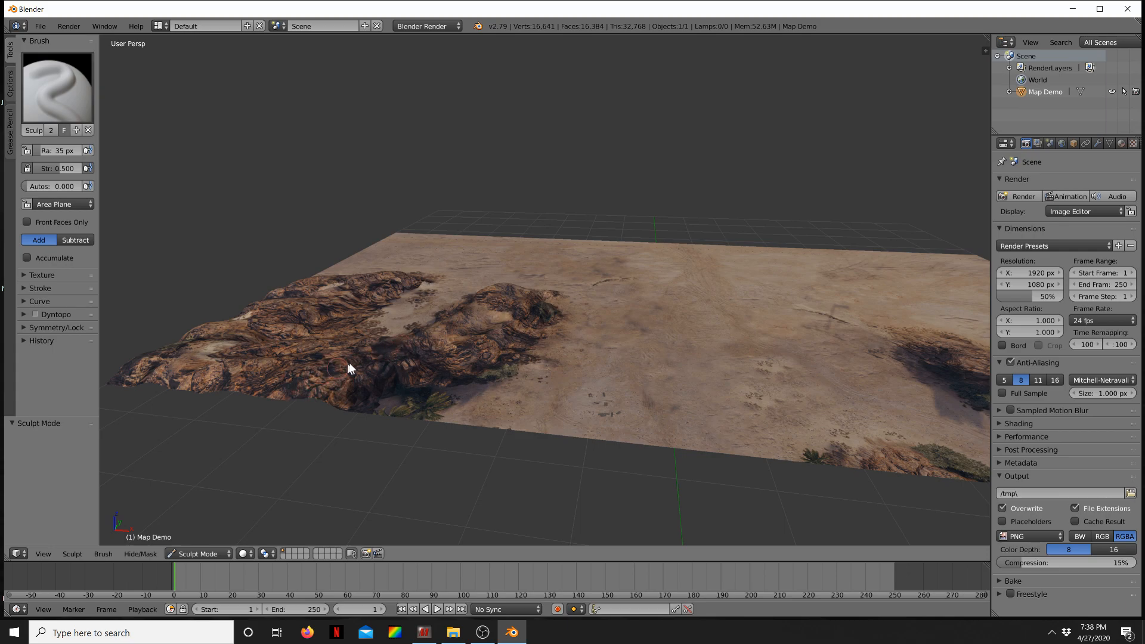
drag(350, 368, 417, 392)
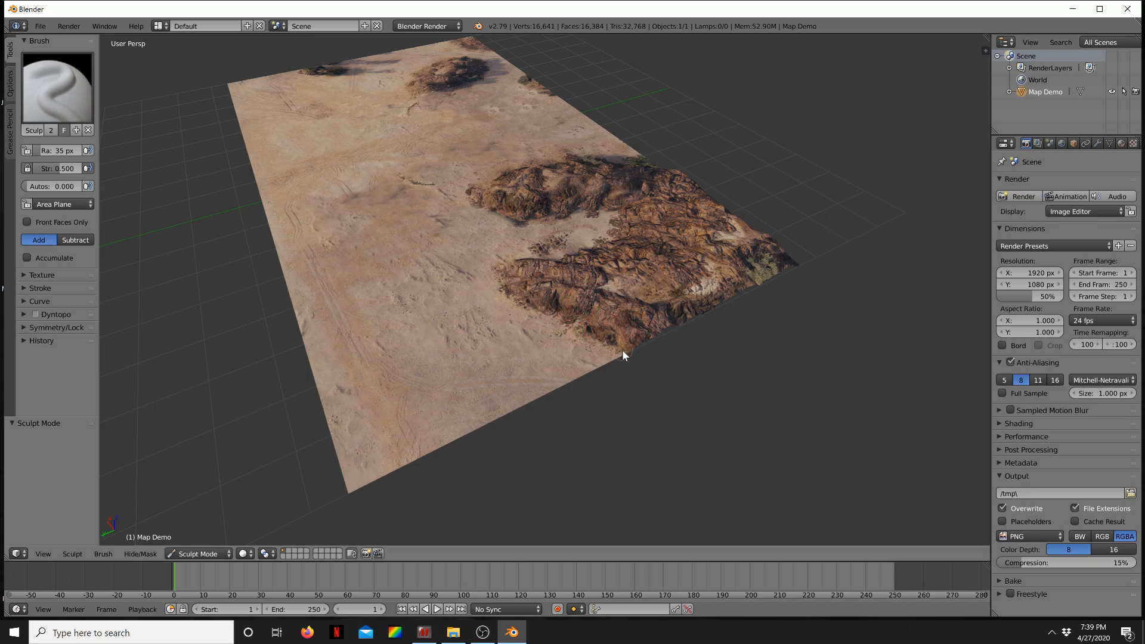
mouse_move(539, 299)
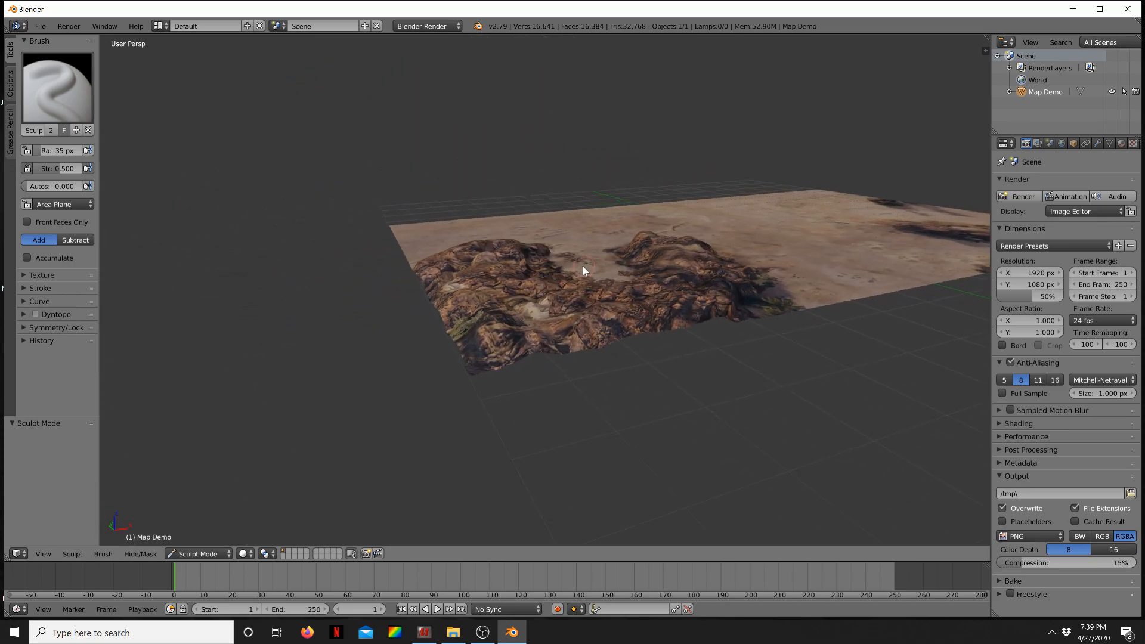
drag(585, 271, 507, 280)
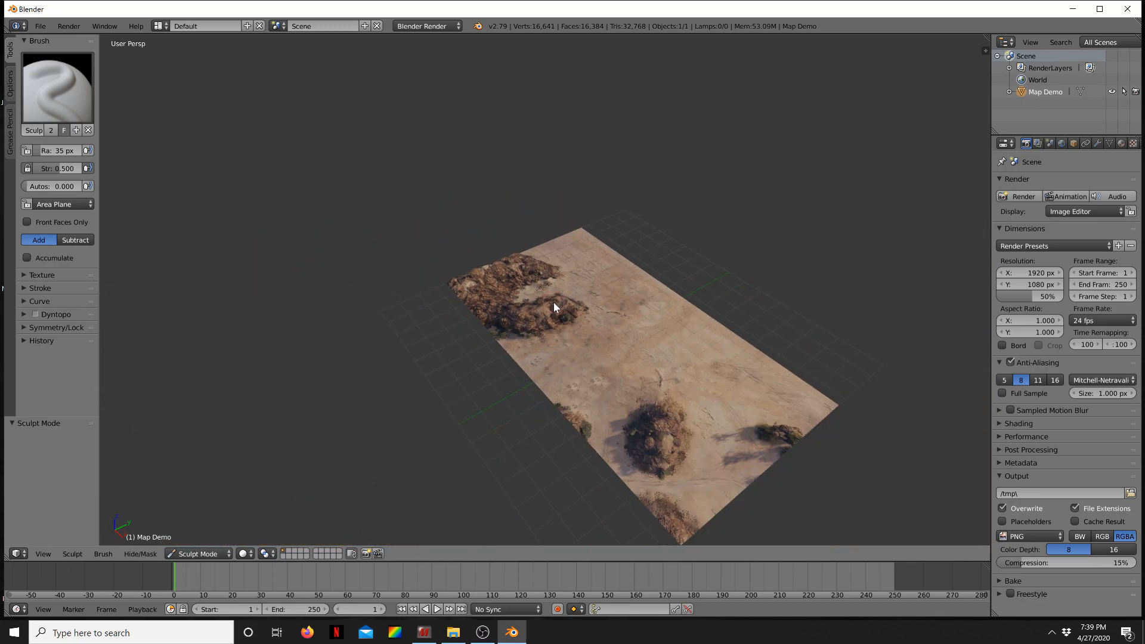
Build extra height onto the curved ridge's rocky mound and the smaller round outcrop
scroll(down, 3)
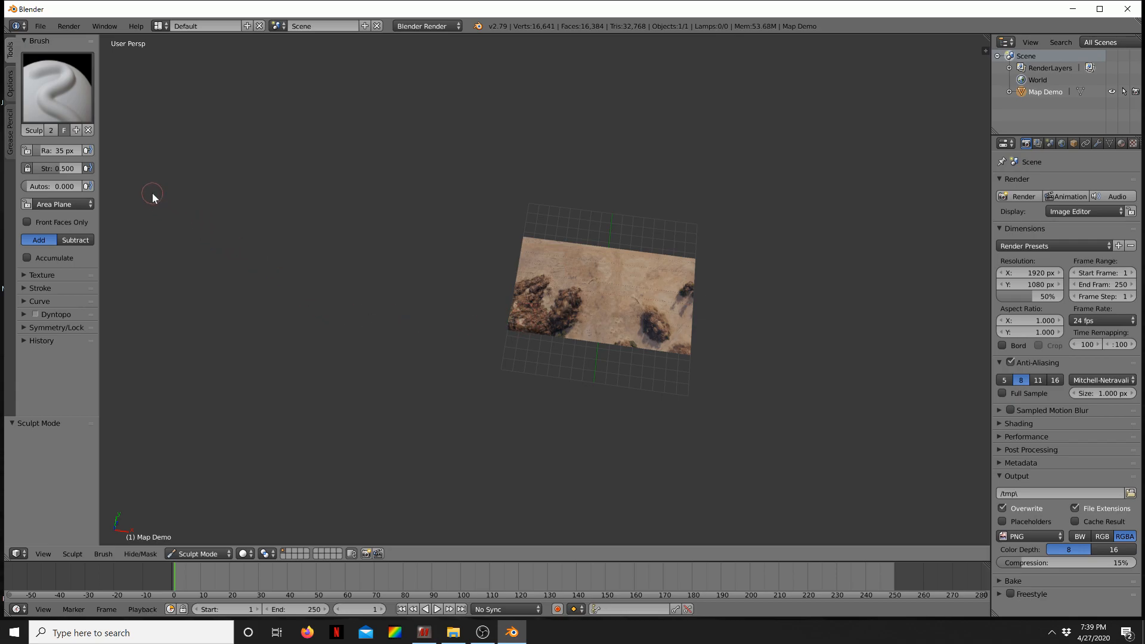
mouse_move(58, 150)
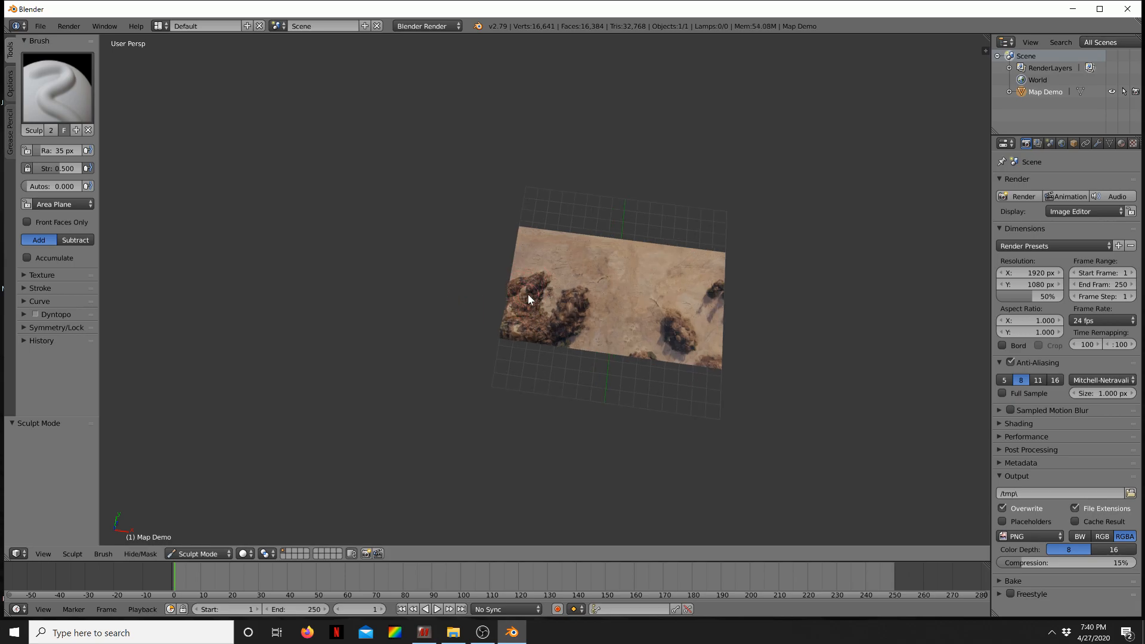
scroll(down, 3)
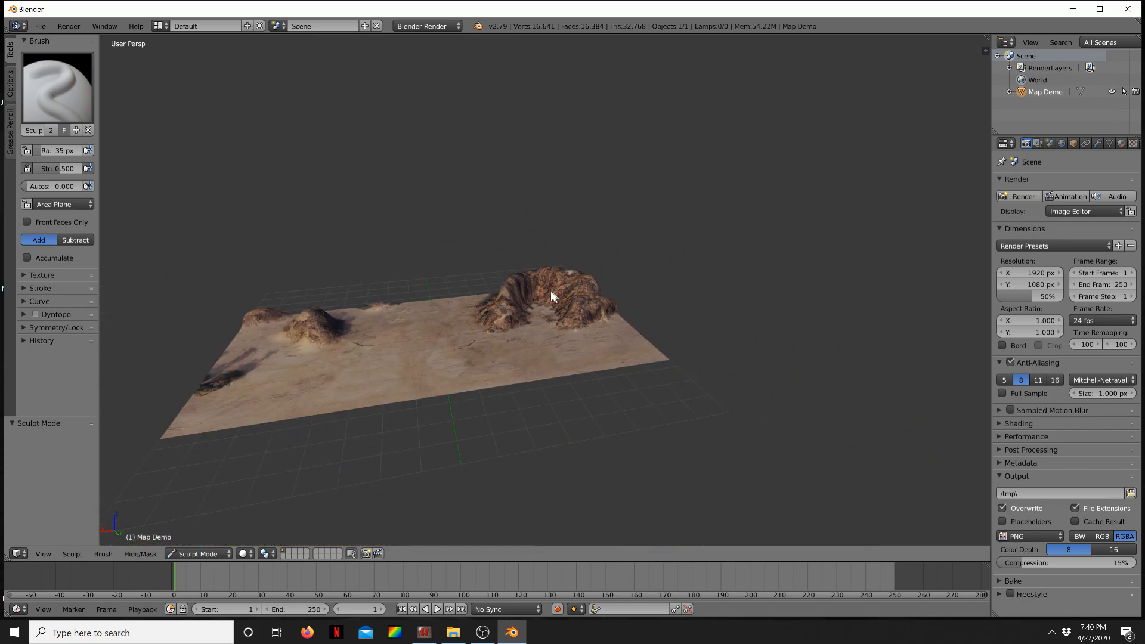
click(554, 296)
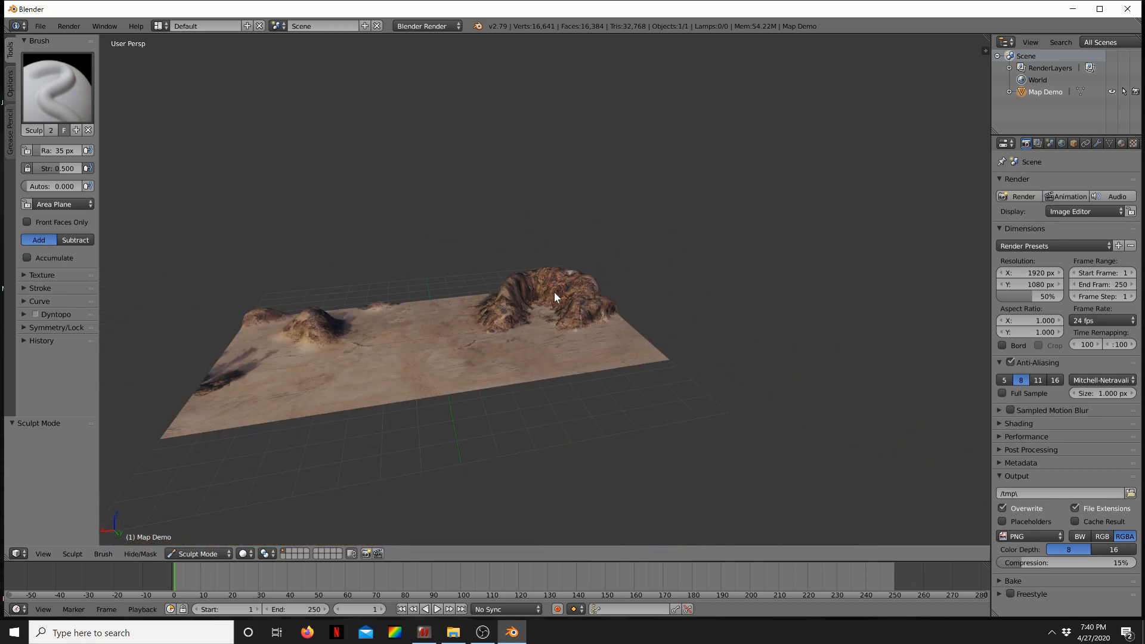
drag(555, 297, 581, 334)
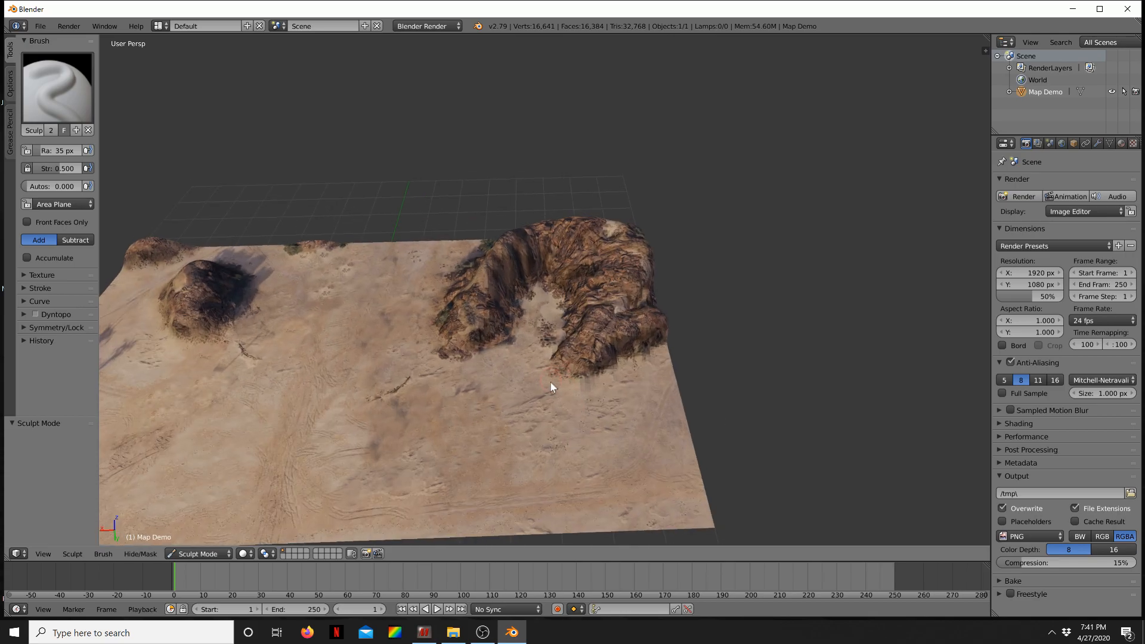
Orbit and zoom the view to inspect the sandy bumps along the whole terrain's length
scroll(down, 3)
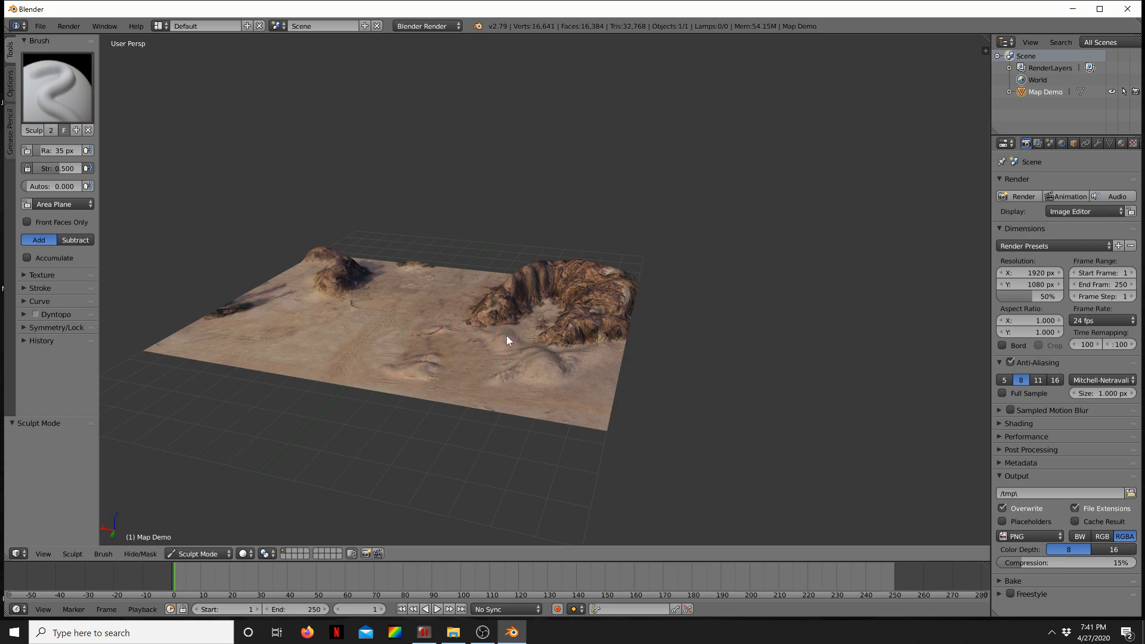
mouse_move(329, 339)
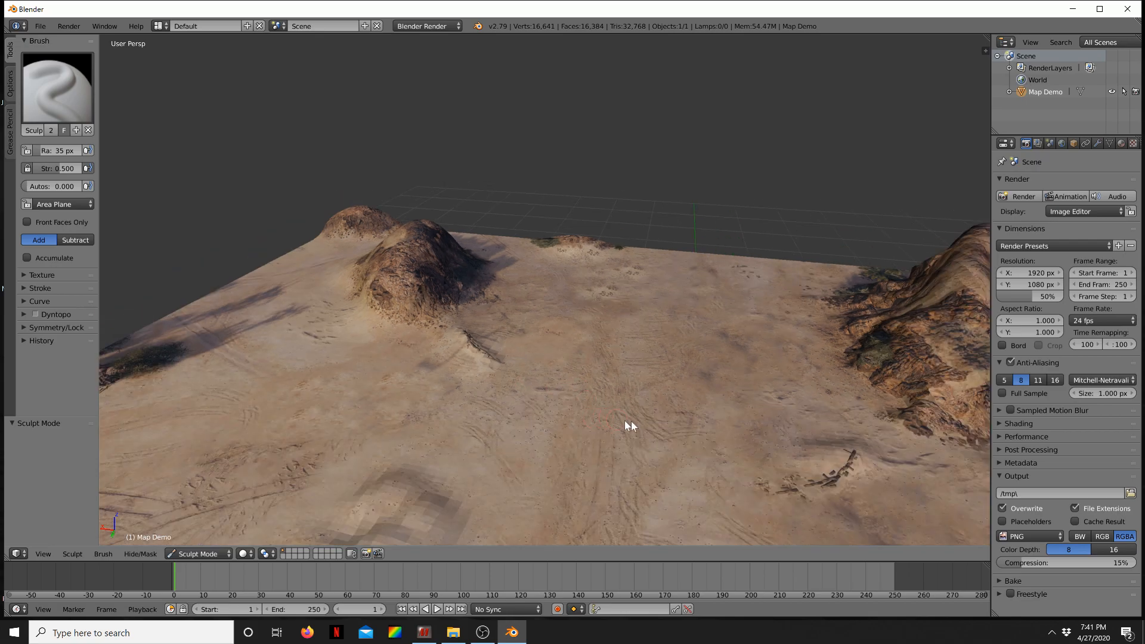
mouse_move(815, 493)
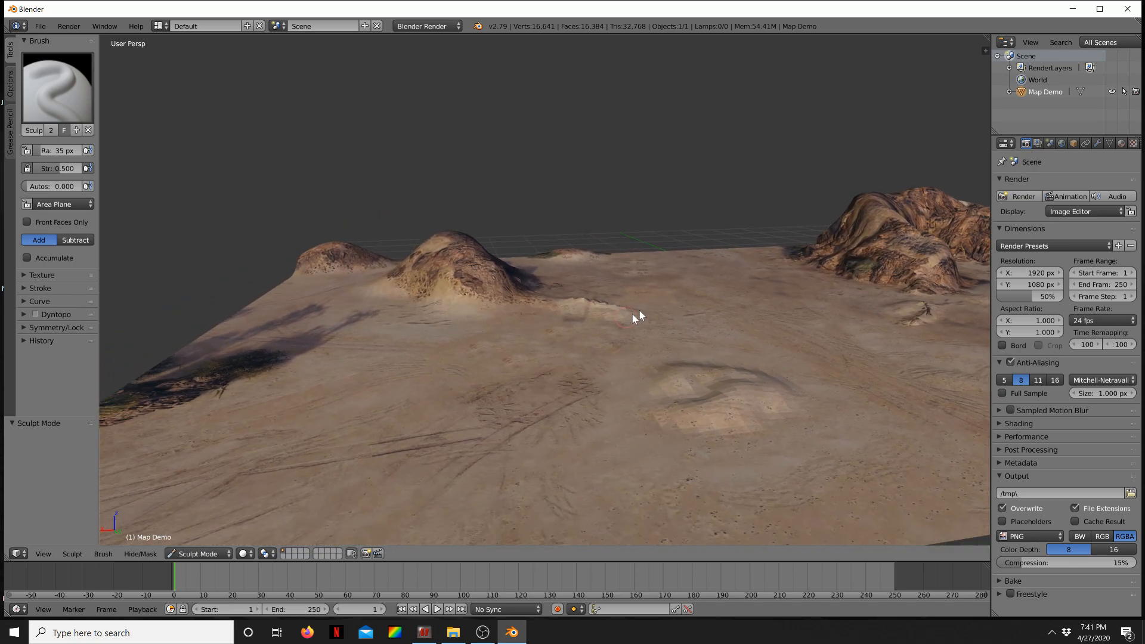
drag(636, 318, 595, 391)
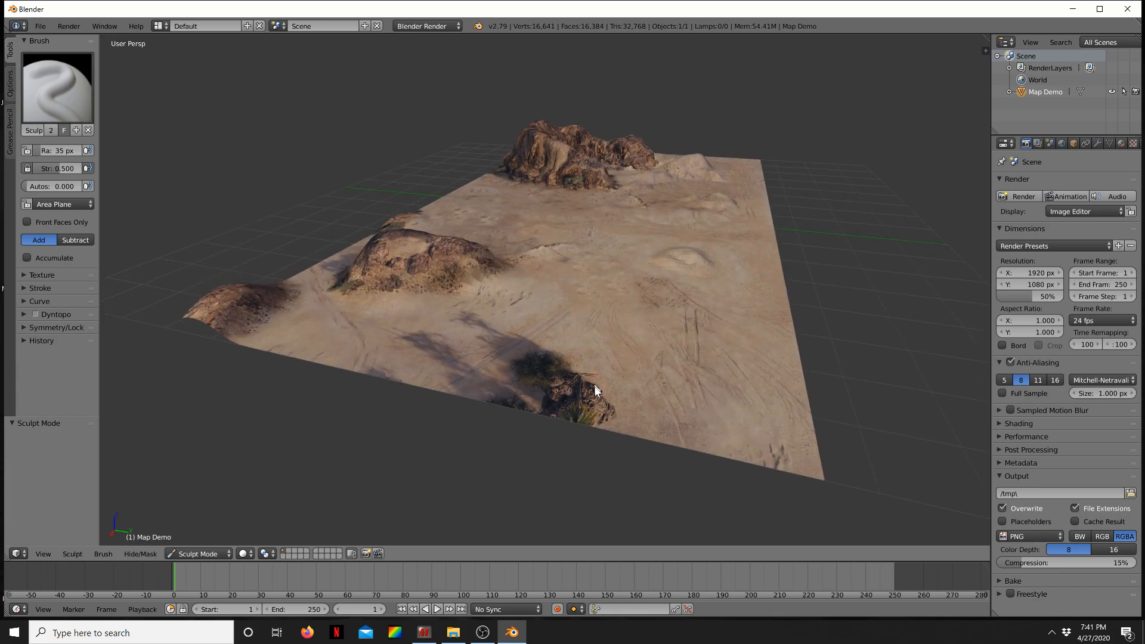
drag(595, 392, 610, 438)
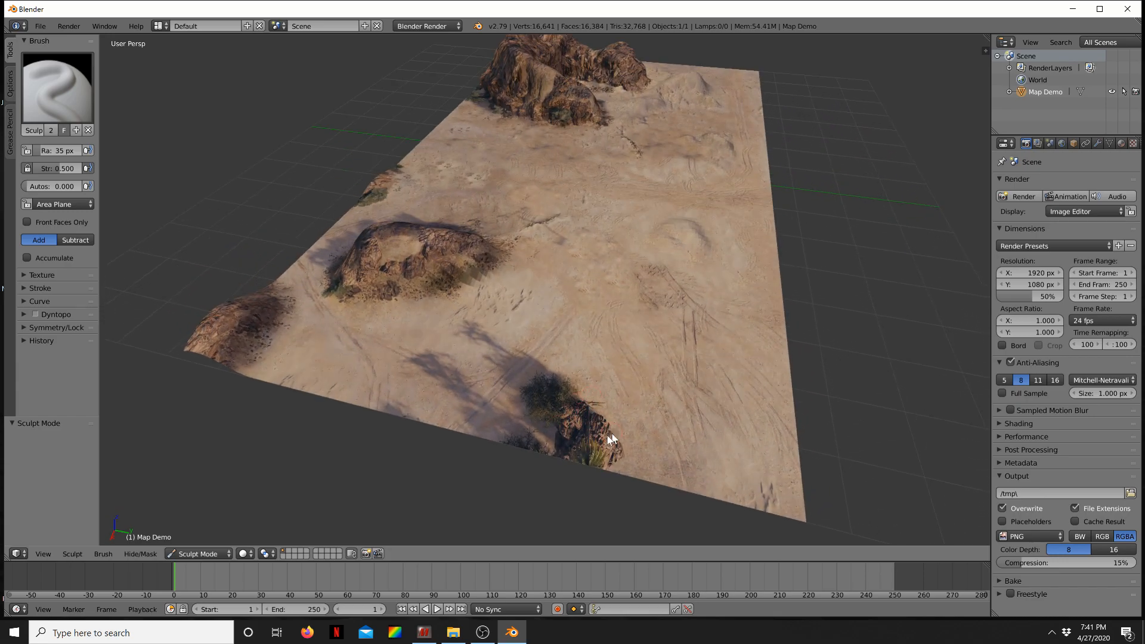
scroll(down, 3)
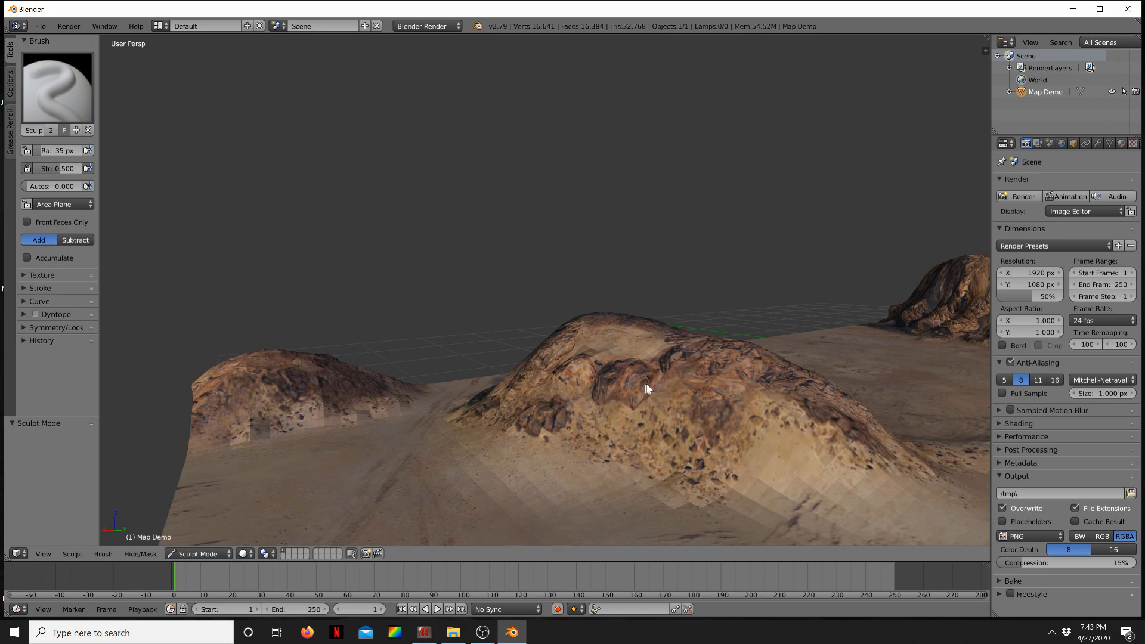
Sculpt the central hill's slope, peak and rock mound, then raise the corner patch and right-hand ridge
drag(646, 389, 714, 485)
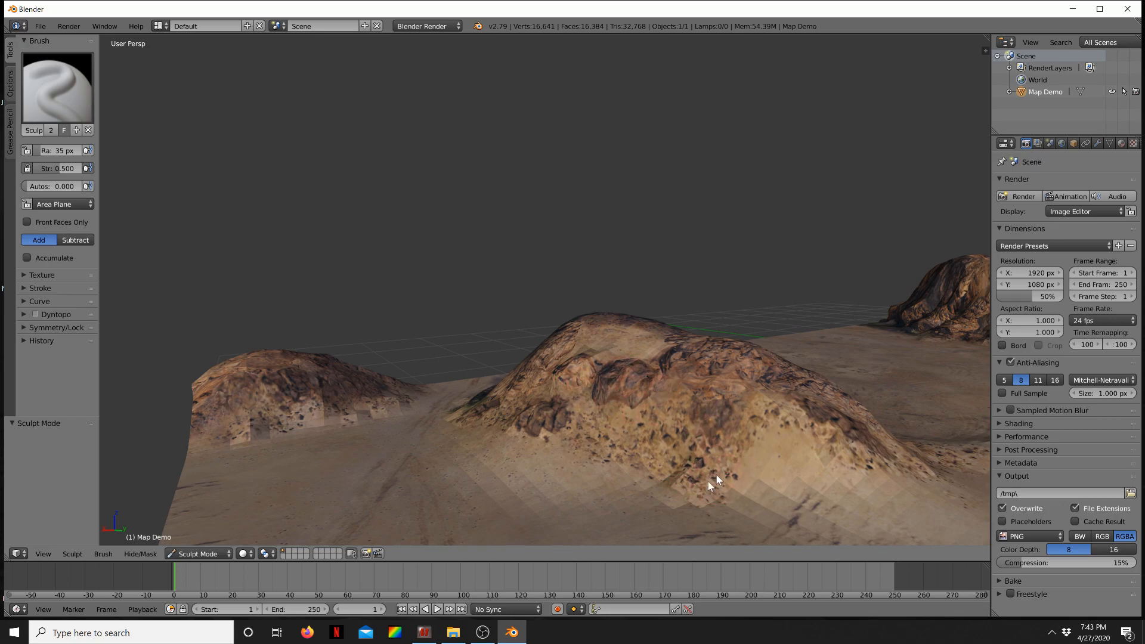
drag(715, 482, 636, 437)
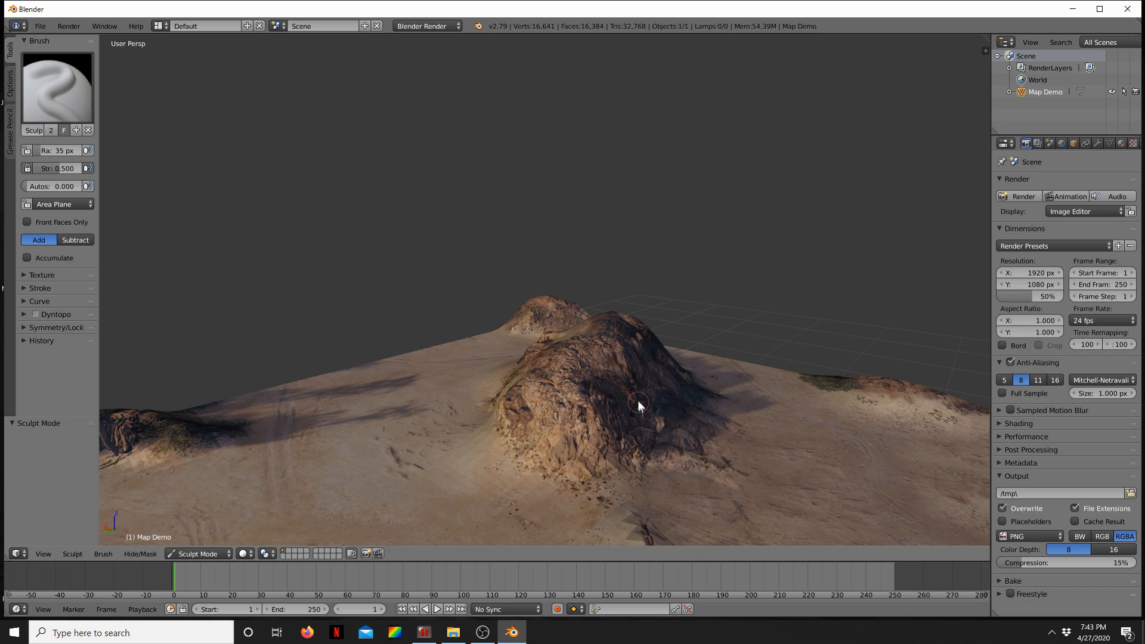
drag(638, 406, 504, 386)
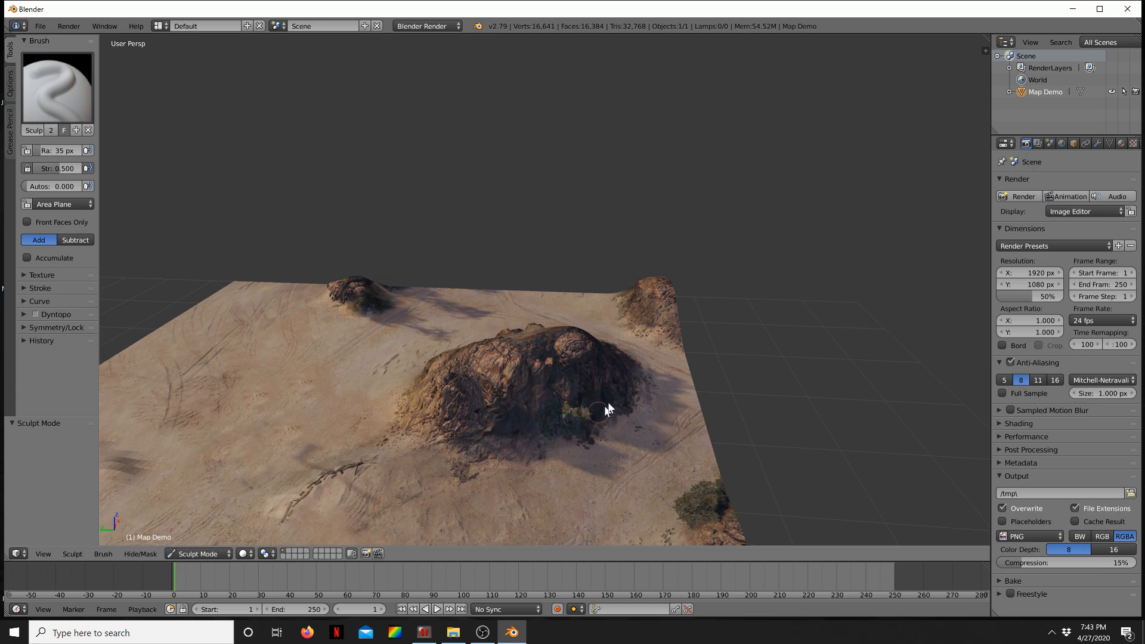
drag(603, 413, 640, 389)
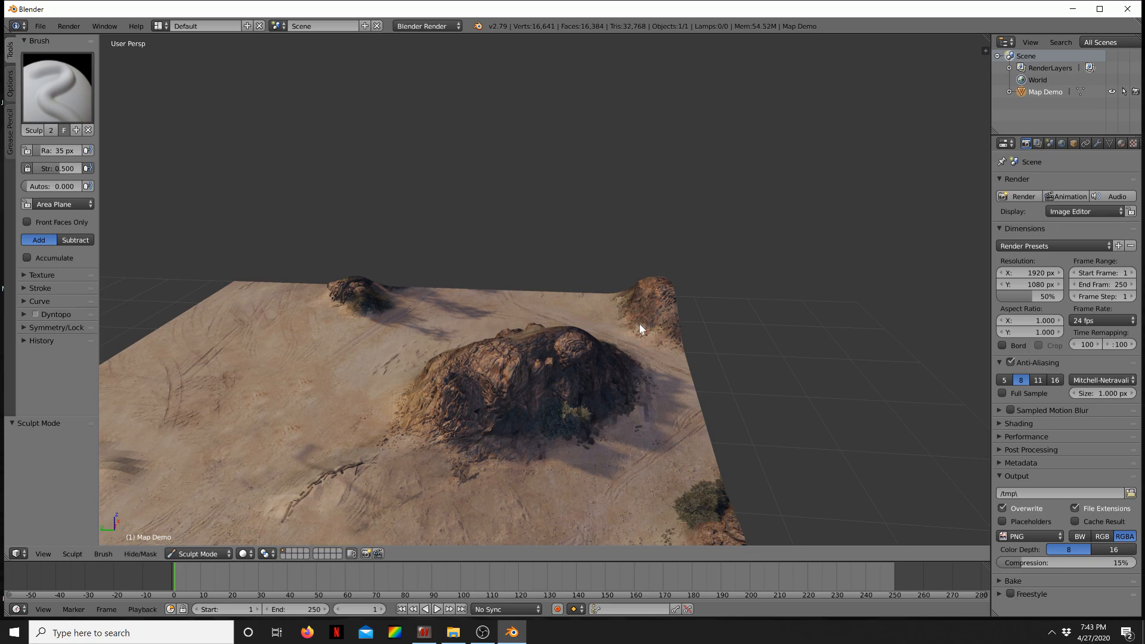
mouse_move(626, 311)
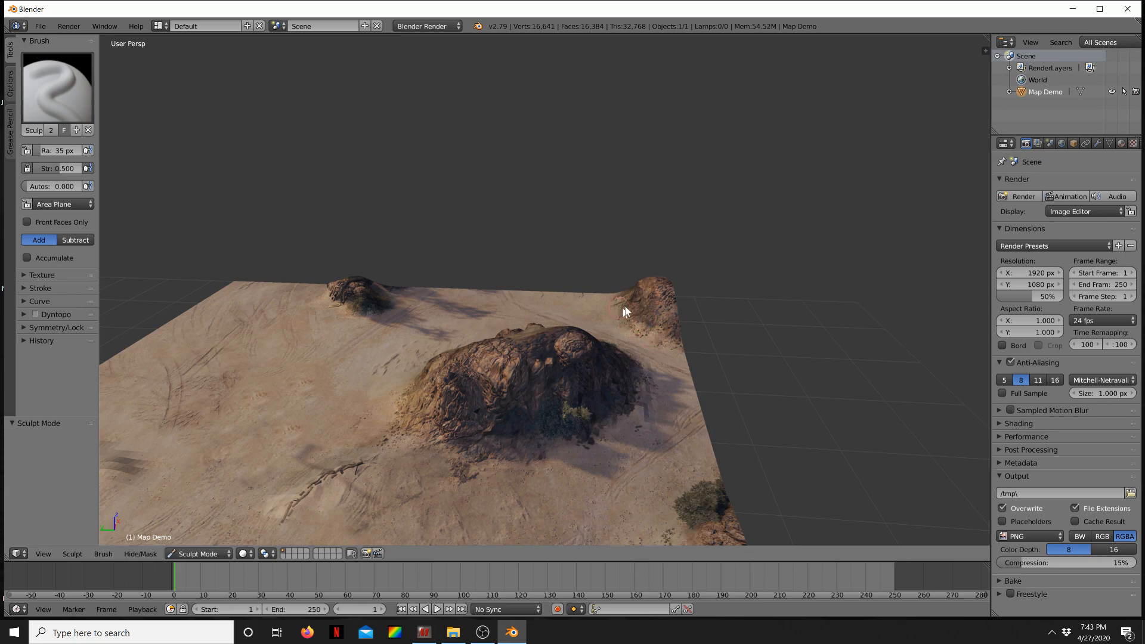
drag(624, 310, 598, 347)
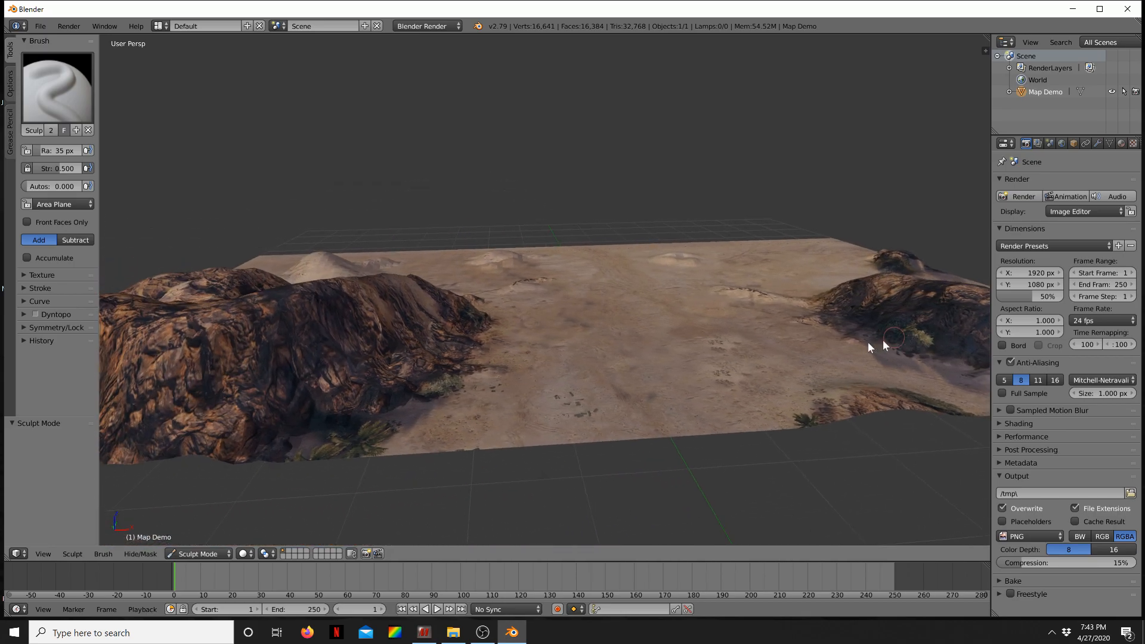
drag(884, 347, 515, 414)
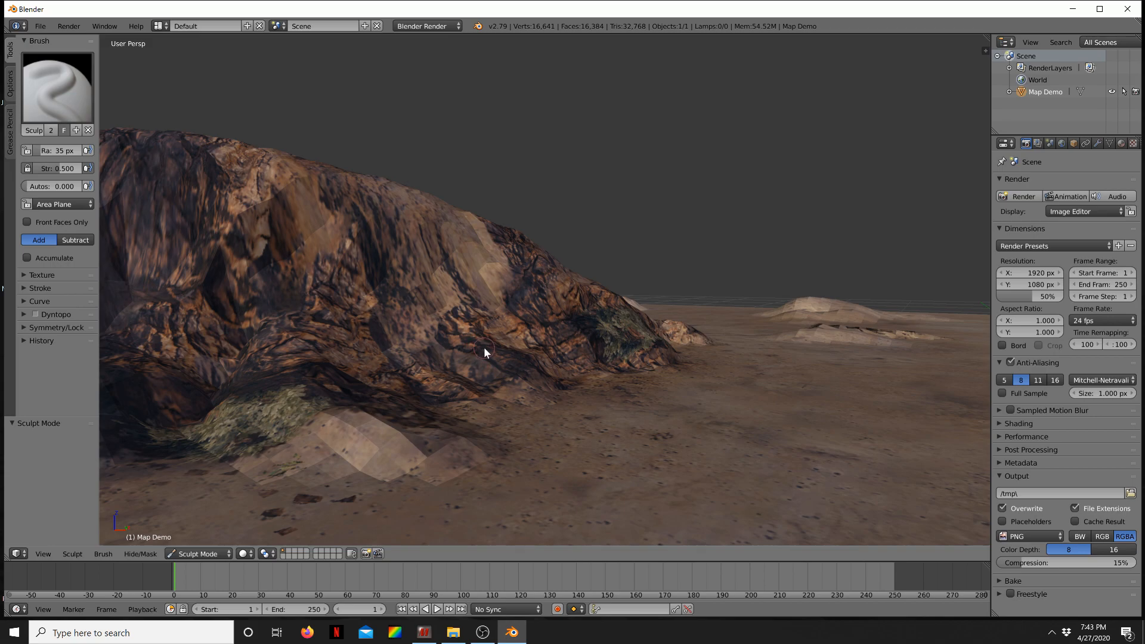
mouse_move(520, 367)
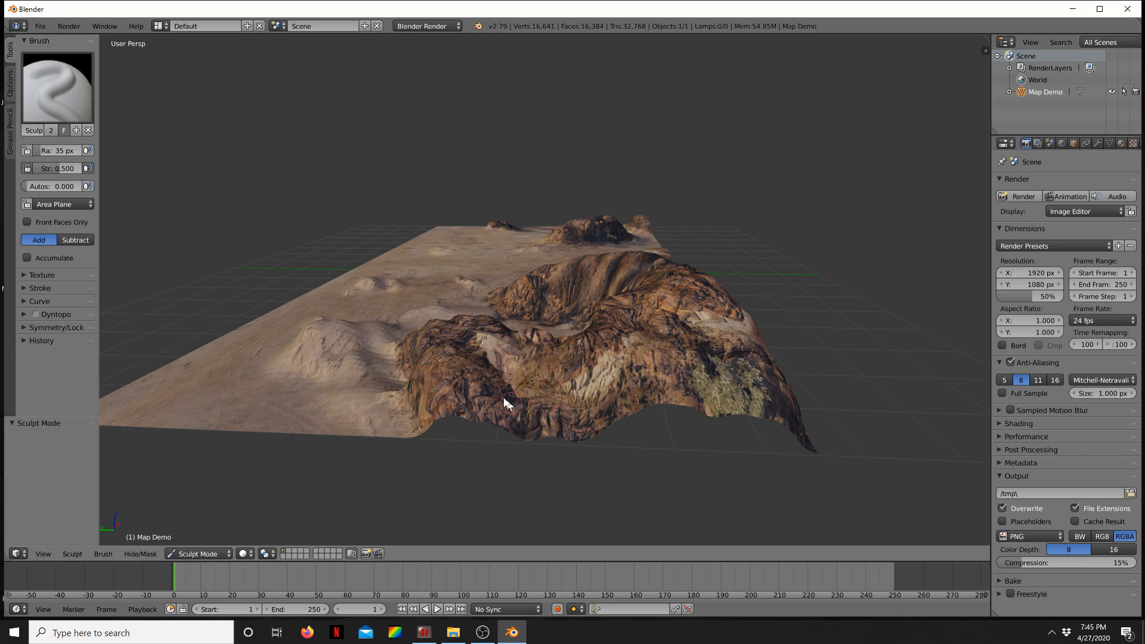
drag(507, 404, 558, 418)
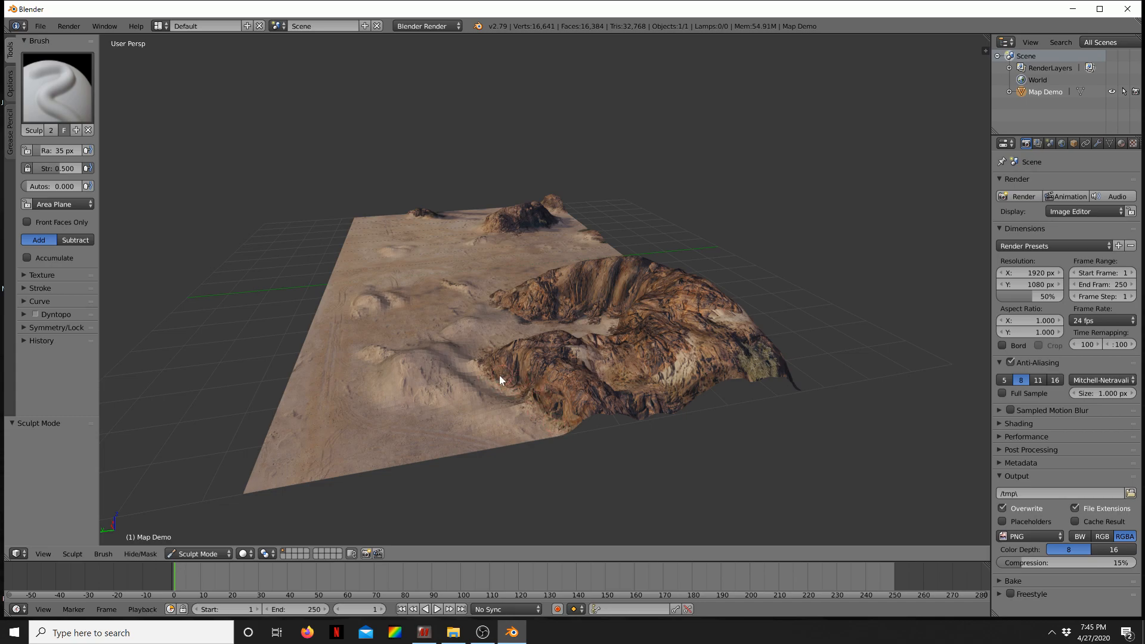
mouse_move(613, 382)
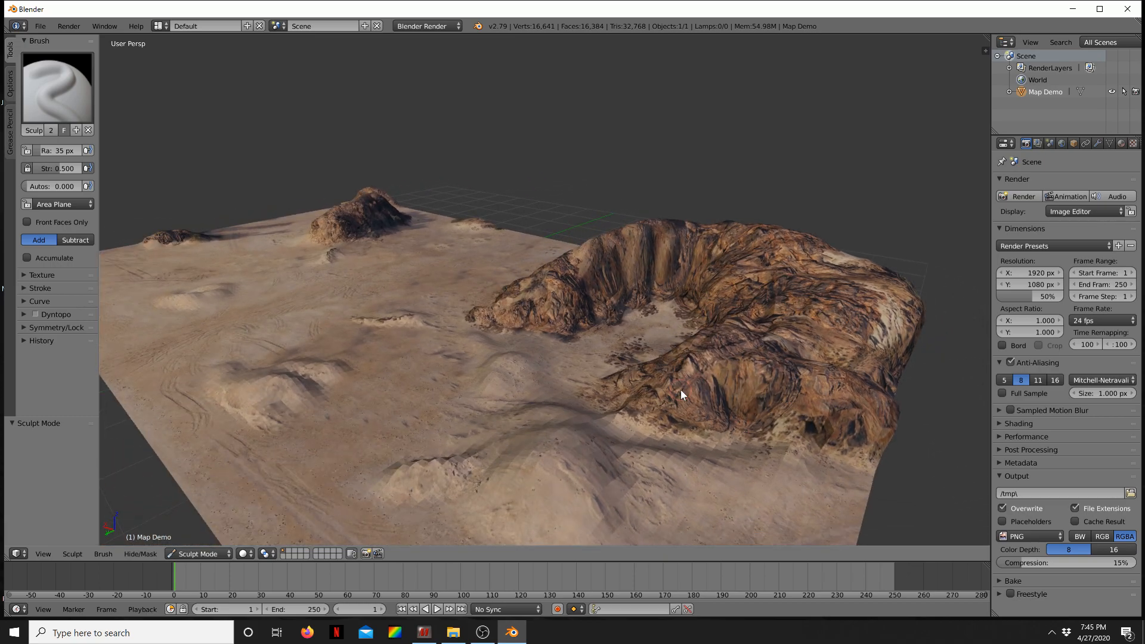
drag(682, 395, 720, 340)
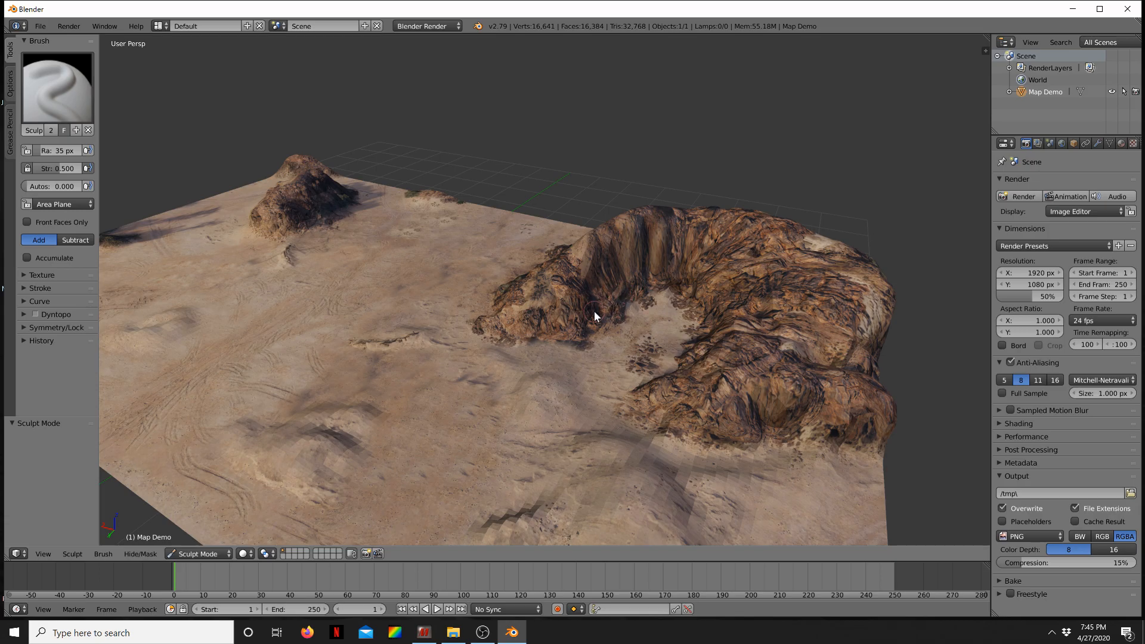
drag(595, 316, 727, 279)
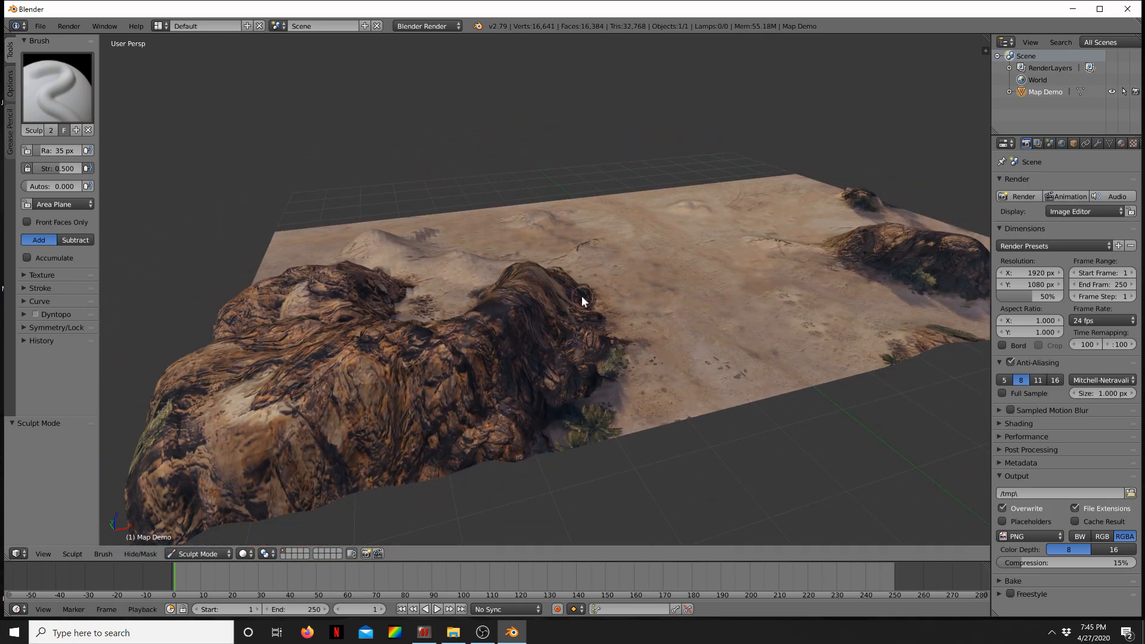
drag(585, 299, 544, 299)
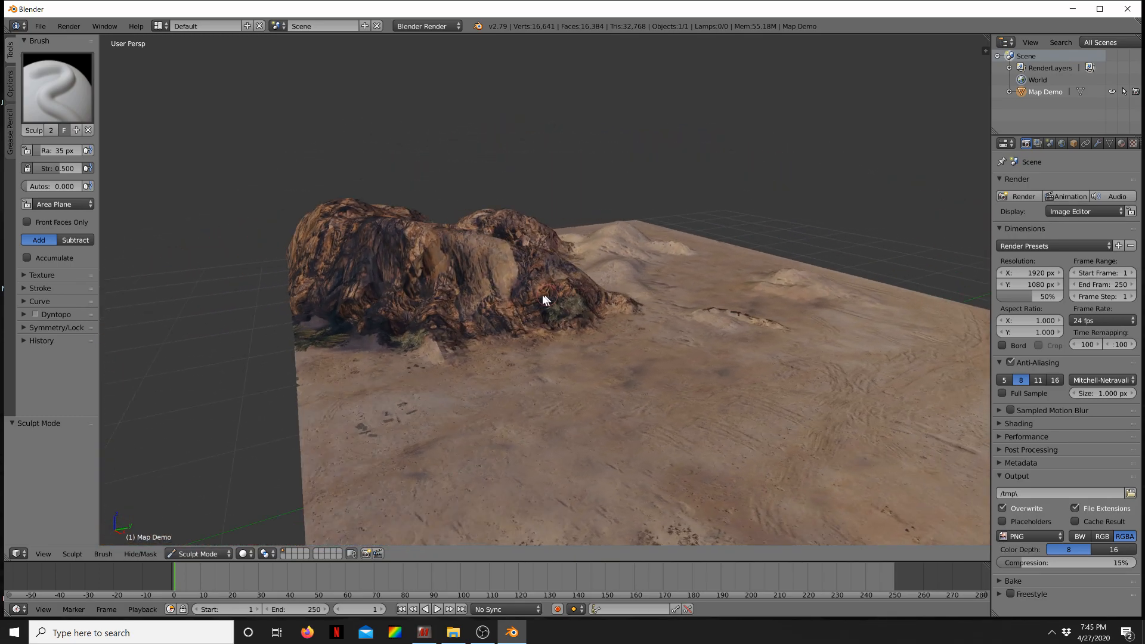
drag(544, 299, 773, 521)
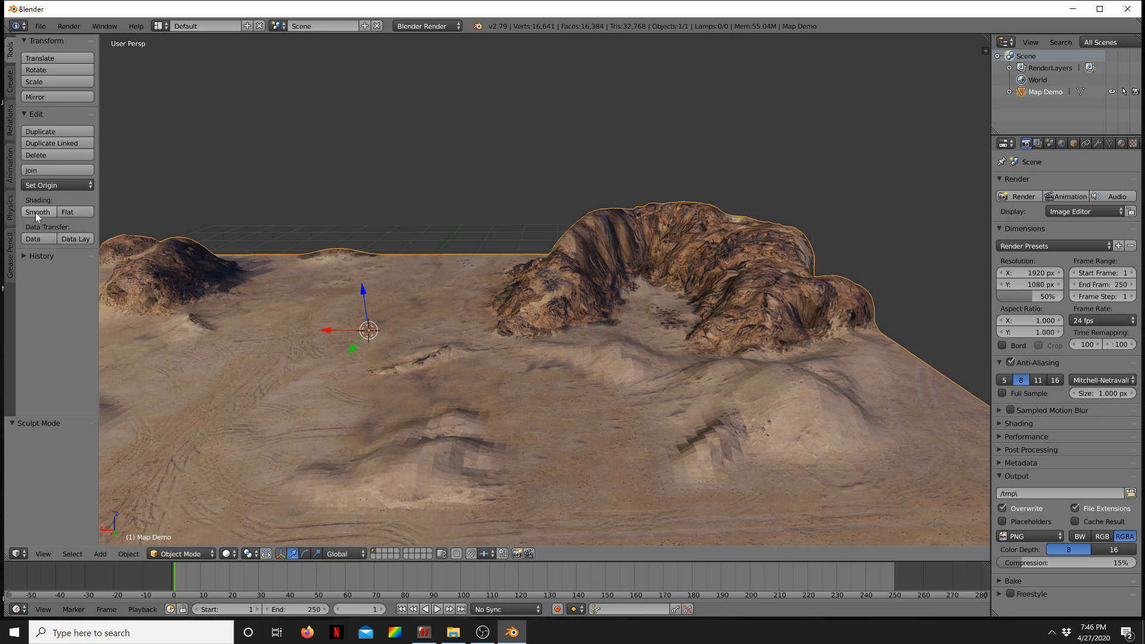
Apply smooth shading to the terrain, check the rock ridge, and enter Edit Mode on its mesh
click(37, 213)
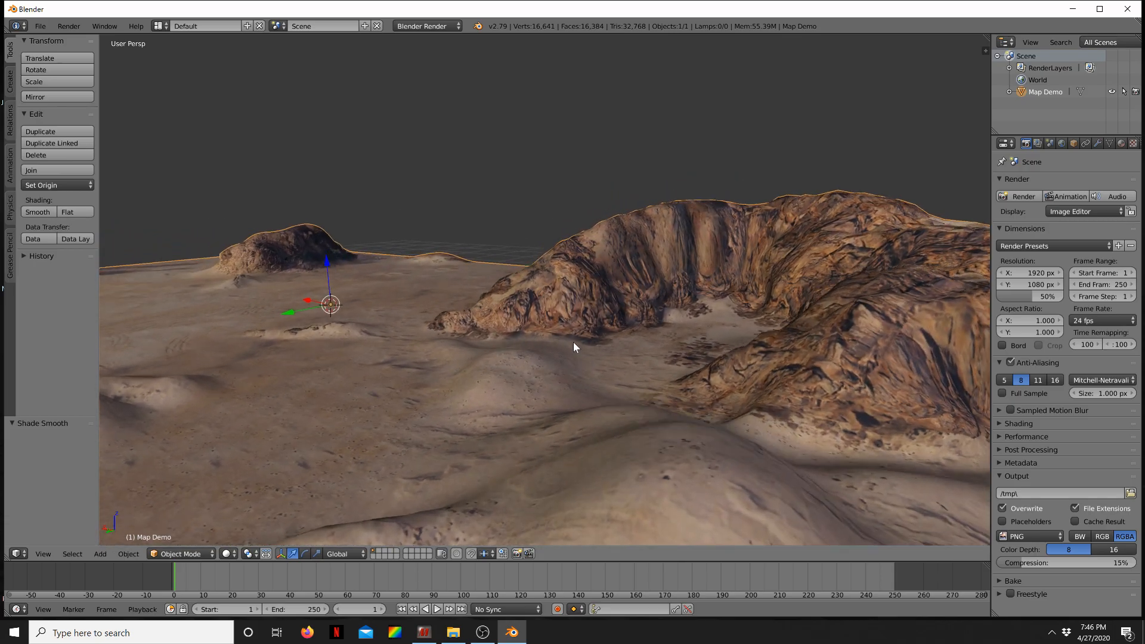
drag(574, 347, 478, 347)
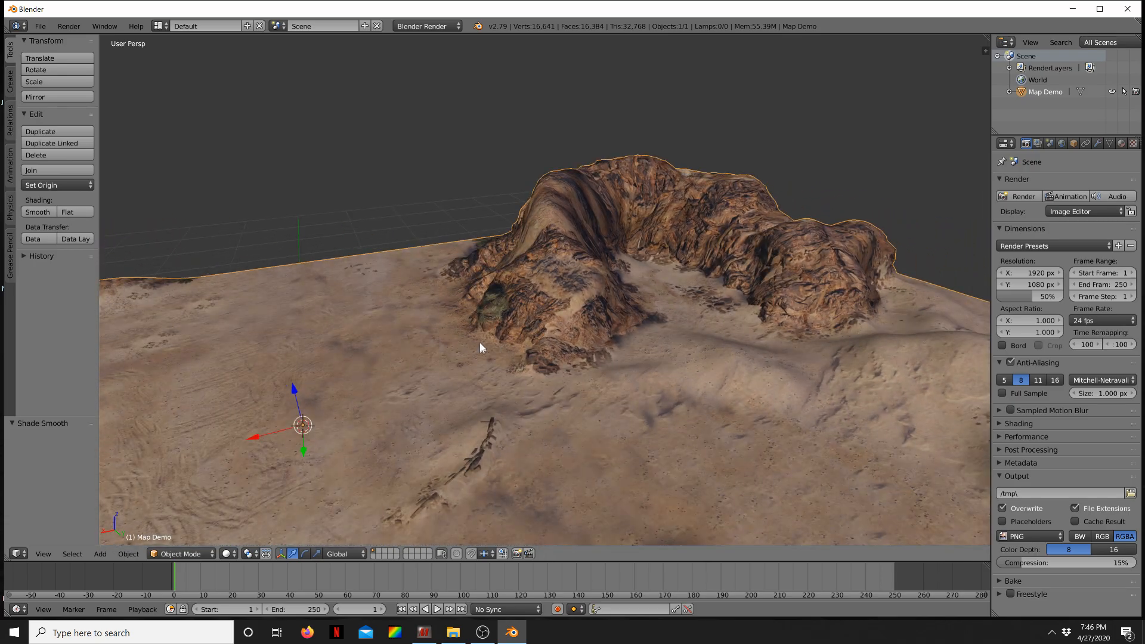
key(Tab)
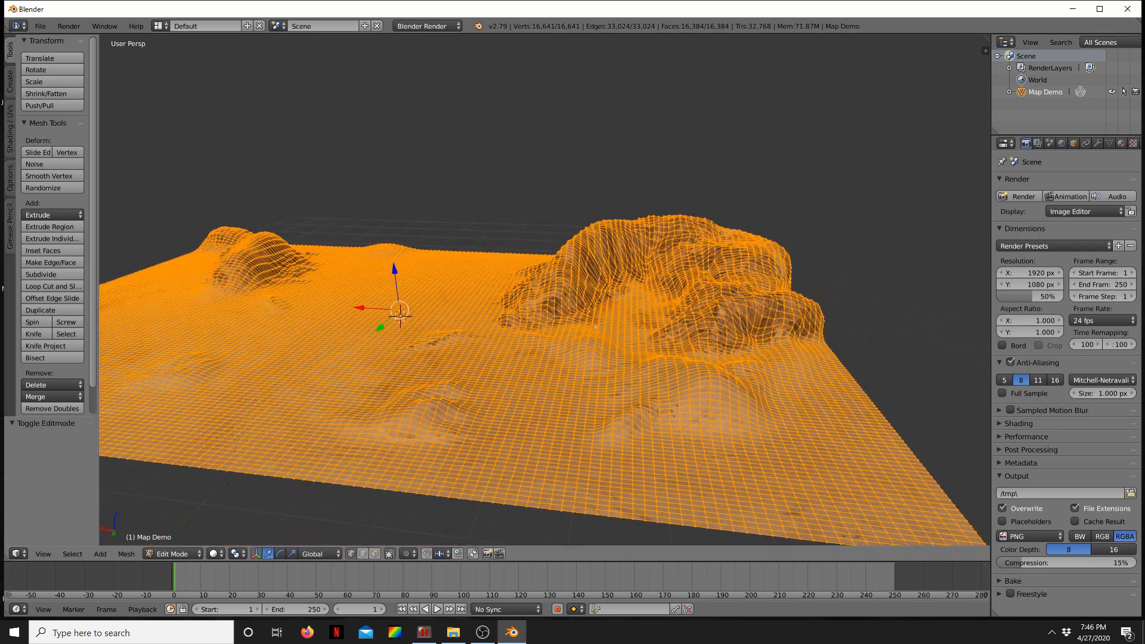
key(Tab)
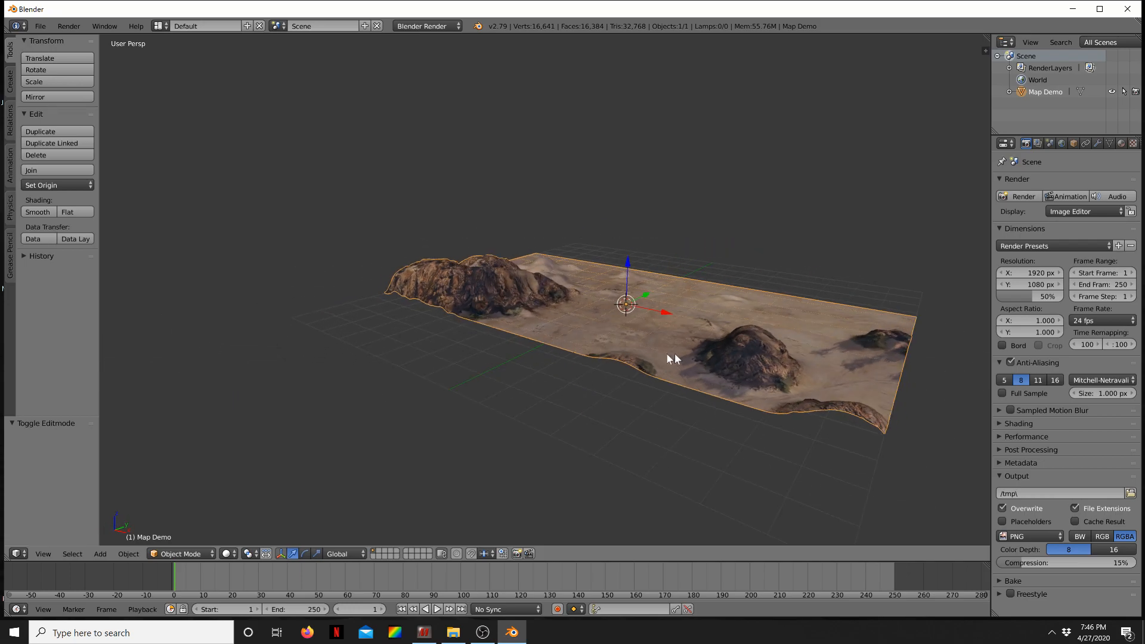
key(Tab)
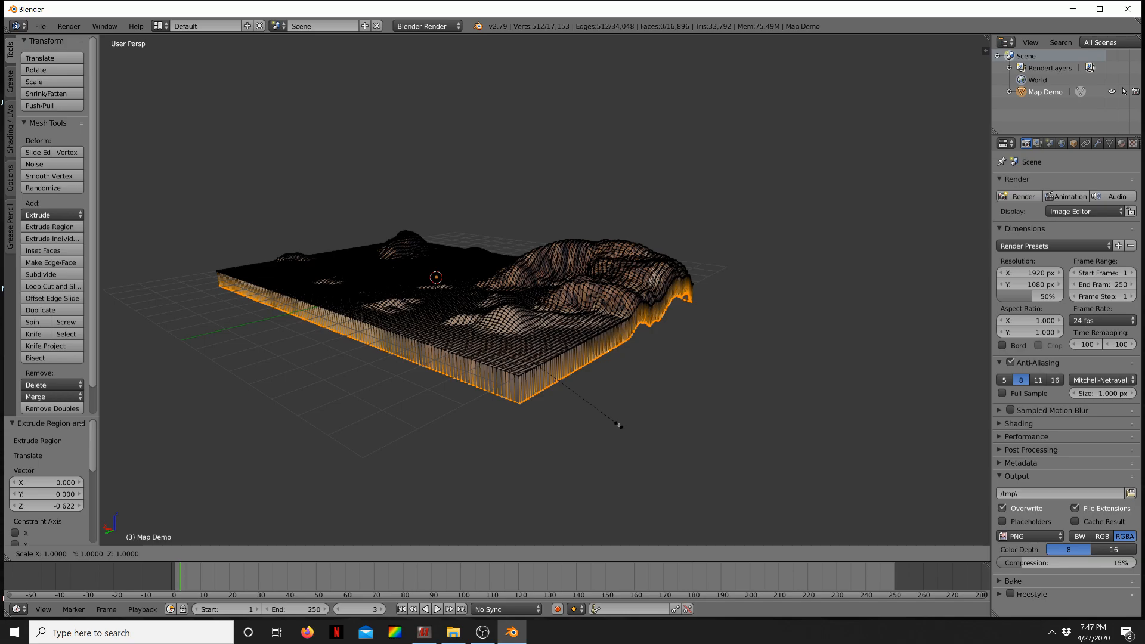
Constrain the extruded border to Z so it drops straight down into side walls
key(z)
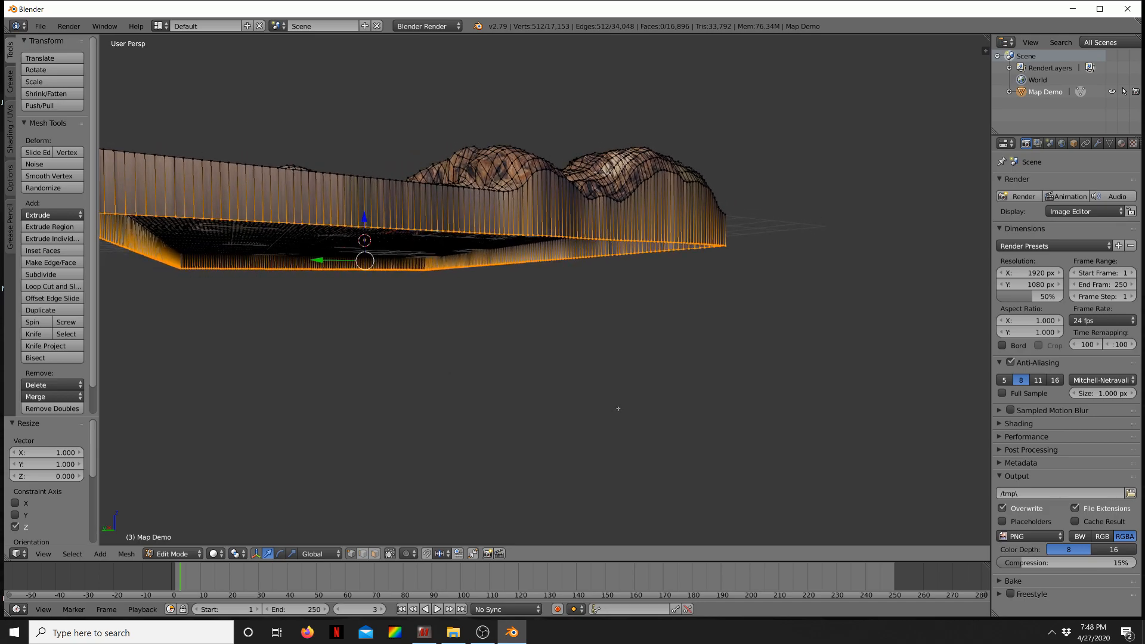
mouse_move(493, 325)
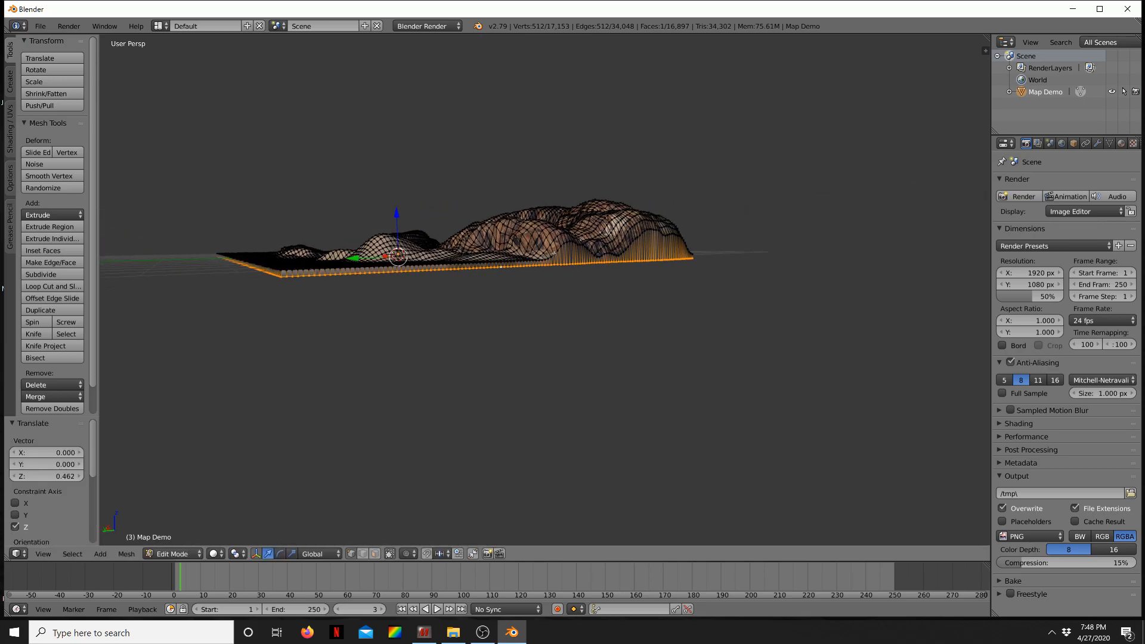
Return to Object Mode to view the terrain with its flattened, raised base
click(173, 553)
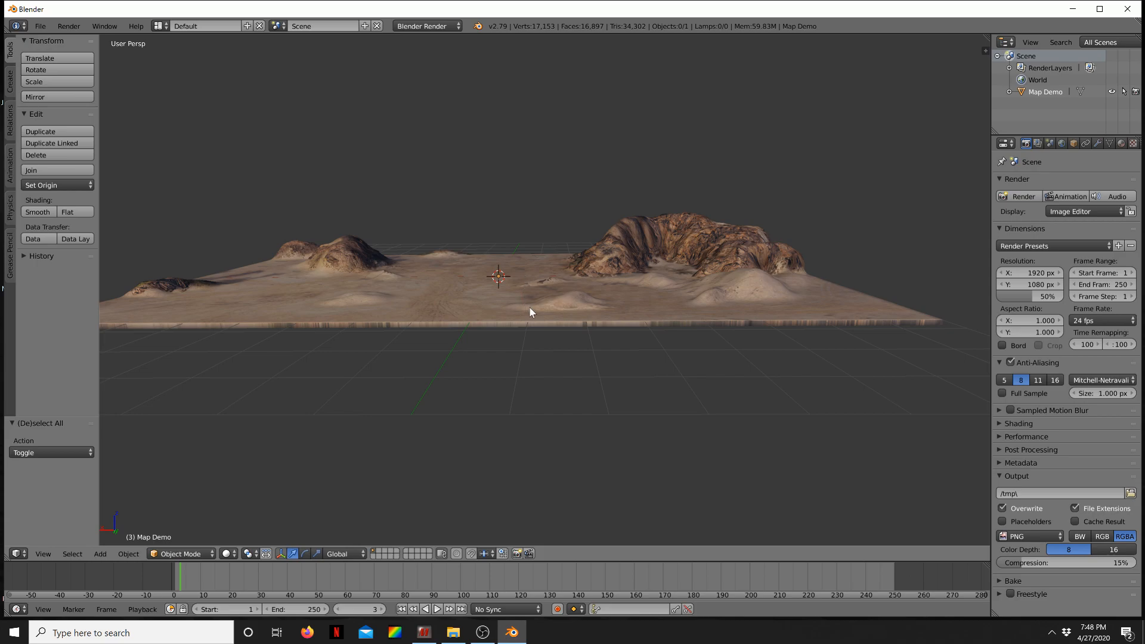
drag(530, 311, 578, 314)
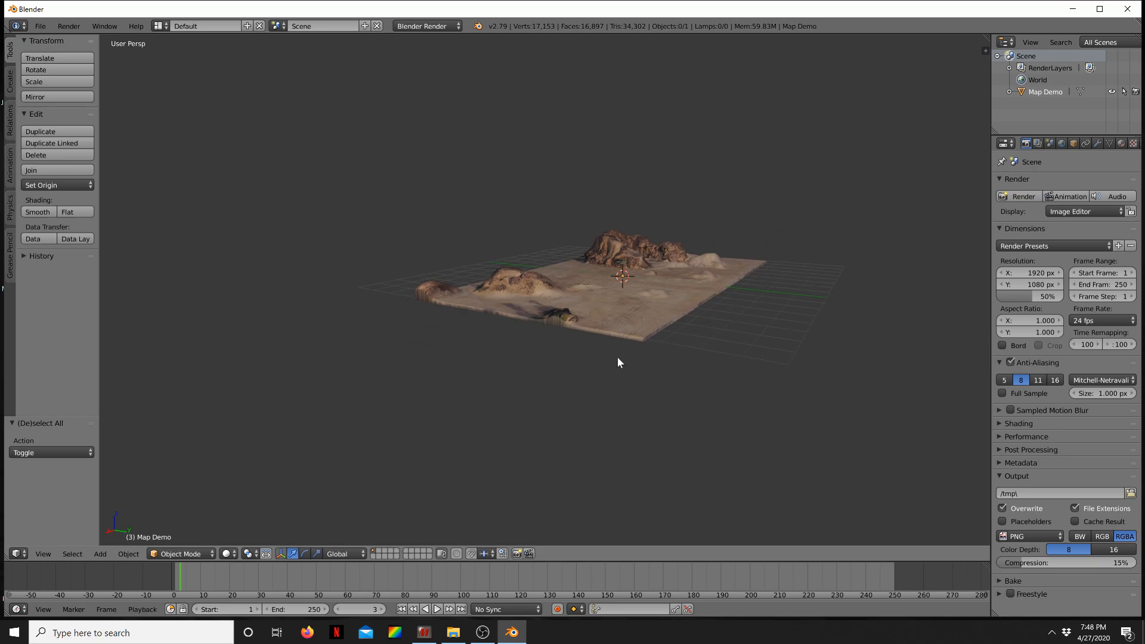
drag(620, 362, 546, 358)
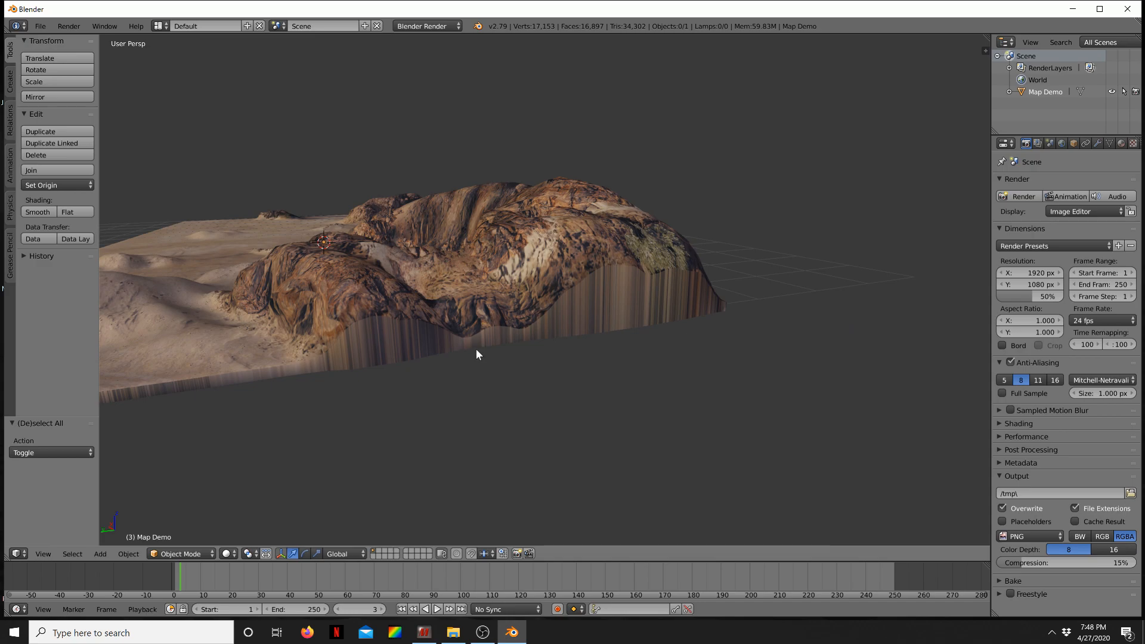
scroll(down, 3)
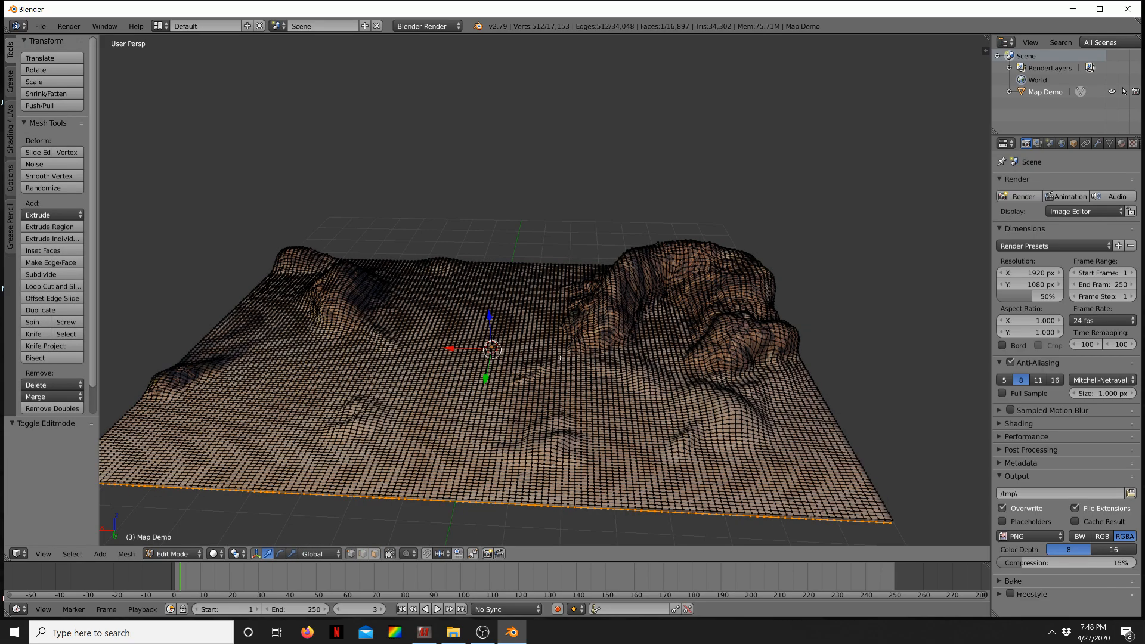
Triangulate the terrain faces and export it as Wavefront OBJ named DEMO MAP to the Desktop
key(a)
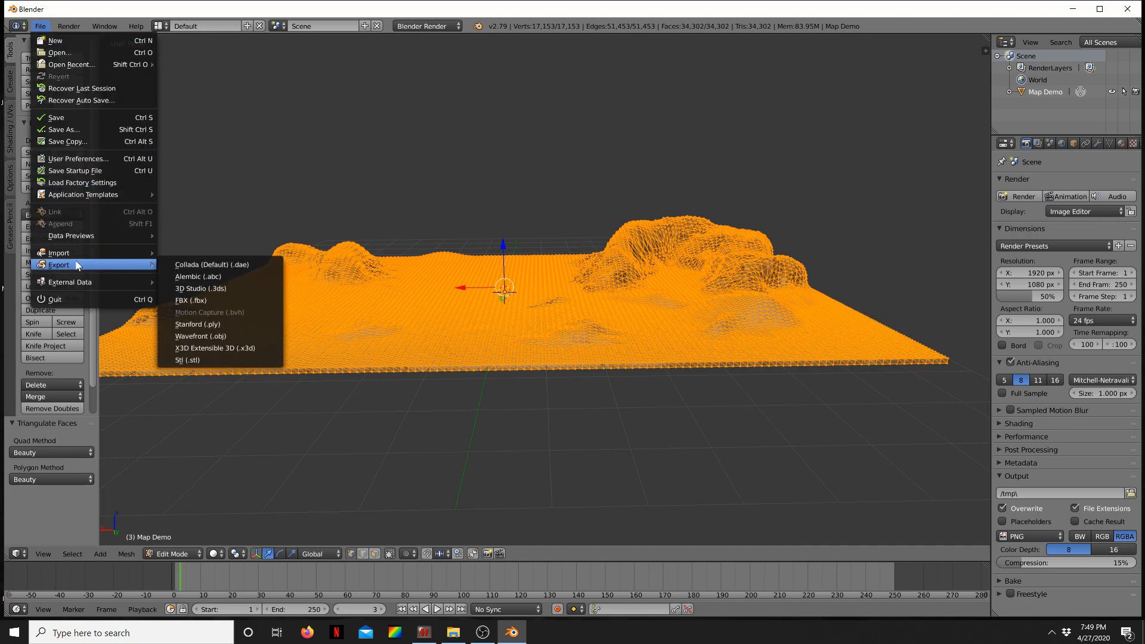
click(201, 336)
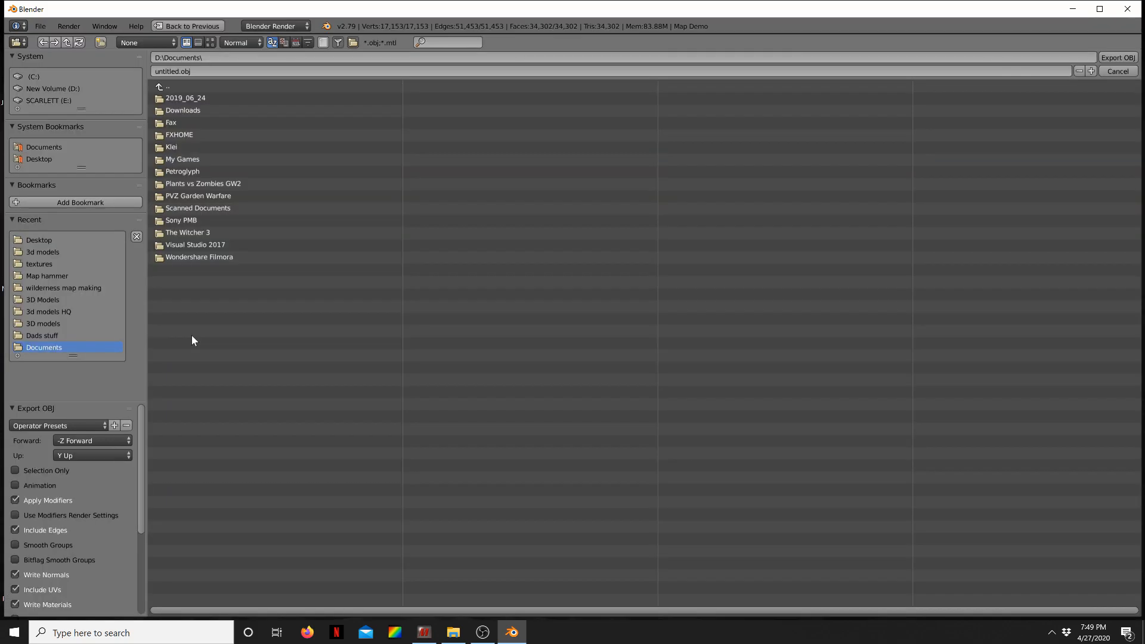
click(39, 240)
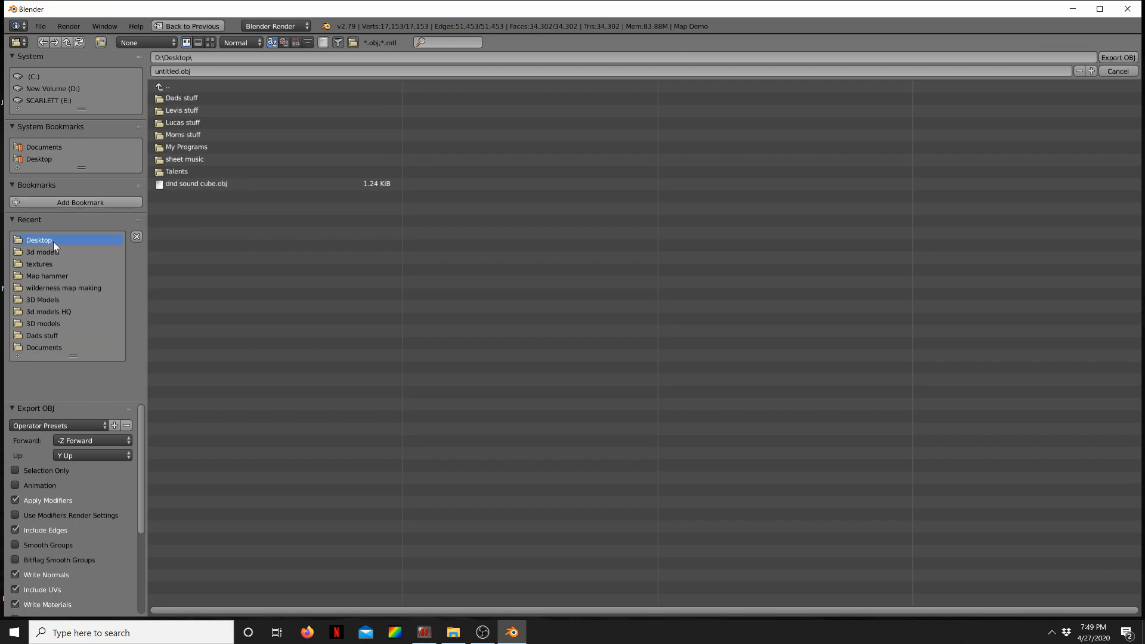
click(292, 70)
text(d)
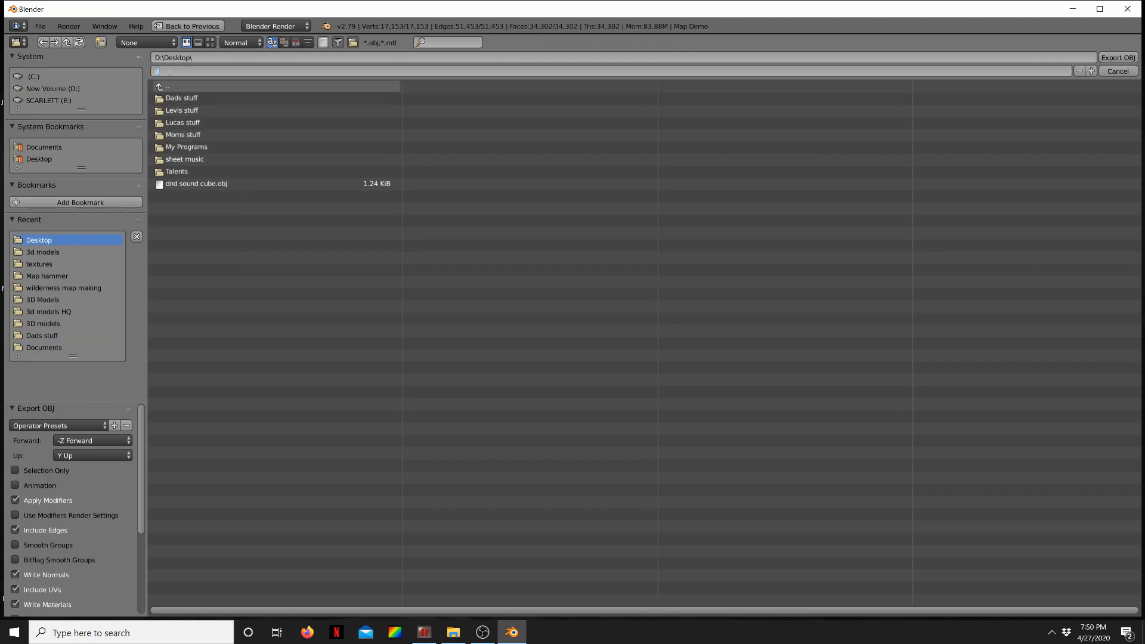
text(DEMO MAP.obj)
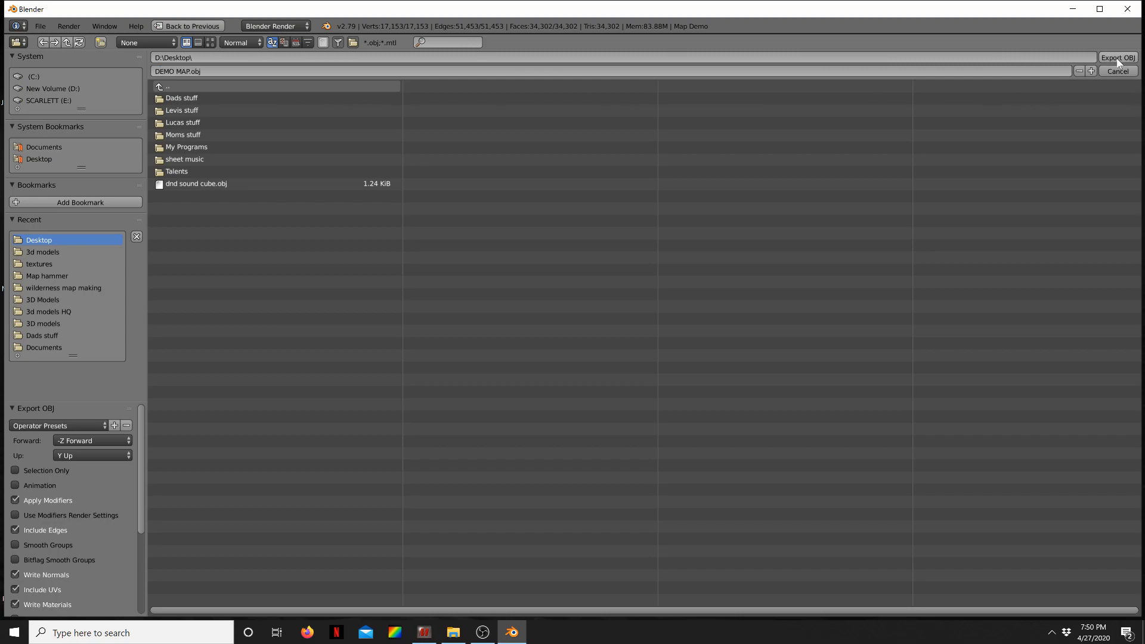
click(1117, 70)
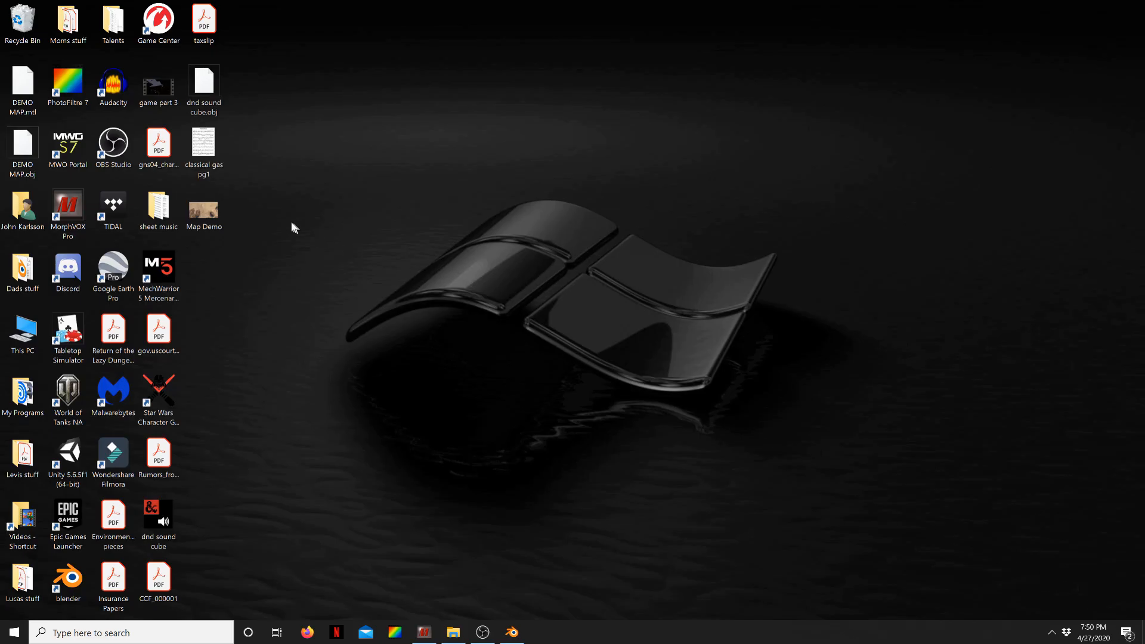
Delete DEMO MAP.mtl from the desktop by dropping it in the Recycle Bin
click(22, 87)
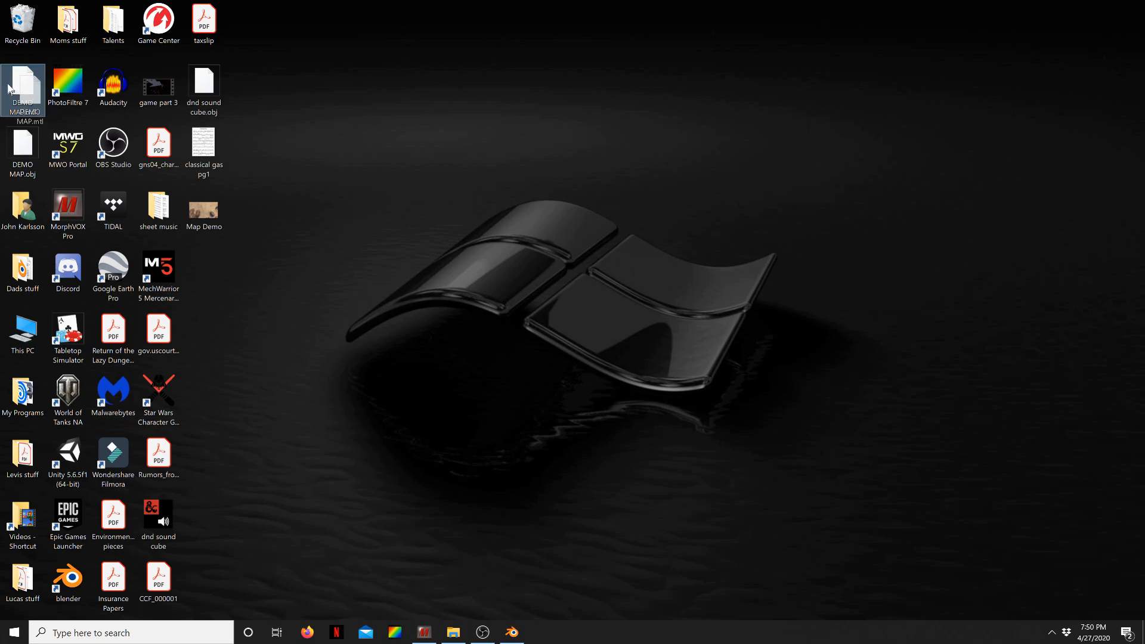
drag(24, 86, 158, 212)
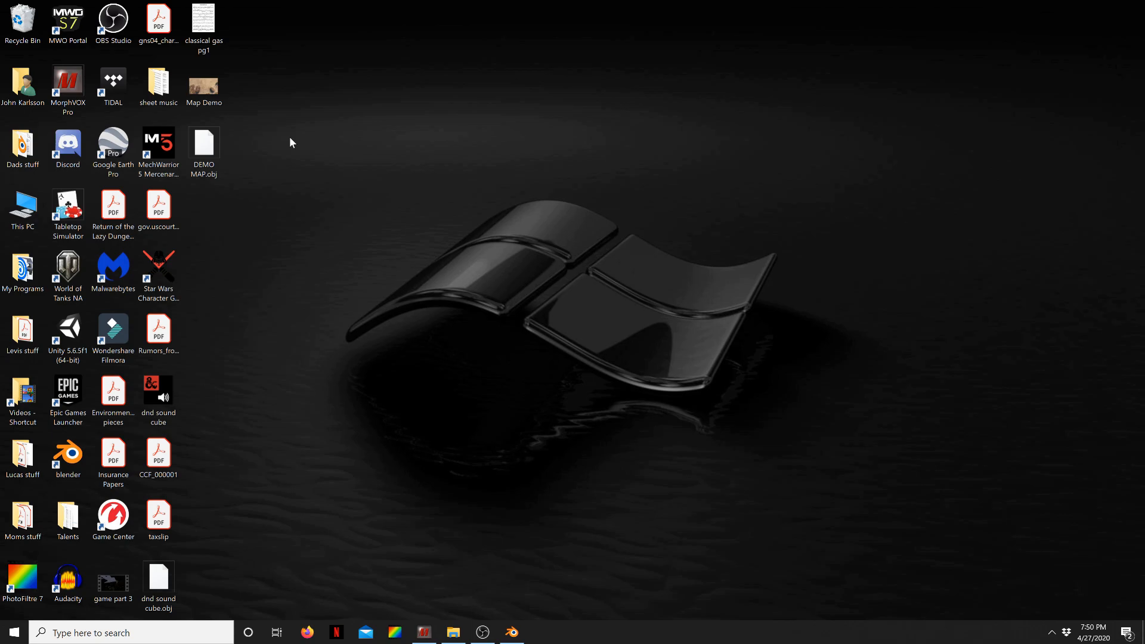
click(202, 83)
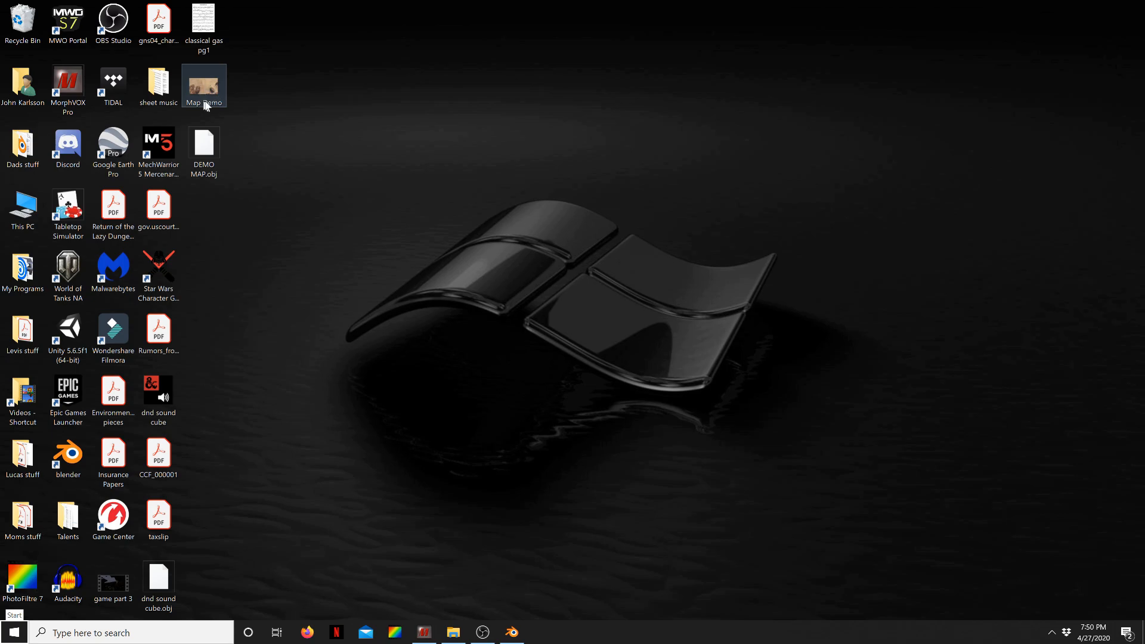
Select the Map Demo texture and DEMO MAP.obj, then navigate up to the Dropbox folder
click(204, 145)
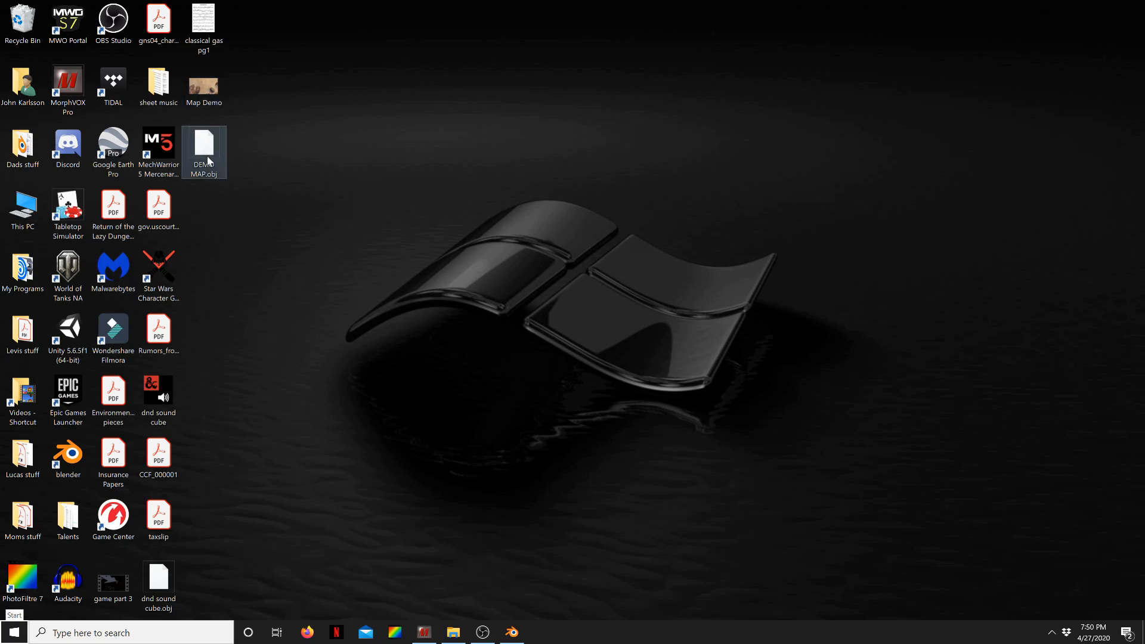
click(454, 633)
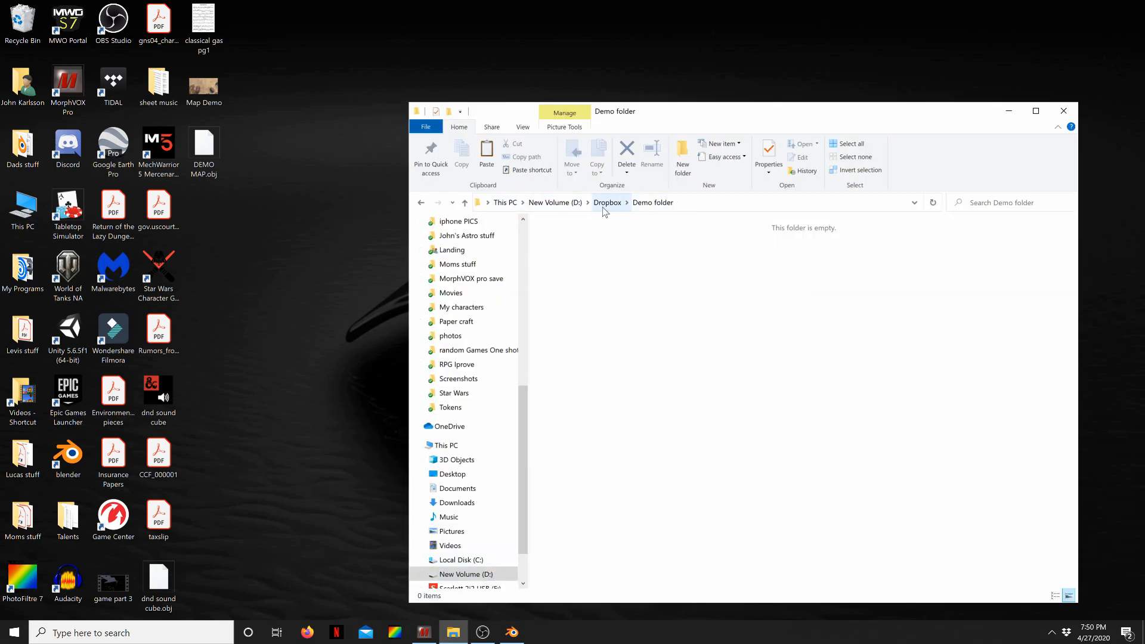
click(204, 144)
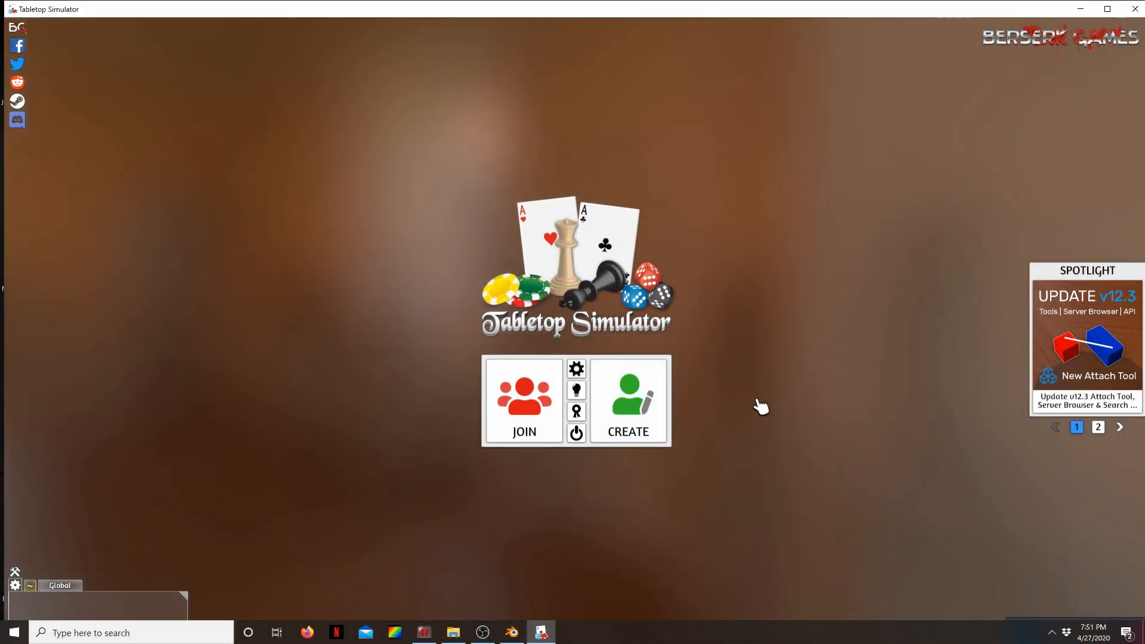
Create a singleplayer game and close the Games panel to reveal the empty table
click(629, 402)
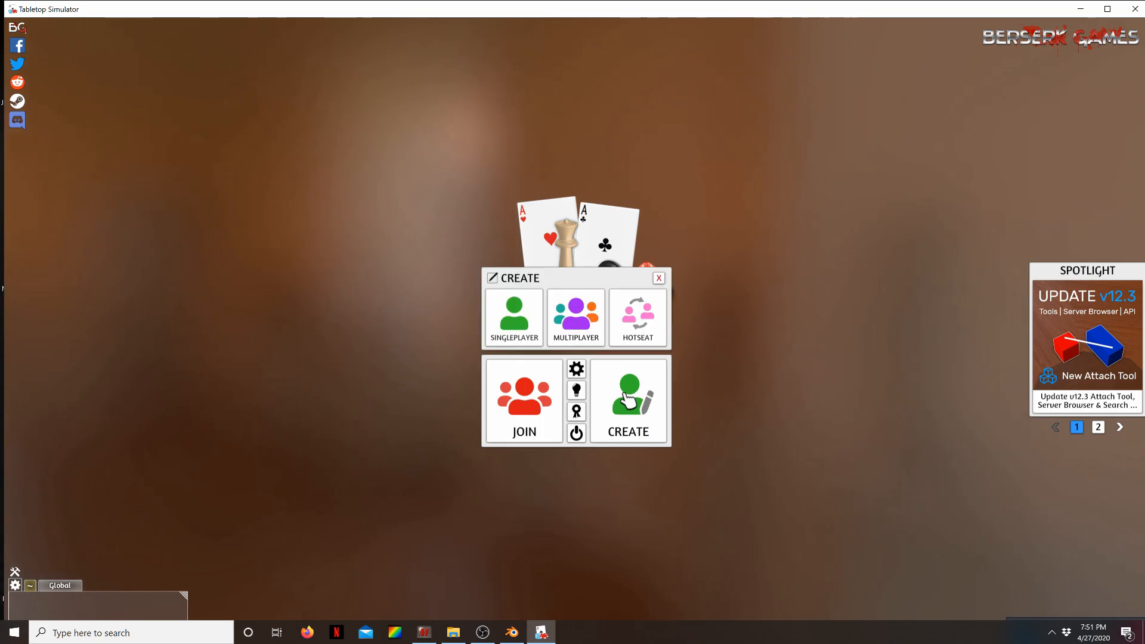
mouse_move(513, 314)
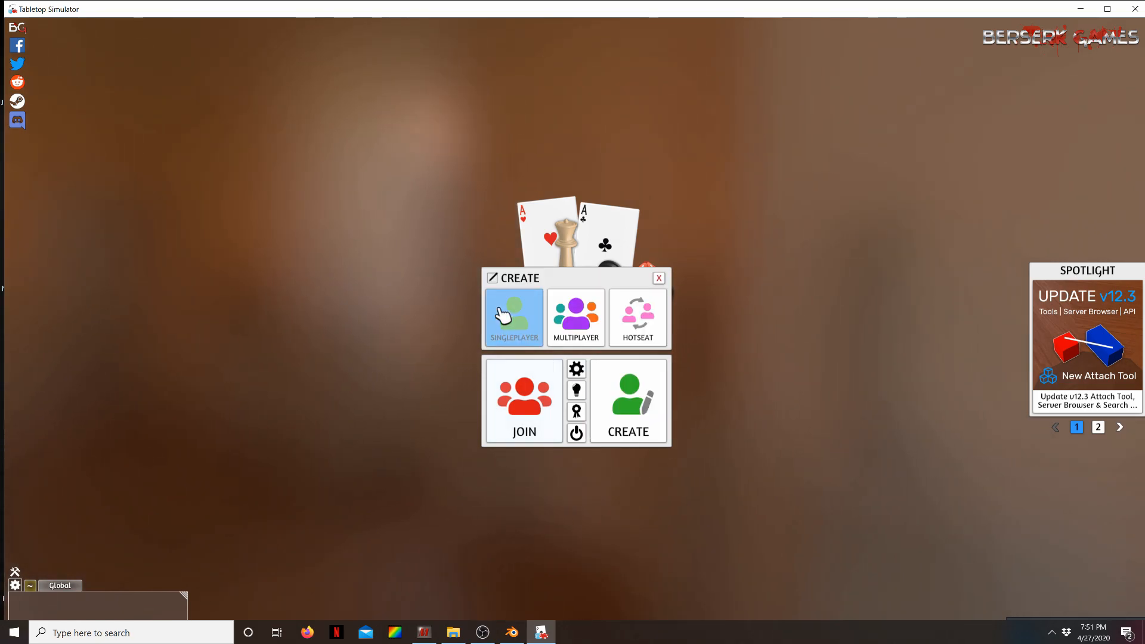
click(513, 318)
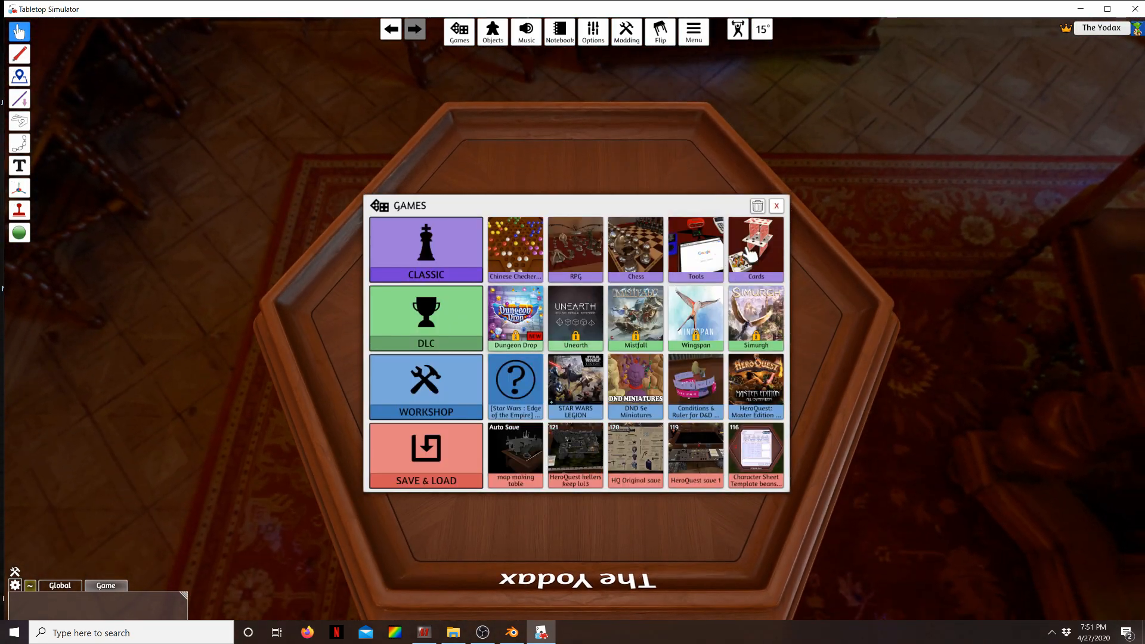
click(775, 207)
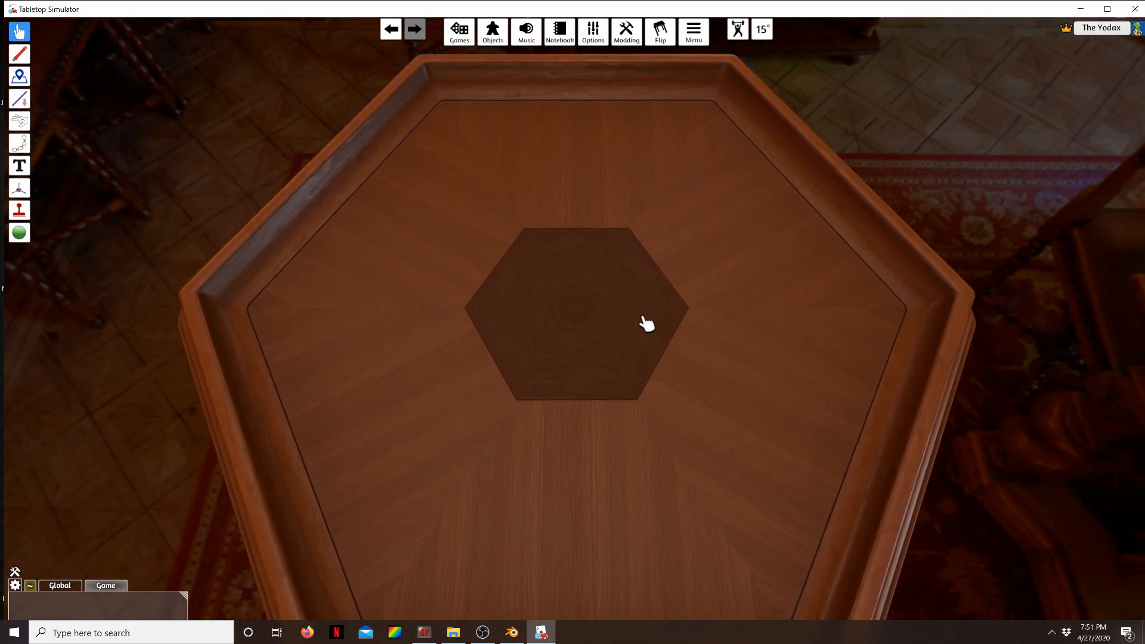
Browse Objects > Components and show the Custom object types
click(493, 31)
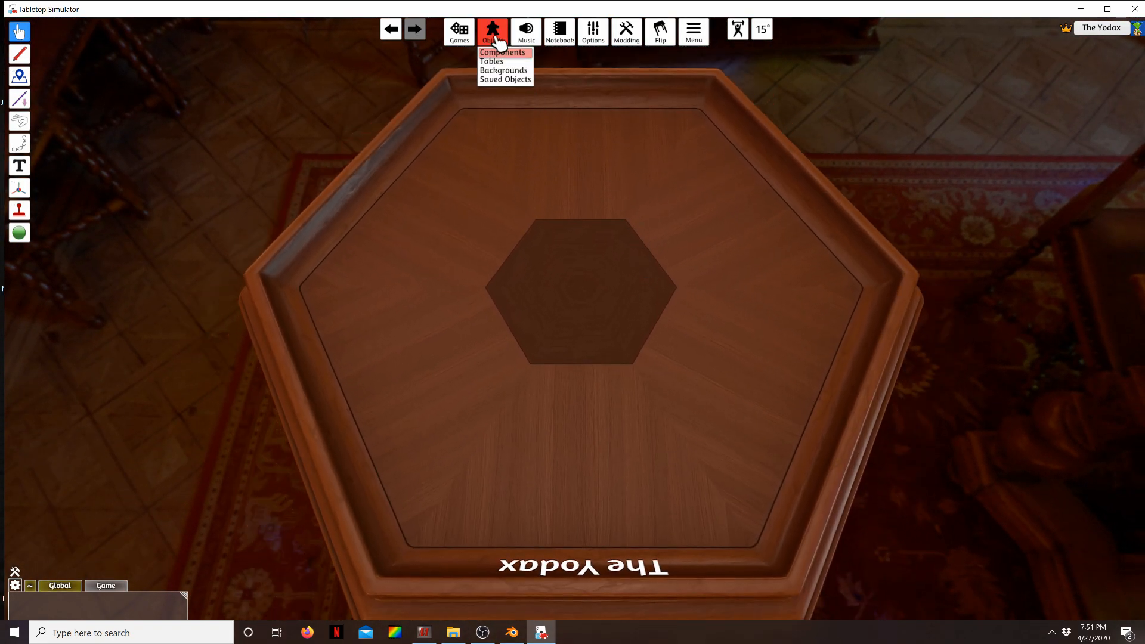
click(502, 52)
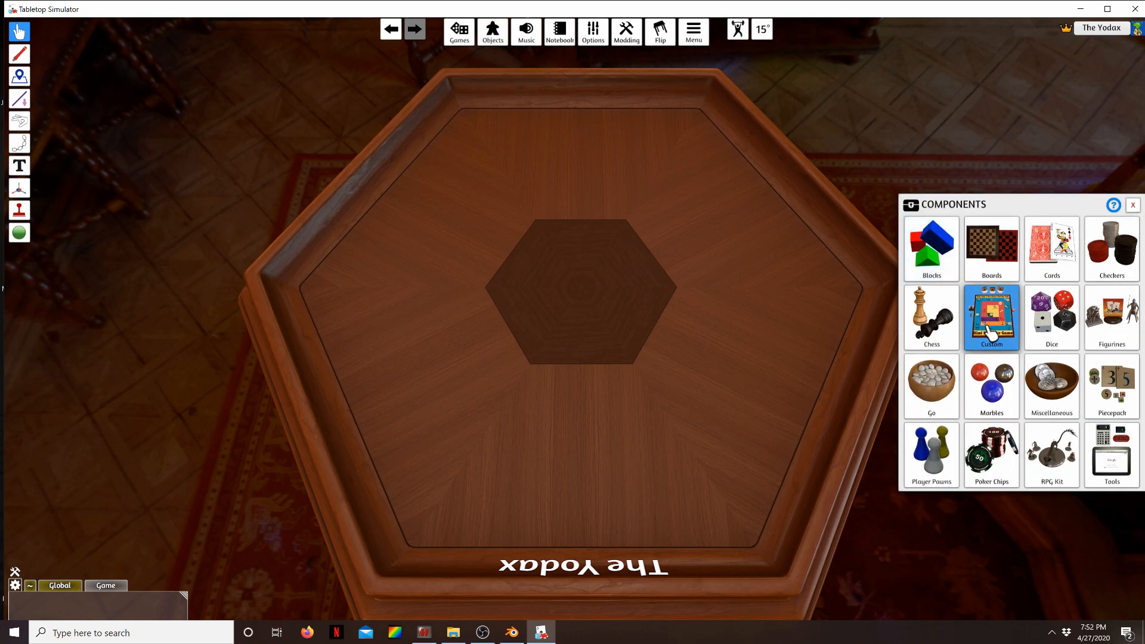
click(992, 317)
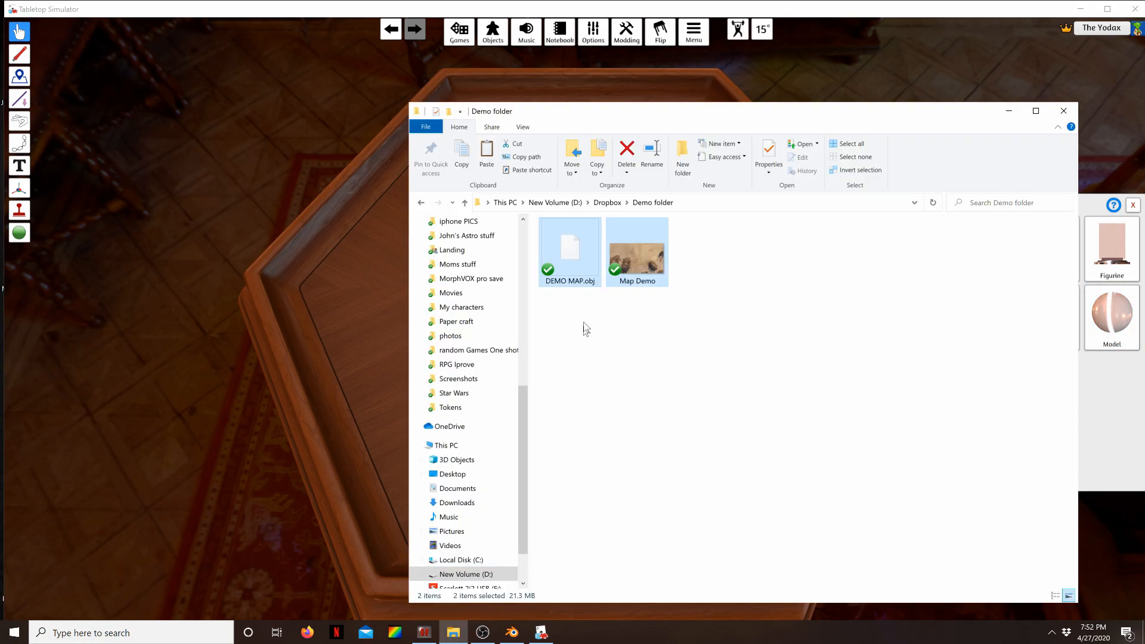
Copy the Dropbox link of DEMO MAP.obj and paste it as the custom model's mesh and collider
right_click(569, 248)
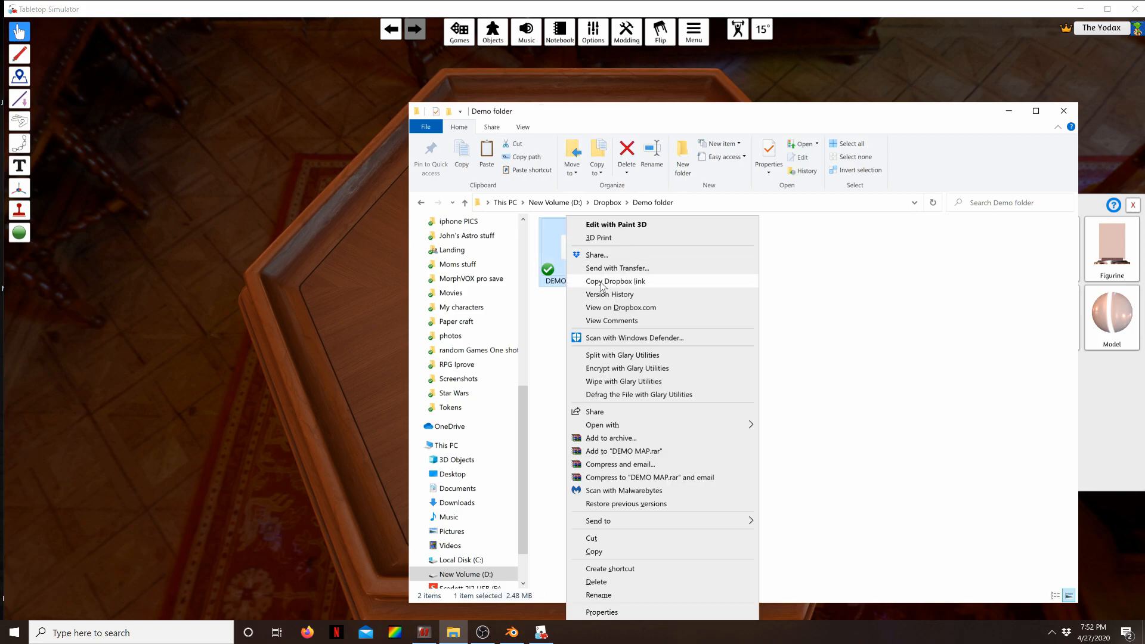
click(616, 281)
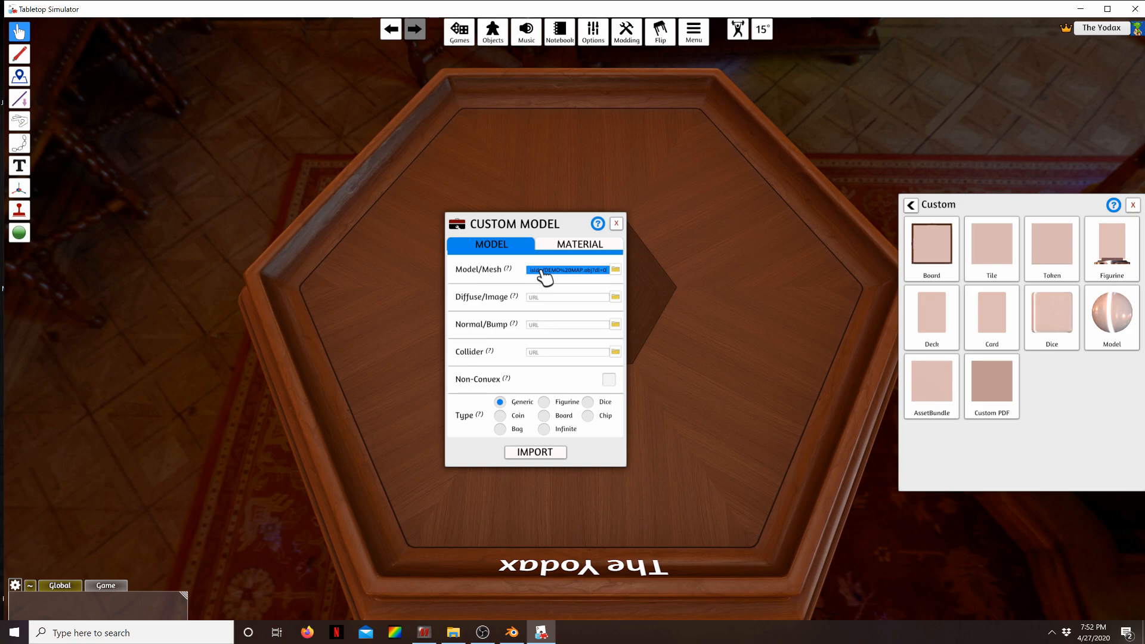
click(570, 351)
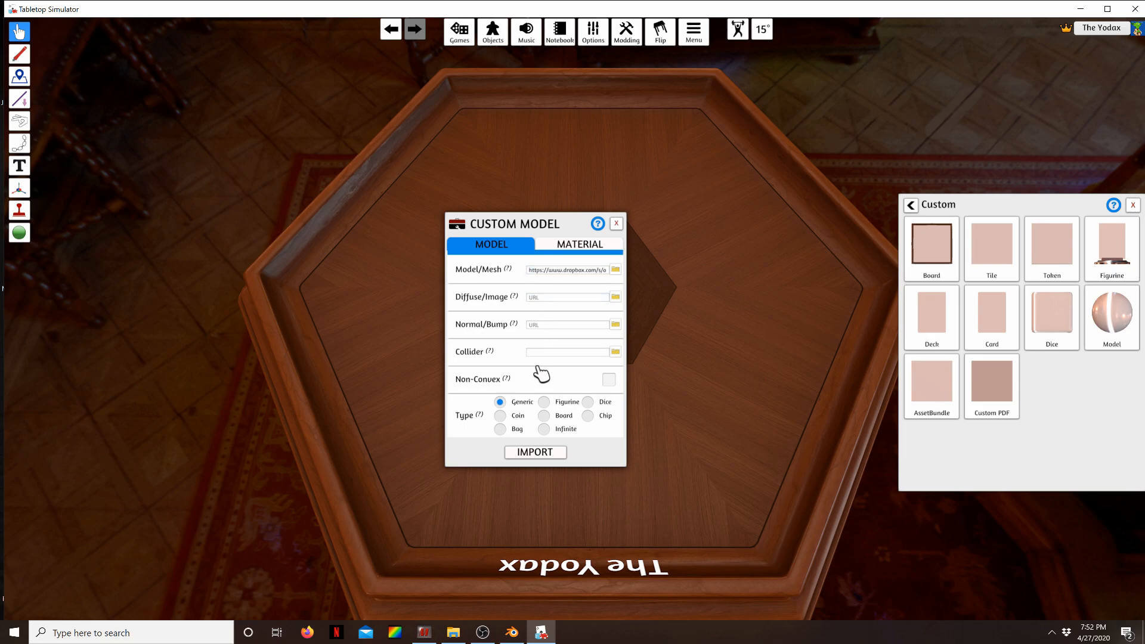
text(isl.do/DEMO%20MAP.obj?dl=0)
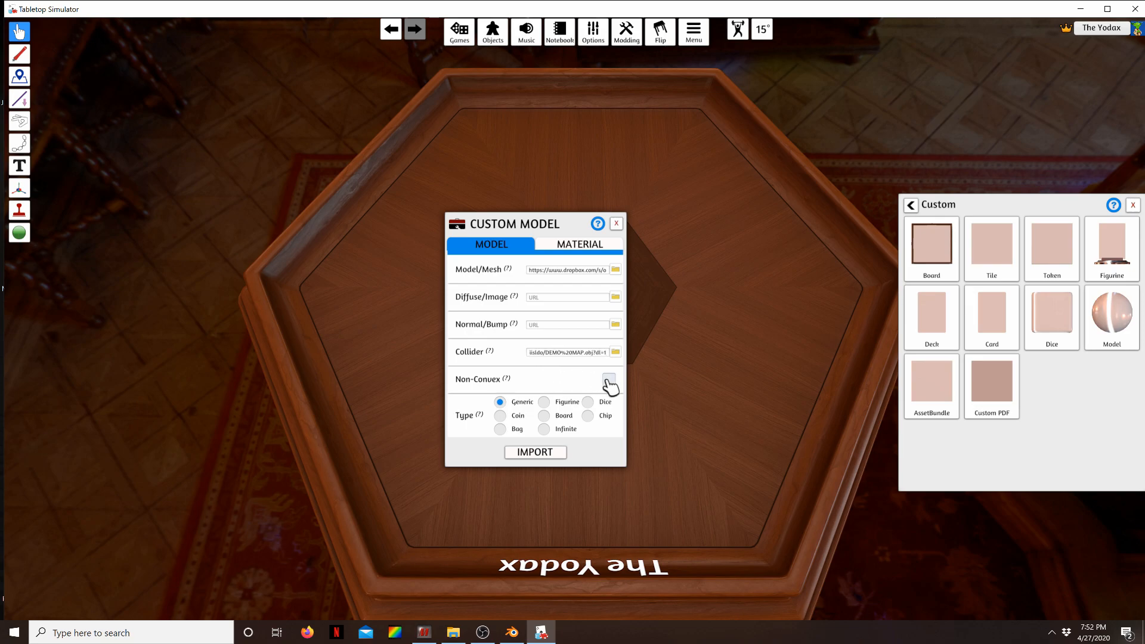
Enable Non-Convex collision, pick a material, and set the custom model's type to Board
click(580, 244)
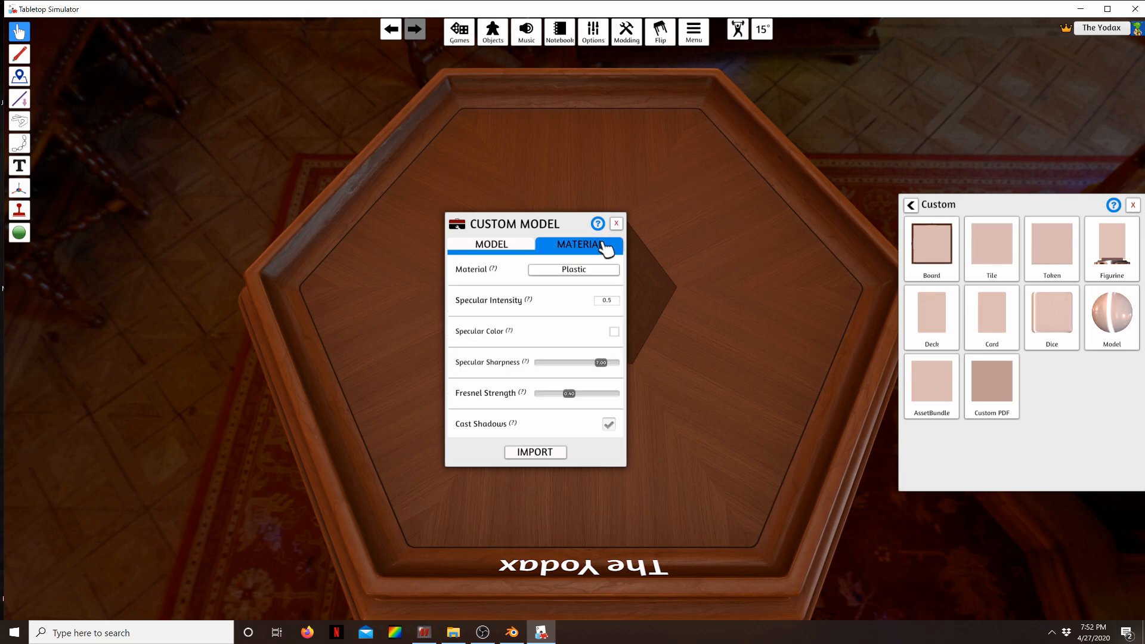
click(574, 270)
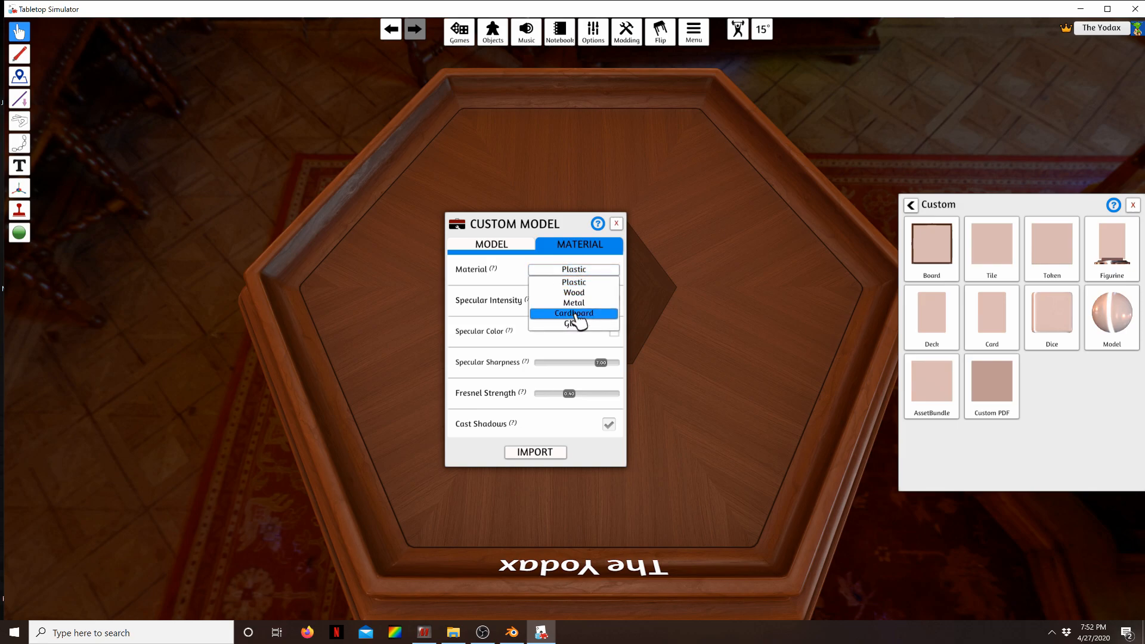
click(490, 243)
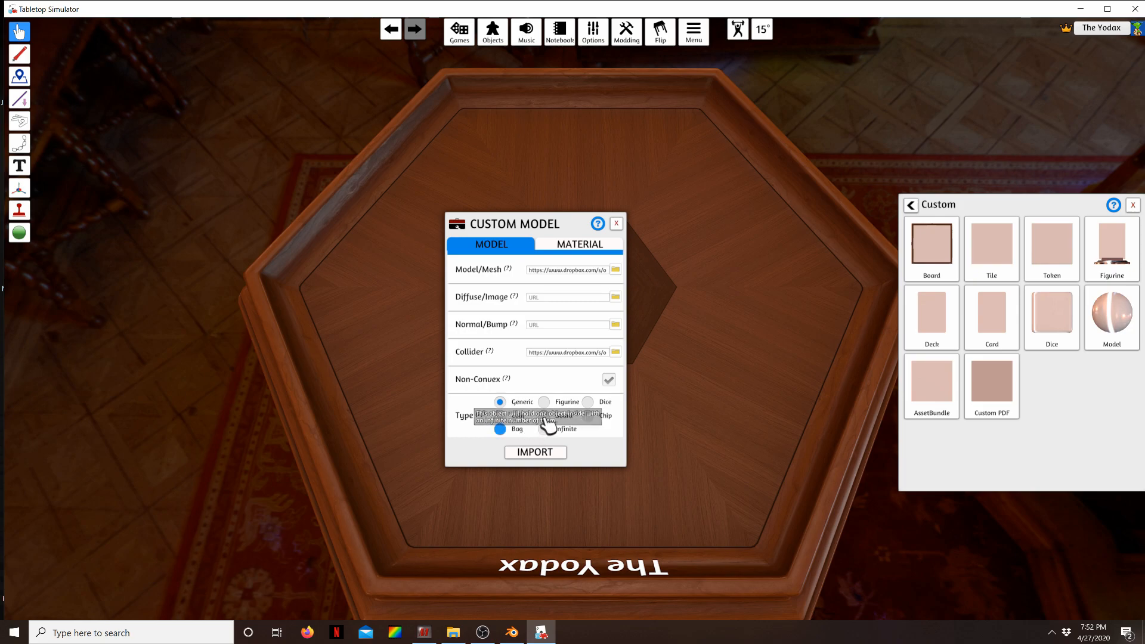
click(545, 415)
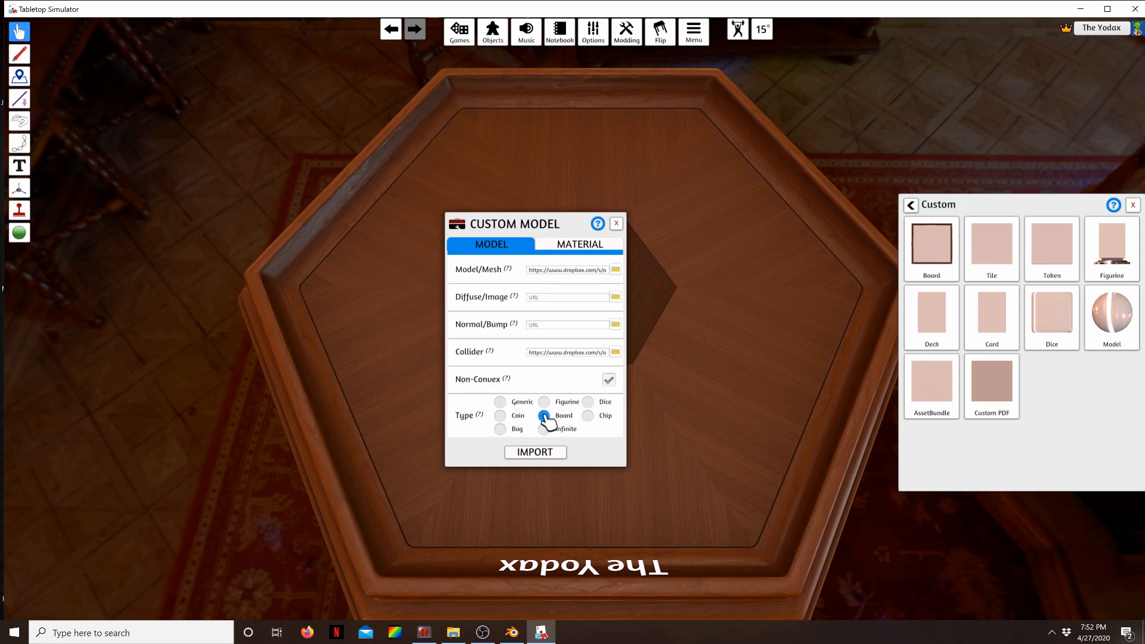
click(500, 402)
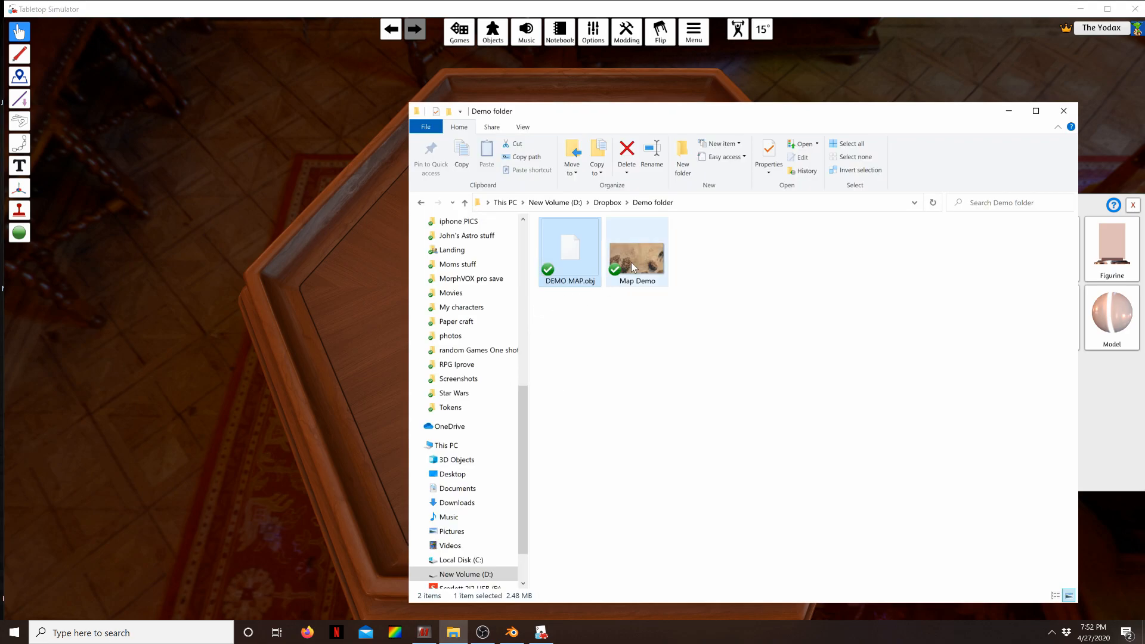
Copy the Dropbox link of Map Demo.png and paste it as the Custom Model's Diffuse/Image texture
right_click(636, 251)
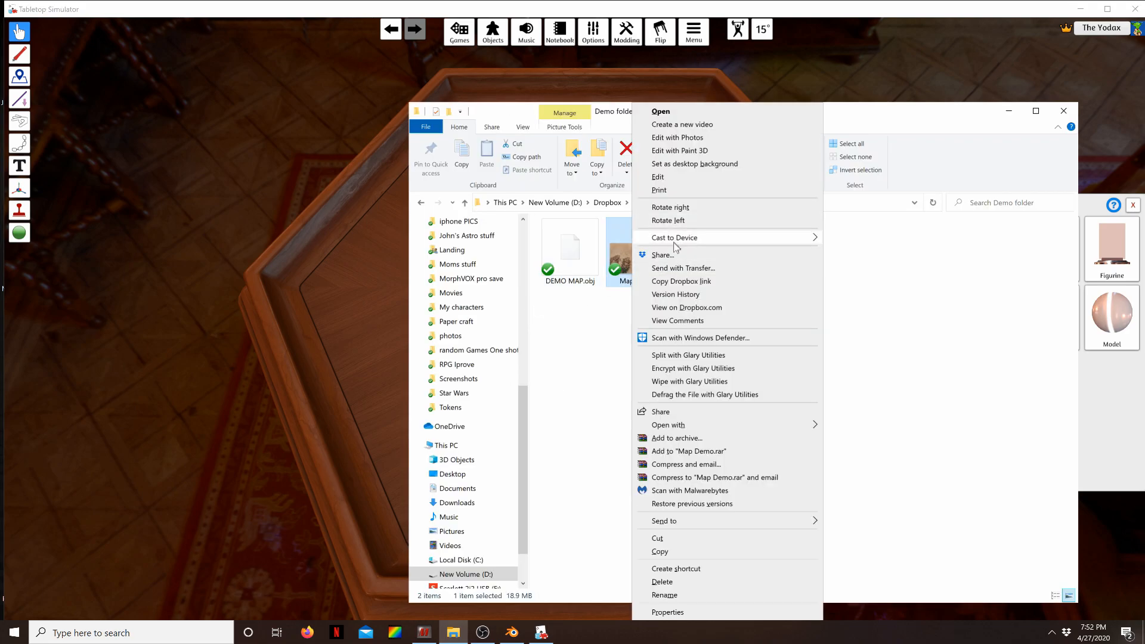
click(680, 281)
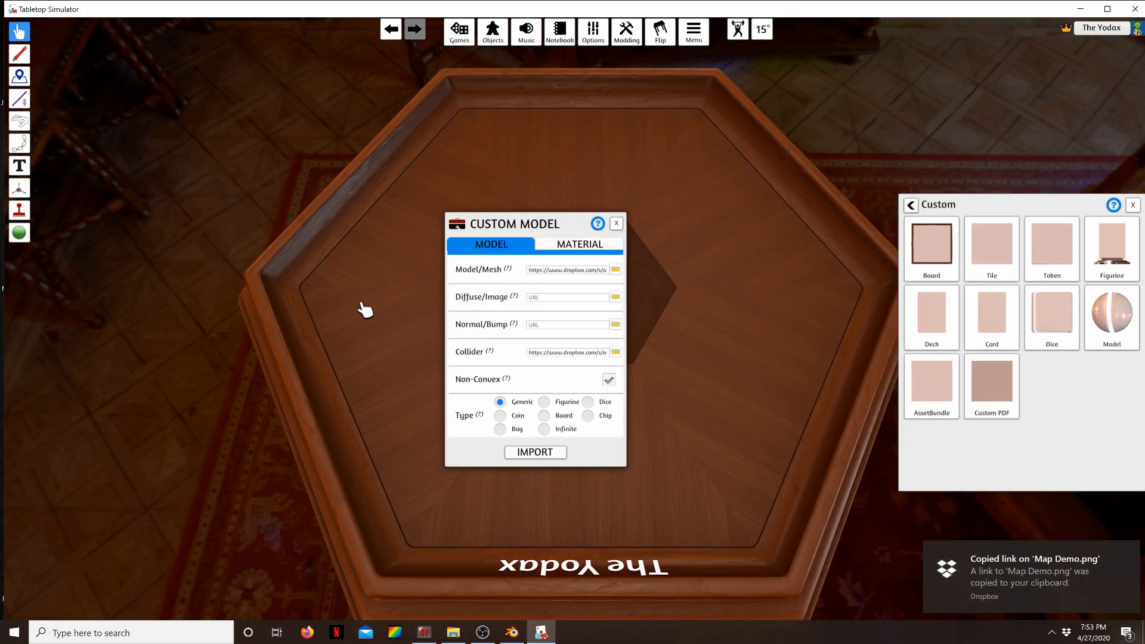
click(568, 297)
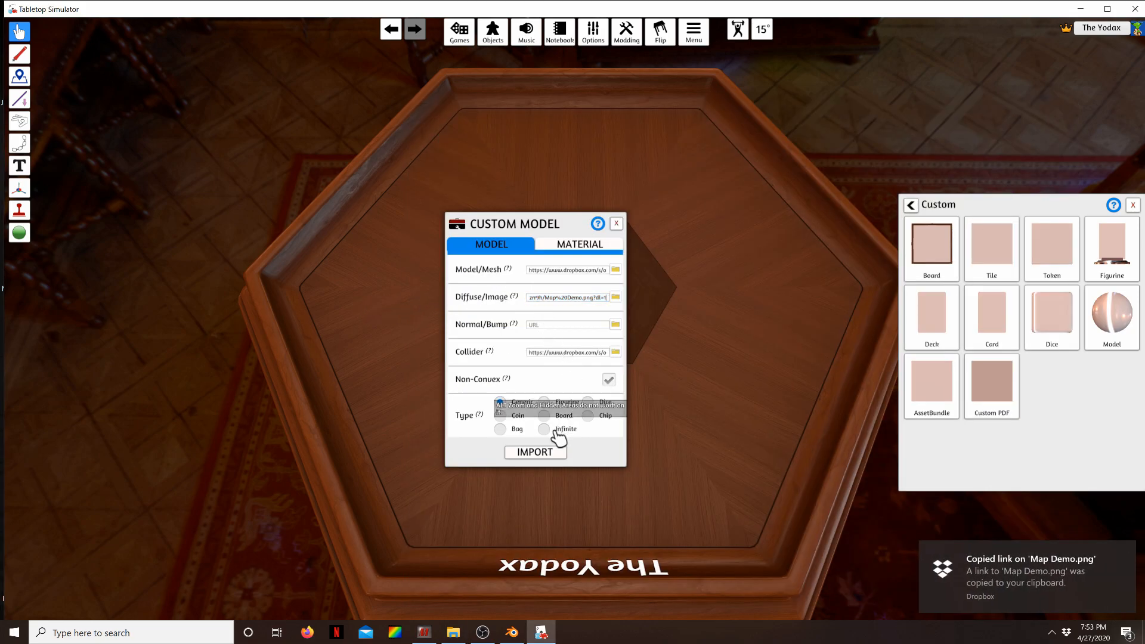
click(535, 451)
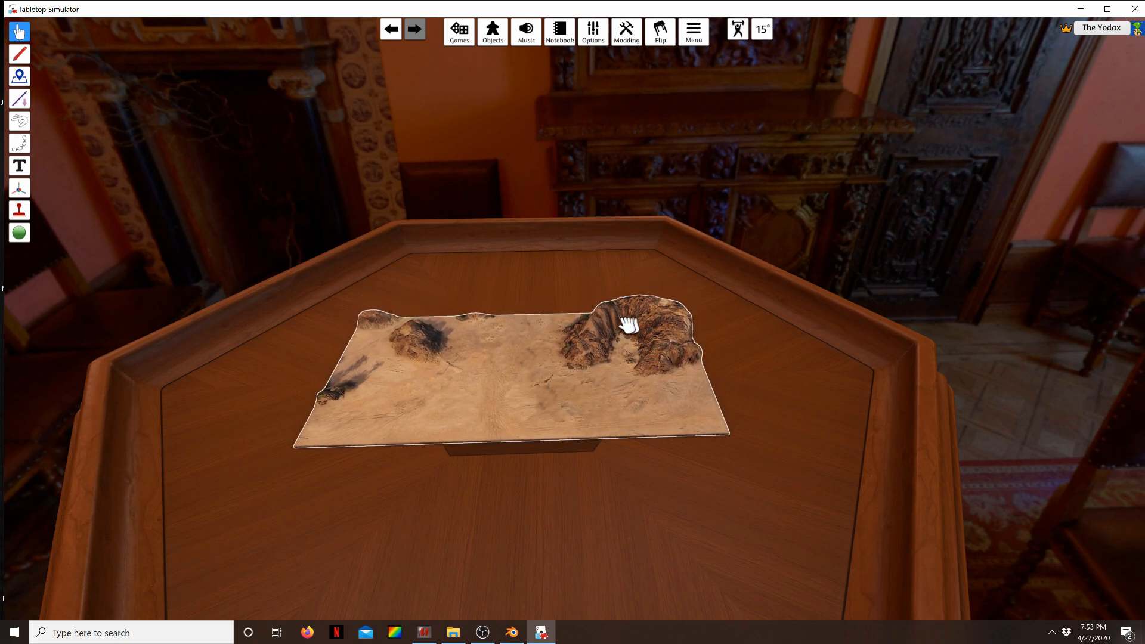
mouse_move(514, 375)
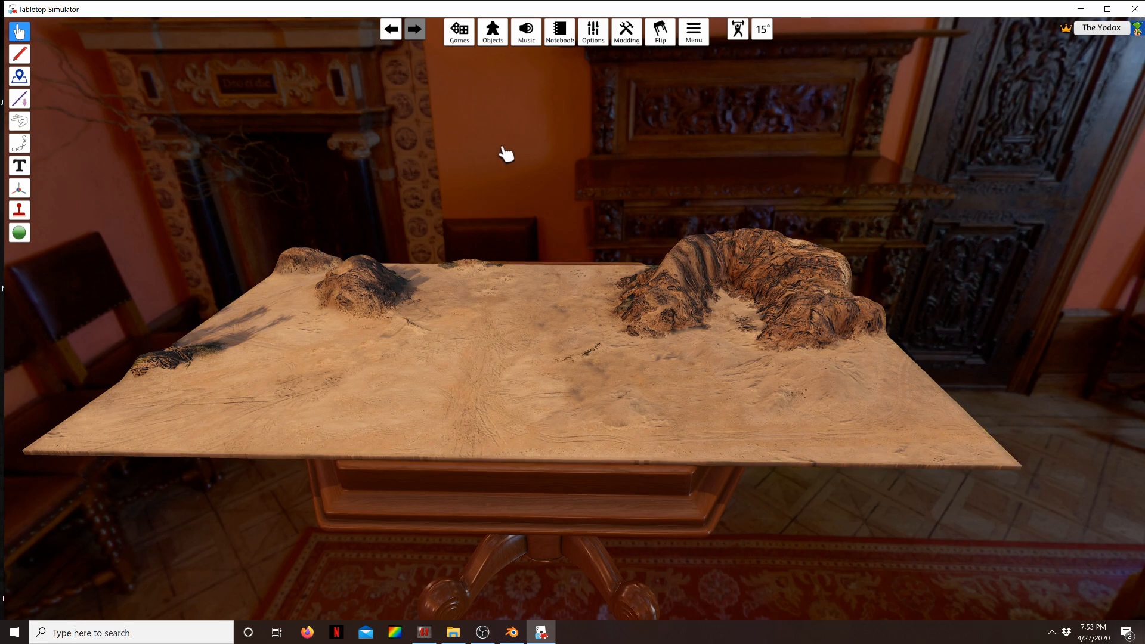
Import the terrain, scale it across the table and place a small figure inside the rocky crater
click(492, 32)
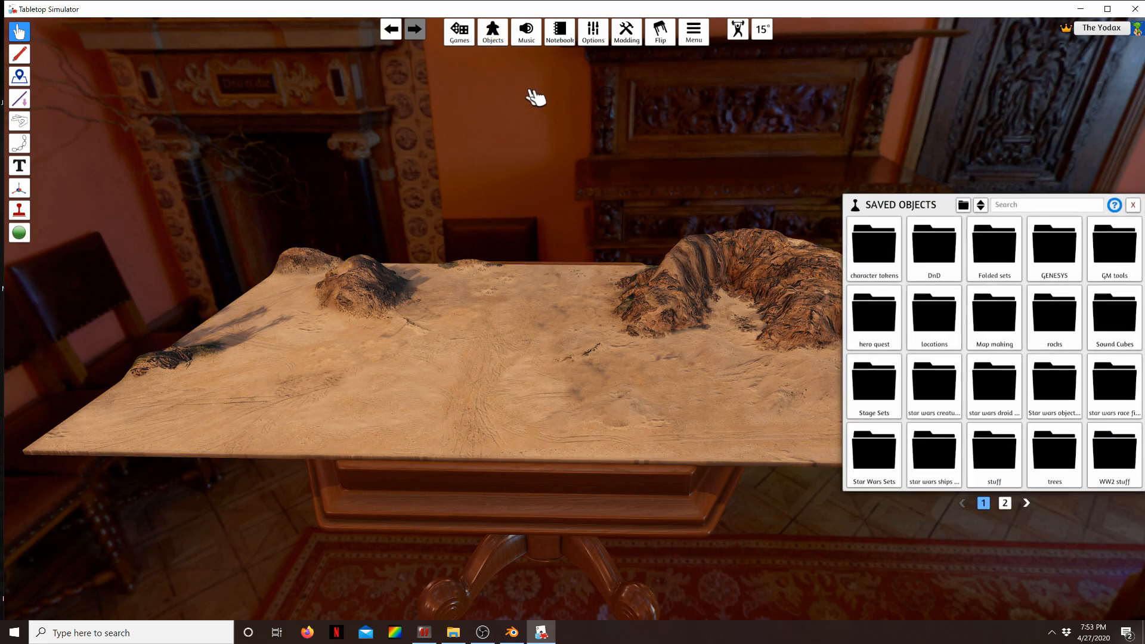
click(1005, 503)
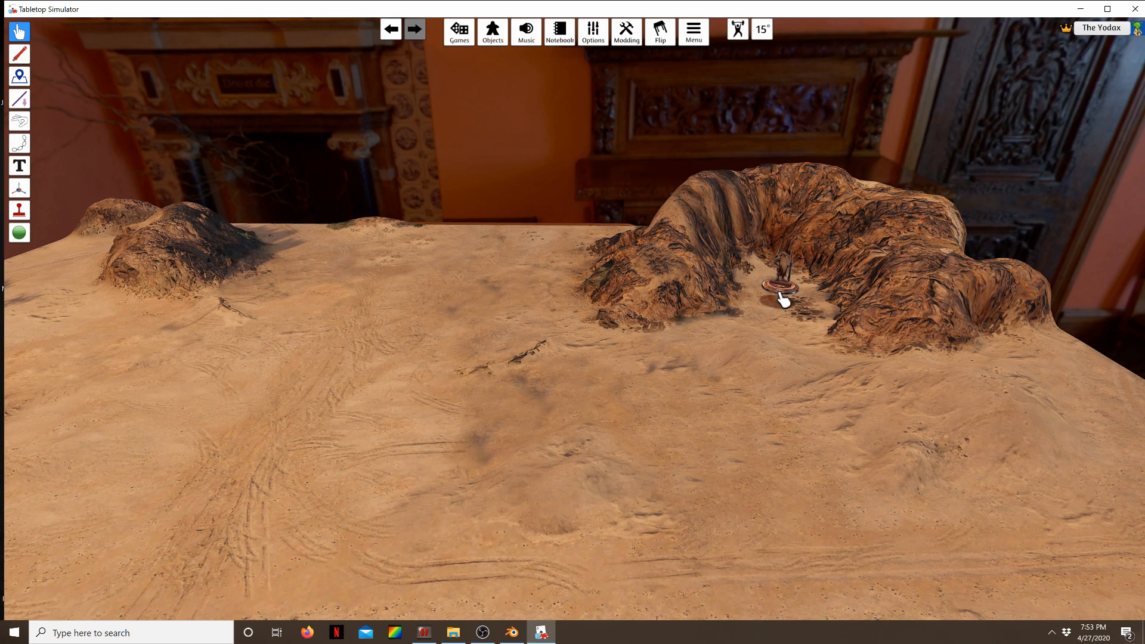
drag(778, 285, 606, 365)
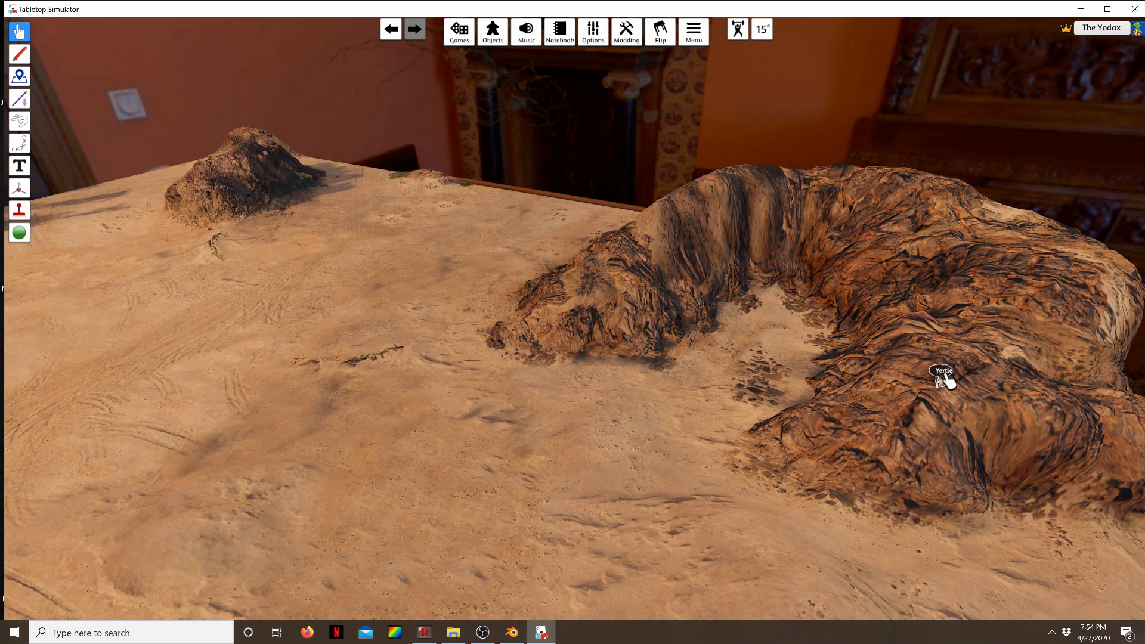
mouse_move(1002, 331)
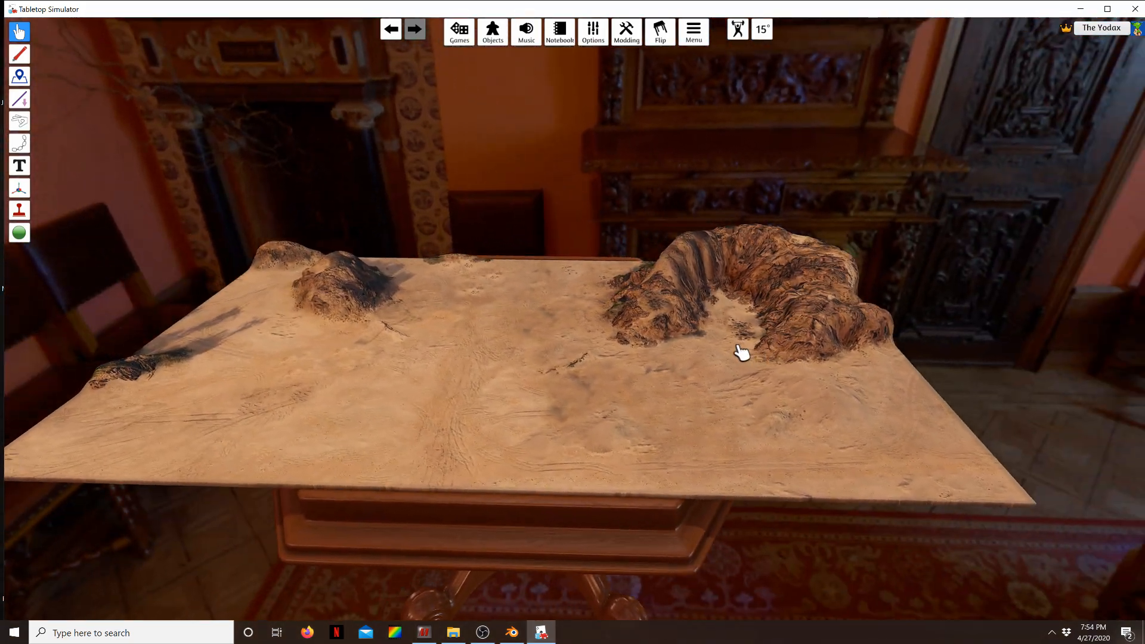
From Saved Objects > Map making, place palm trees, cacti, a tank, sandbags, barbed wire and an artillery gun
click(493, 32)
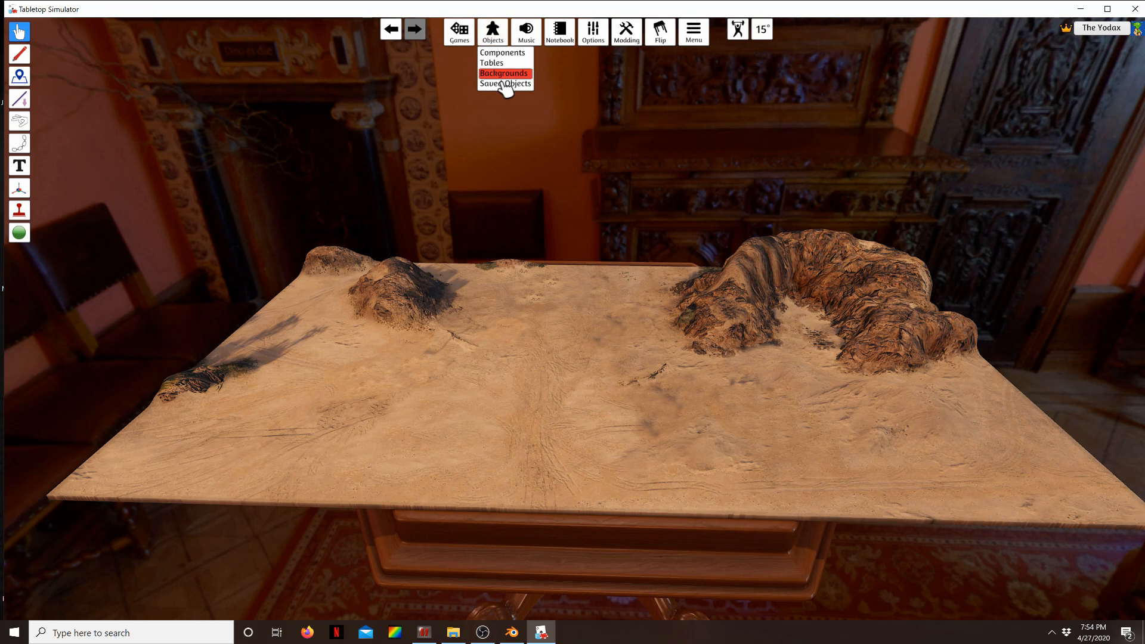
click(497, 83)
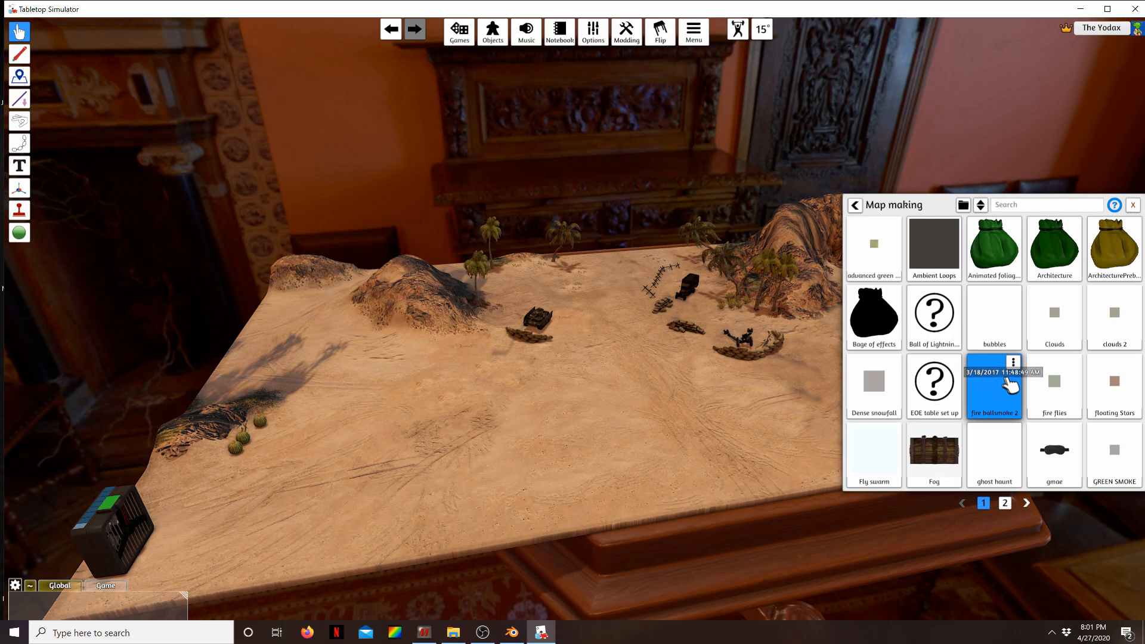
mouse_move(933, 316)
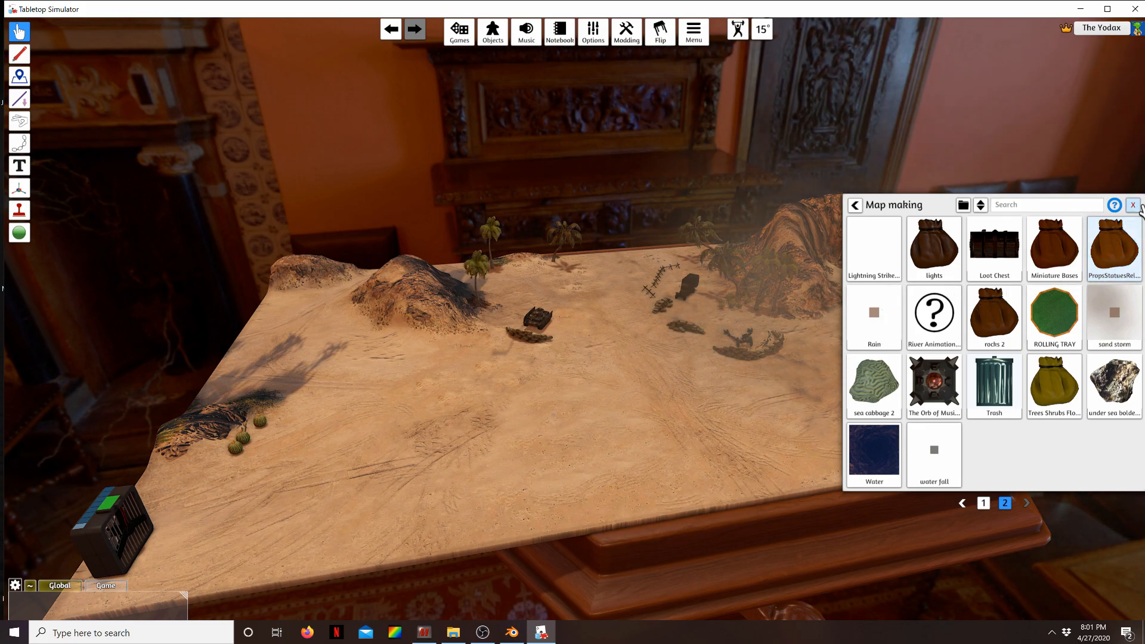
click(1134, 205)
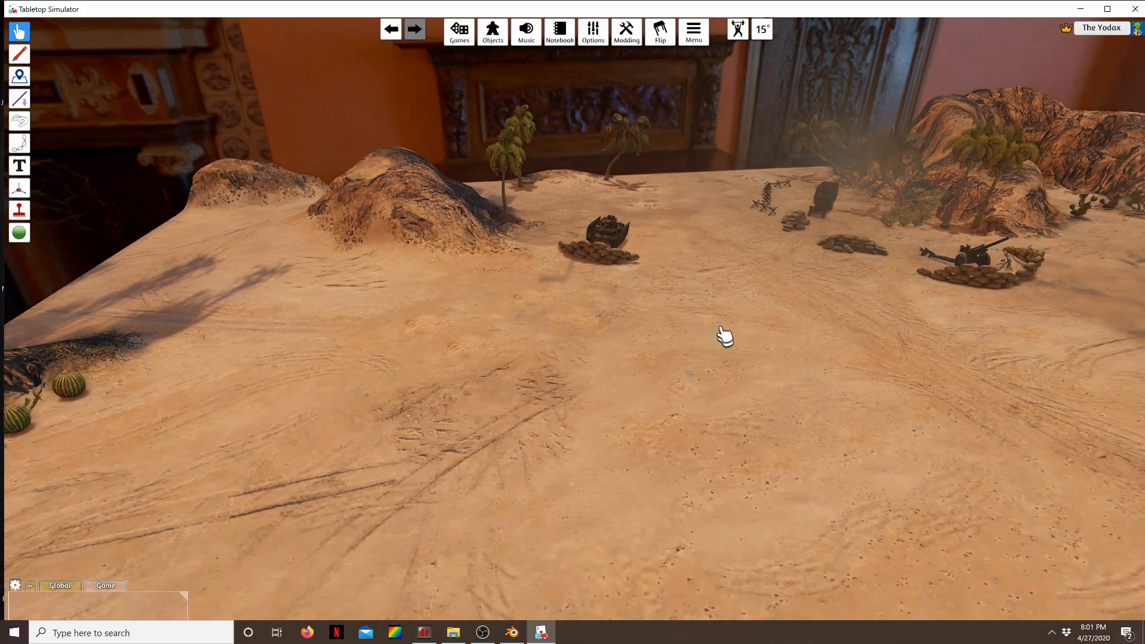